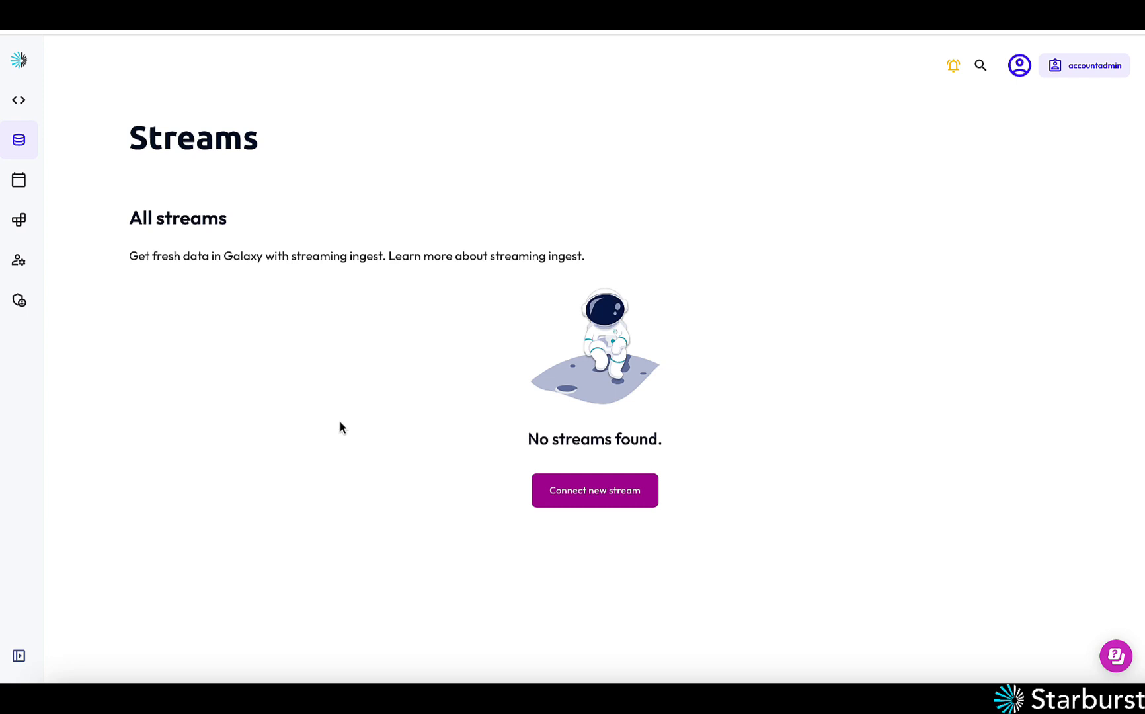
pyautogui.moveTo(327, 371)
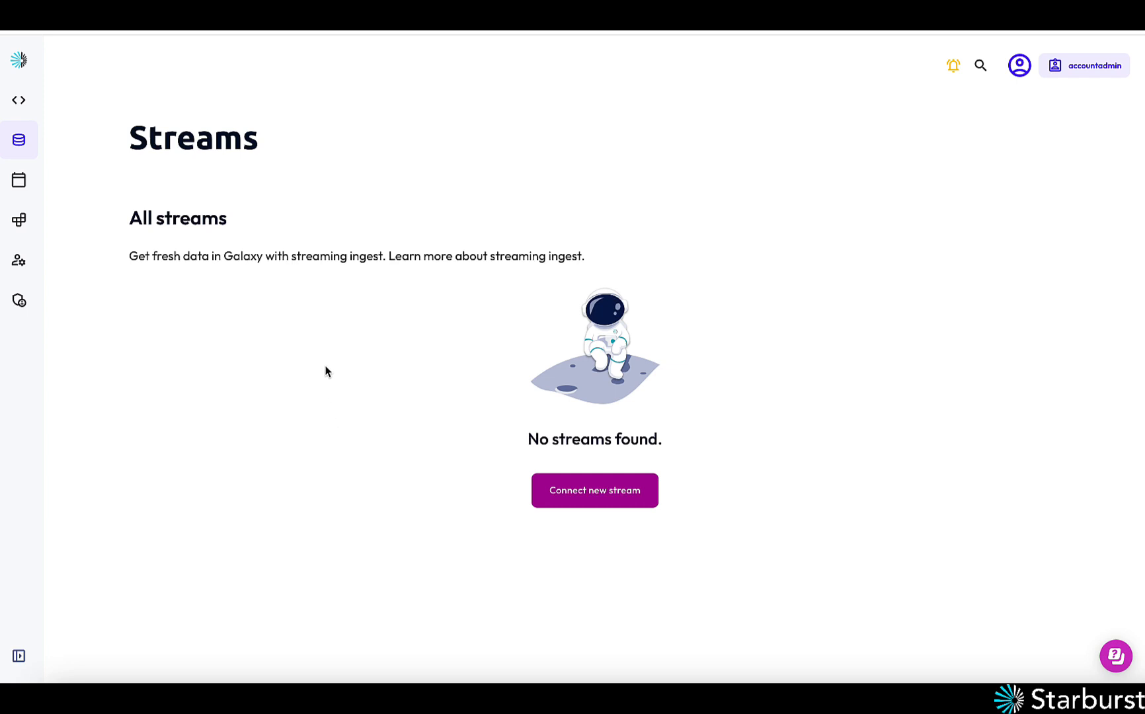
pyautogui.moveTo(211, 209)
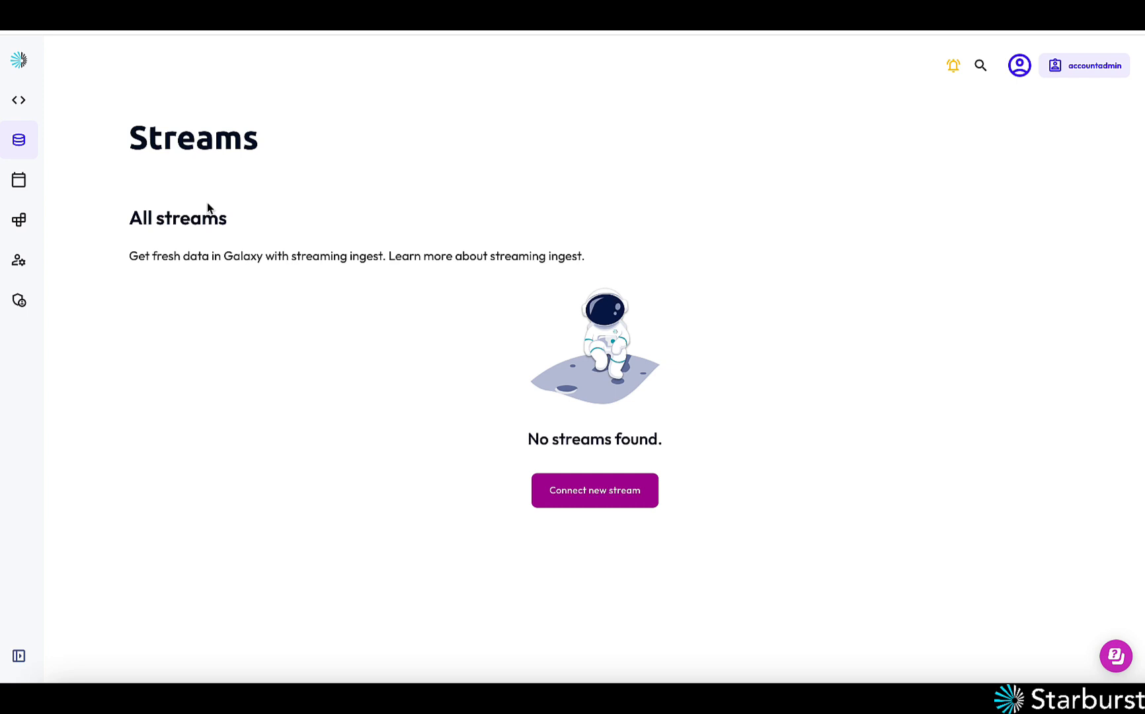
# Start a new Kafka stream connection named pizza_orders
pyautogui.click(19, 139)
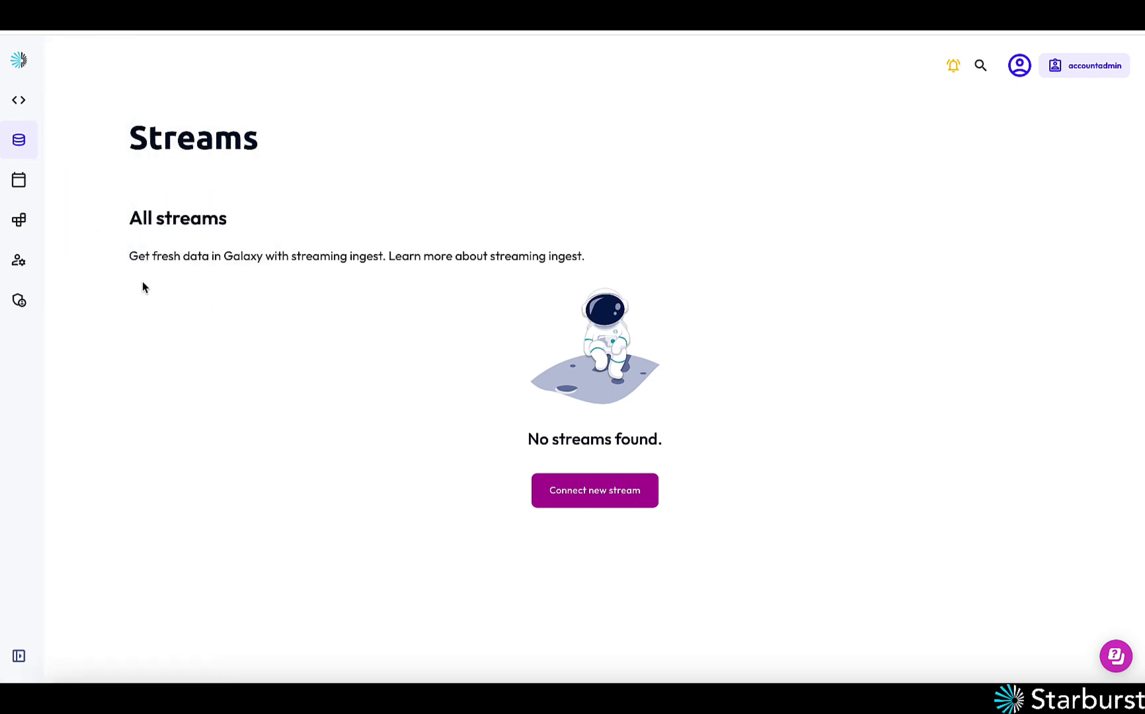
pyautogui.moveTo(595, 489)
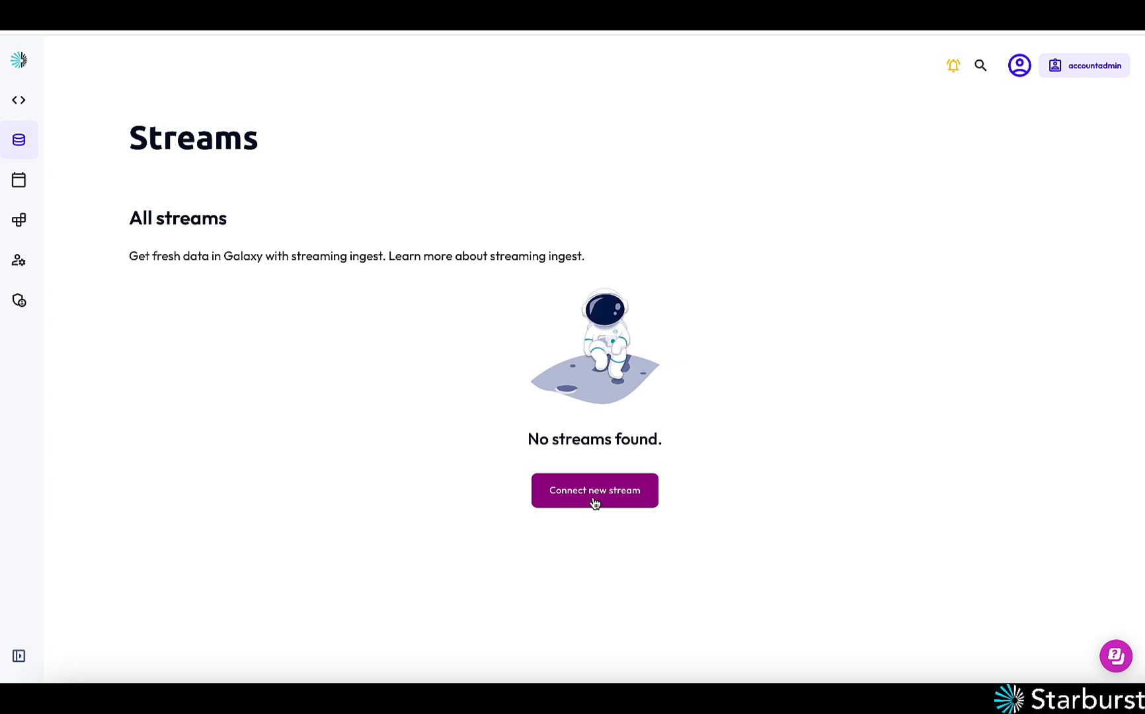
pyautogui.moveTo(571, 505)
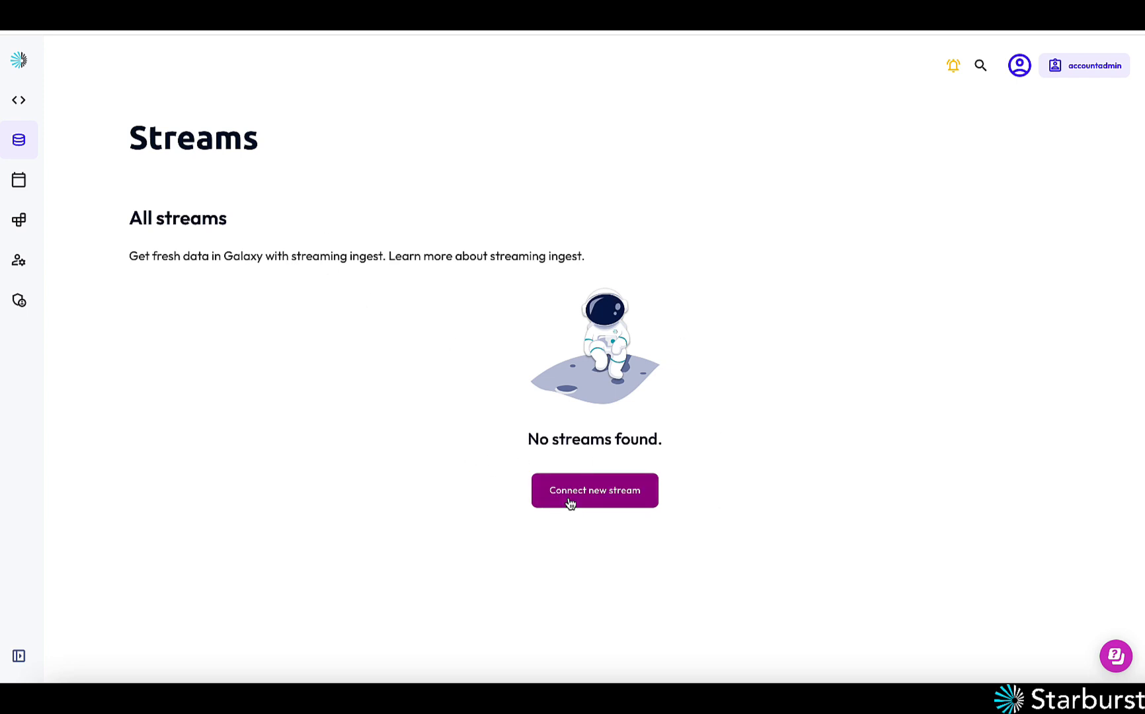
pyautogui.click(595, 489)
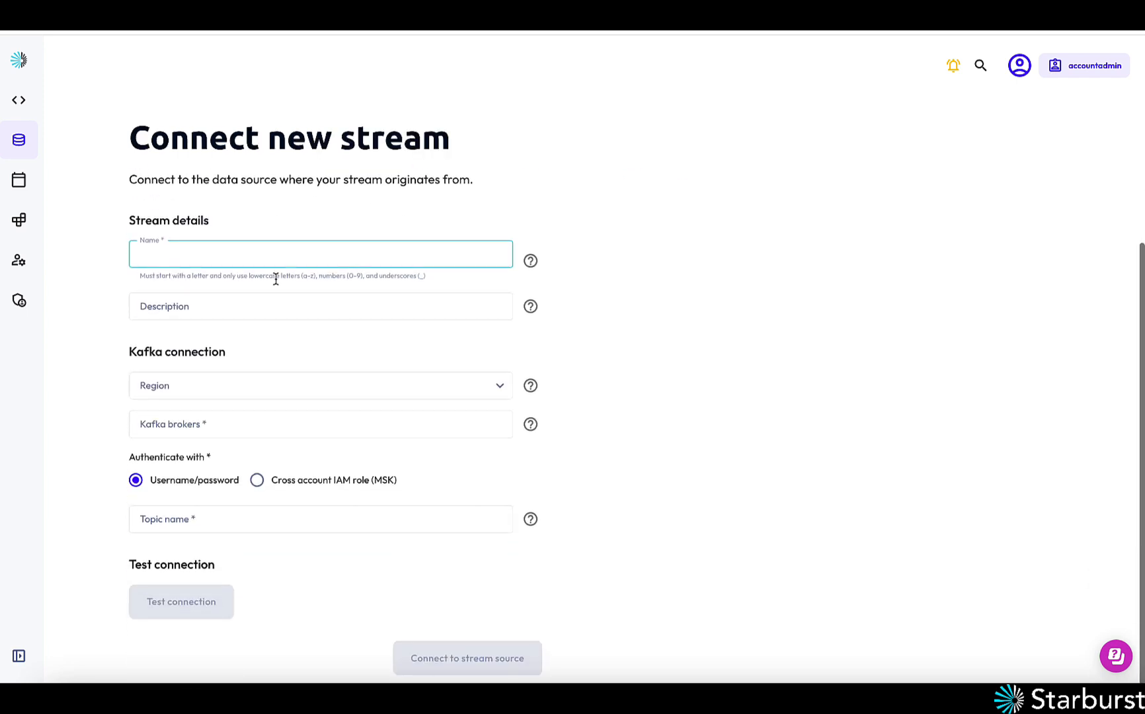
pyautogui.write('pizza_')
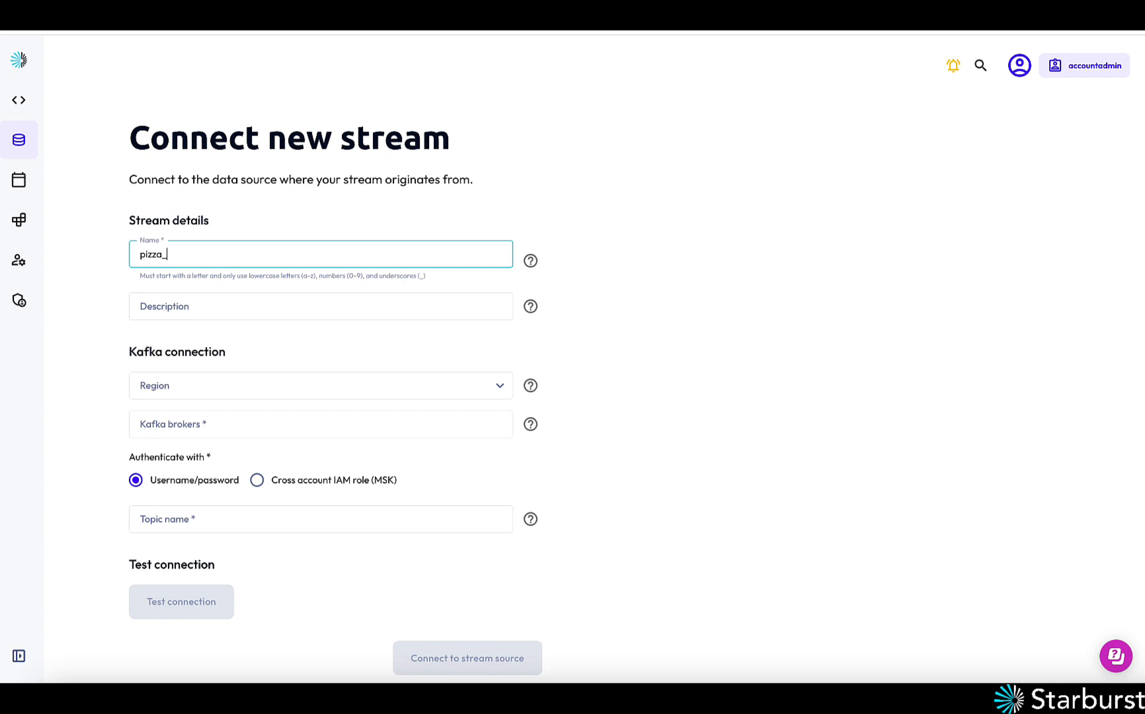
pyautogui.write('orders')
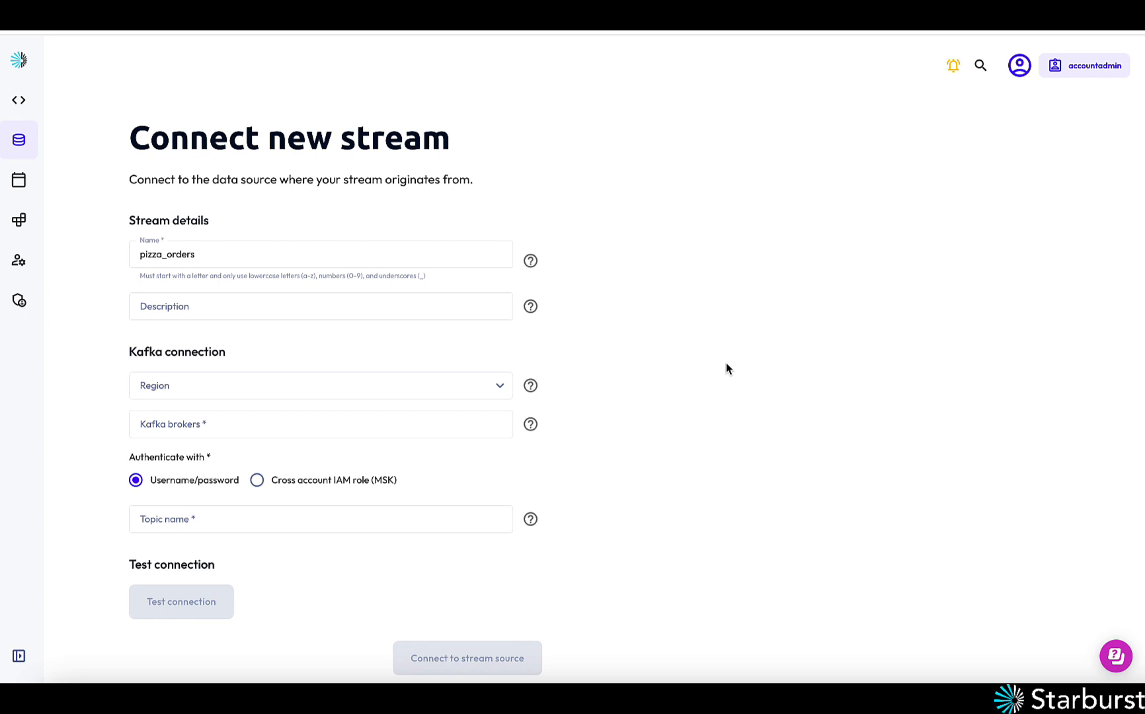
pyautogui.moveTo(659, 451)
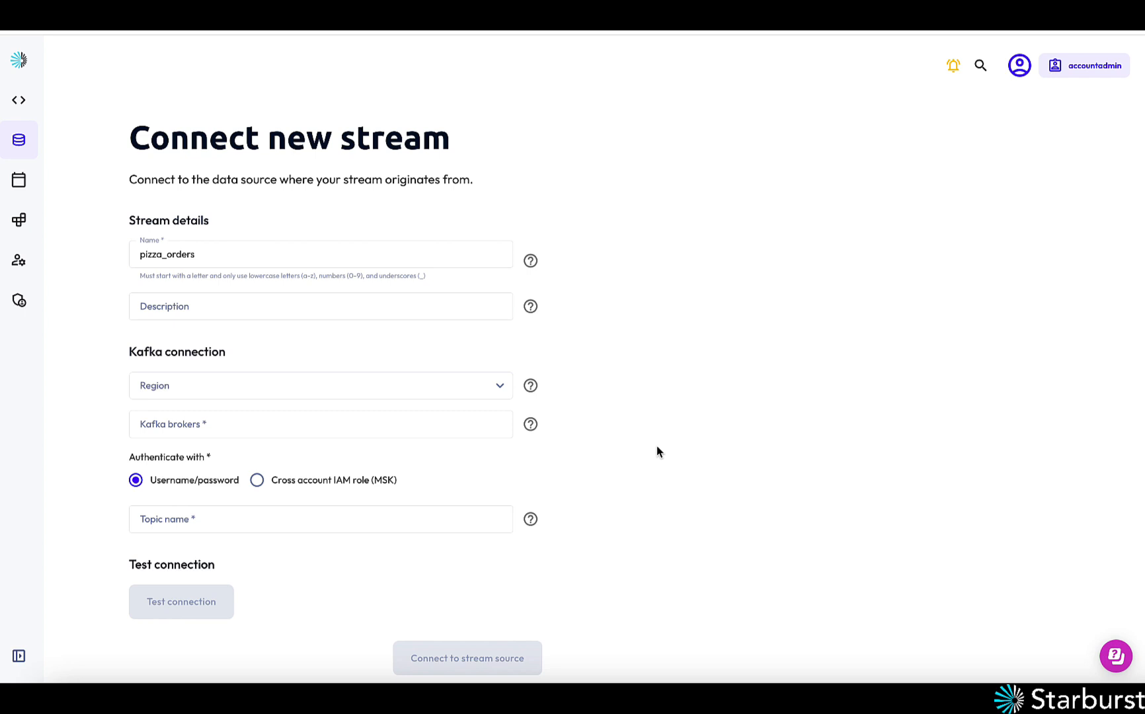
pyautogui.moveTo(501, 388)
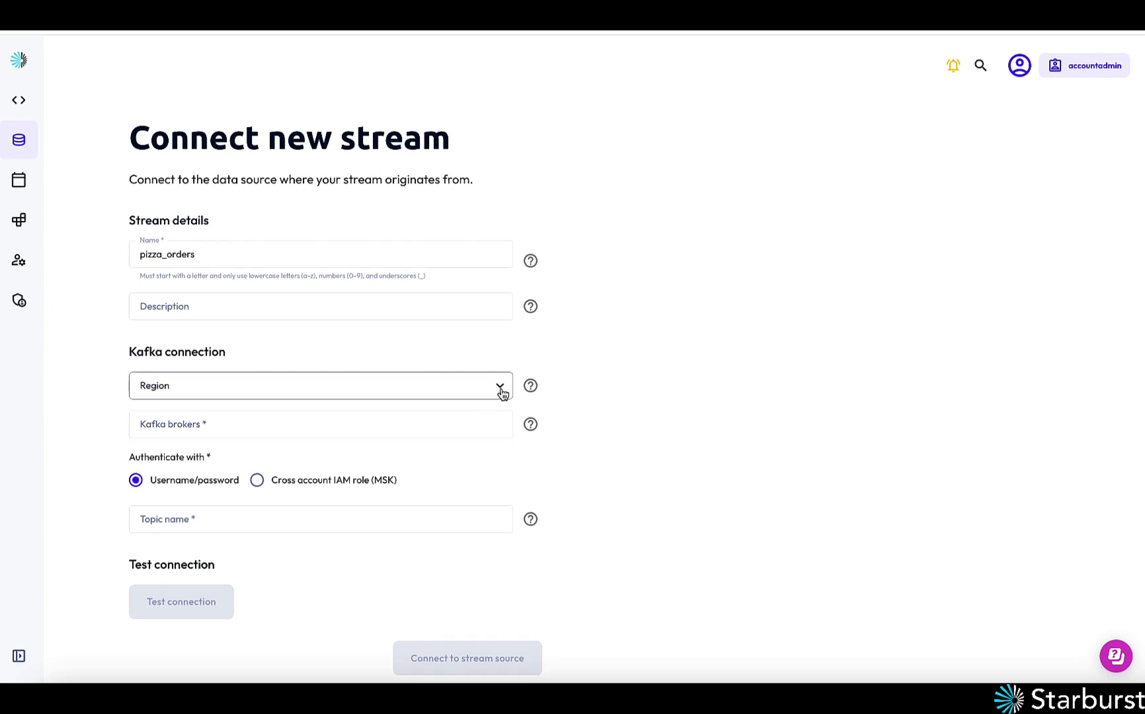
# Choose the US East (N. Virginia) region and enter the broker addresses and credentials
pyautogui.click(499, 386)
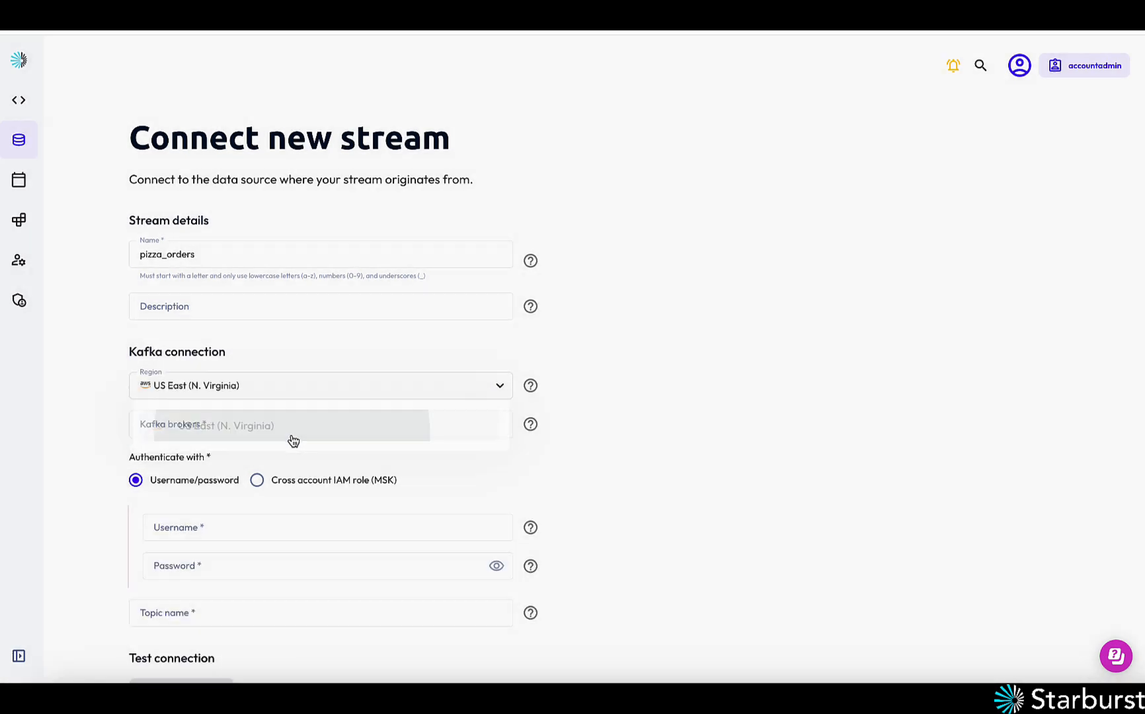
pyautogui.scroll(-3)
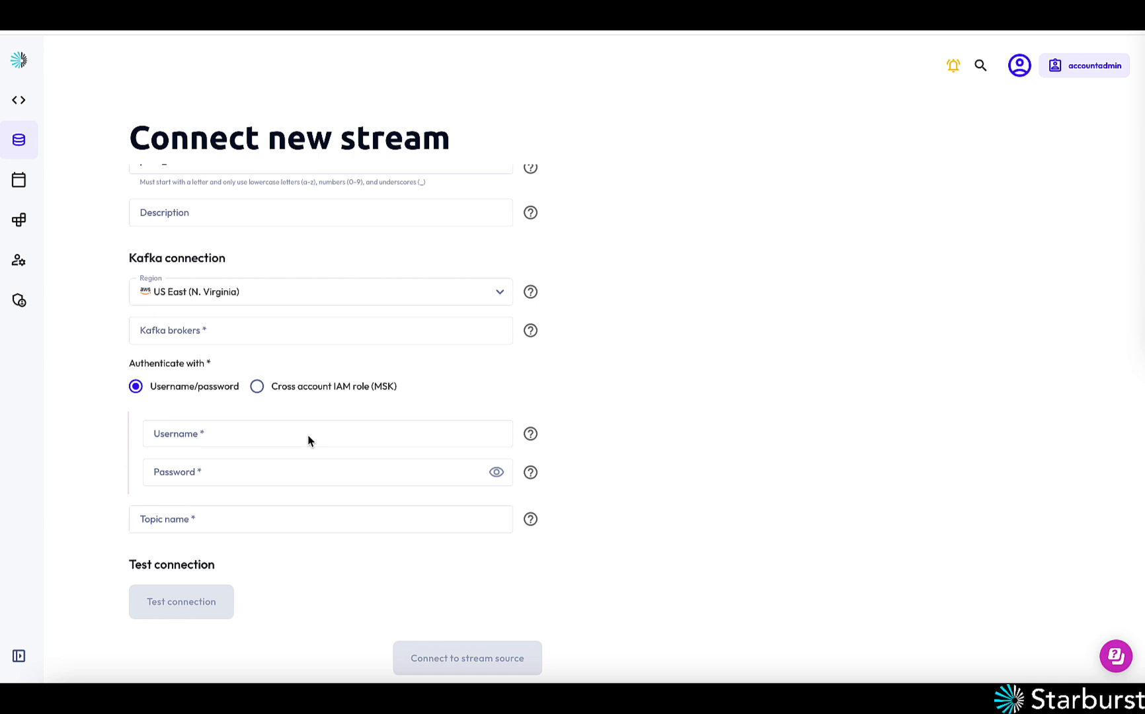
pyautogui.click(320, 331)
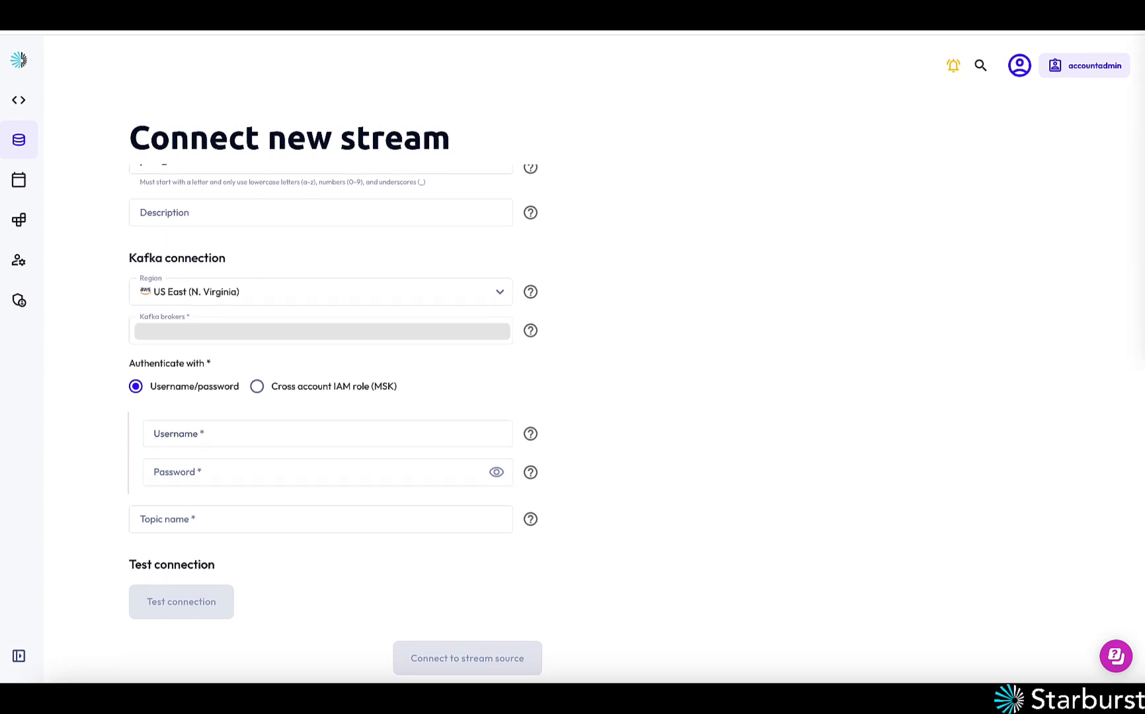
pyautogui.click(327, 432)
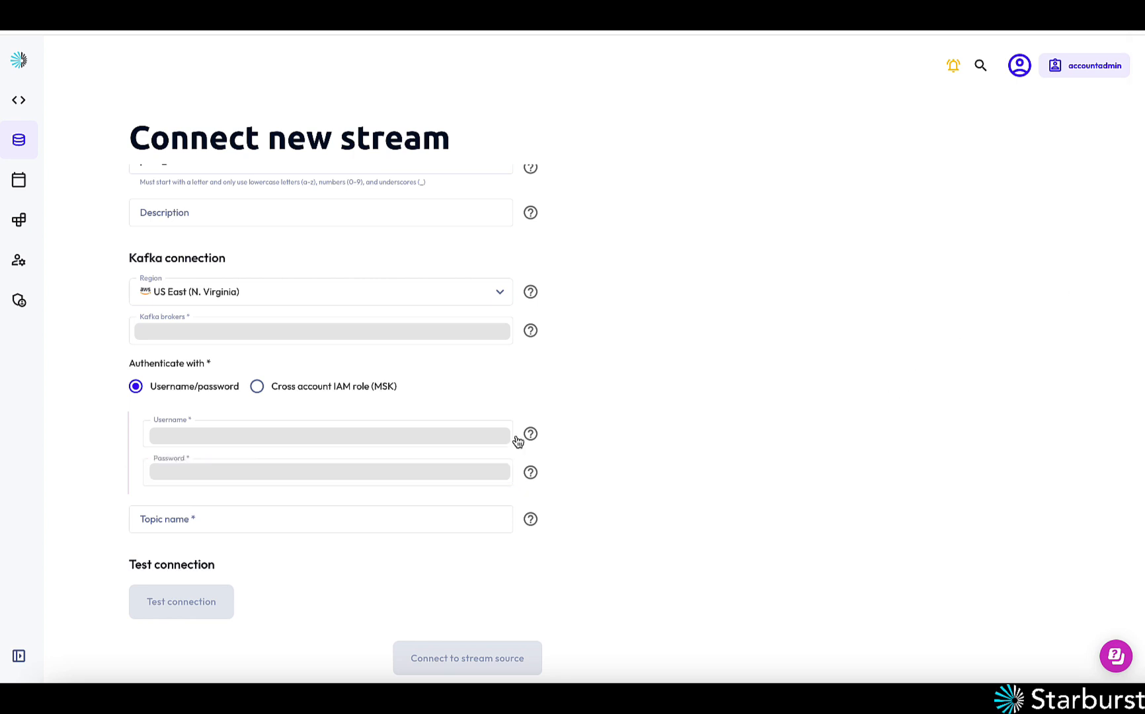
pyautogui.moveTo(854, 488)
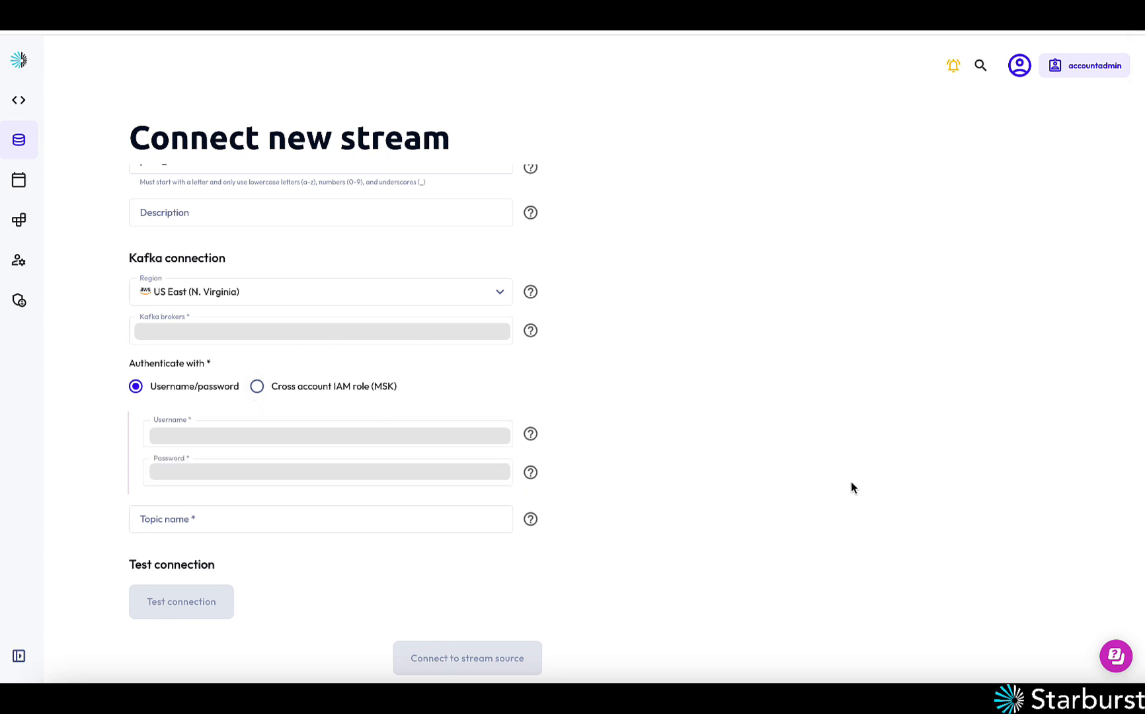
# Enter topic pizza_orders and test the Kafka connection successfully
pyautogui.click(320, 520)
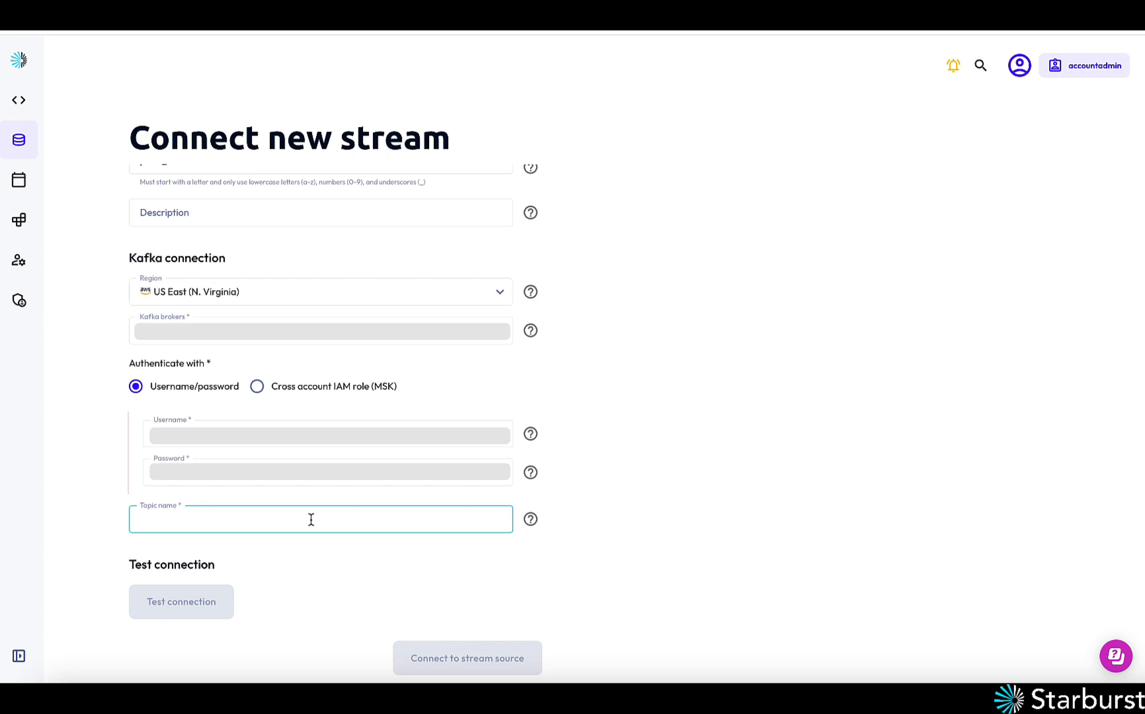
pyautogui.write('pizza_o')
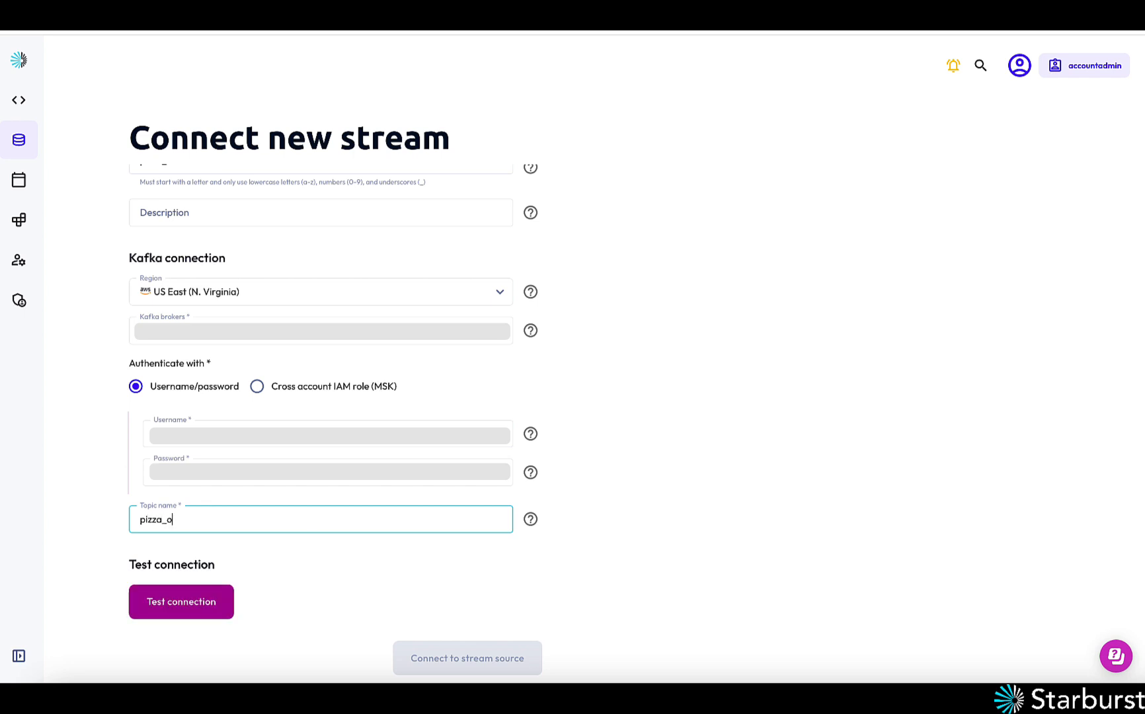
pyautogui.click(180, 601)
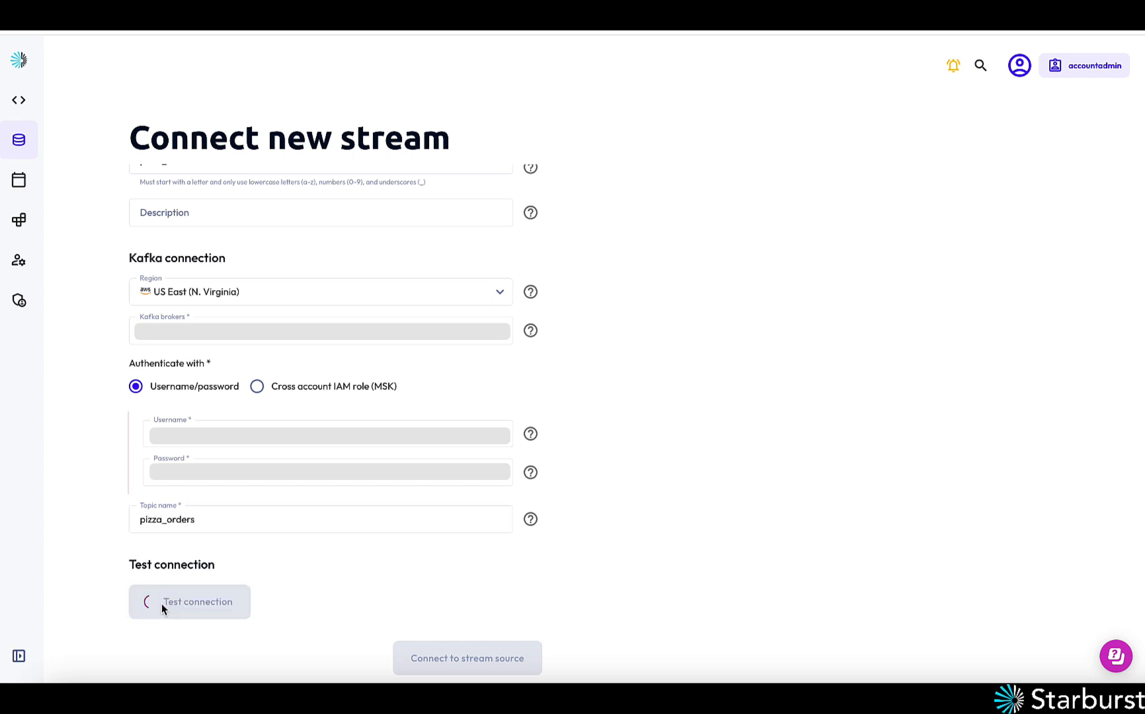
pyautogui.click(189, 601)
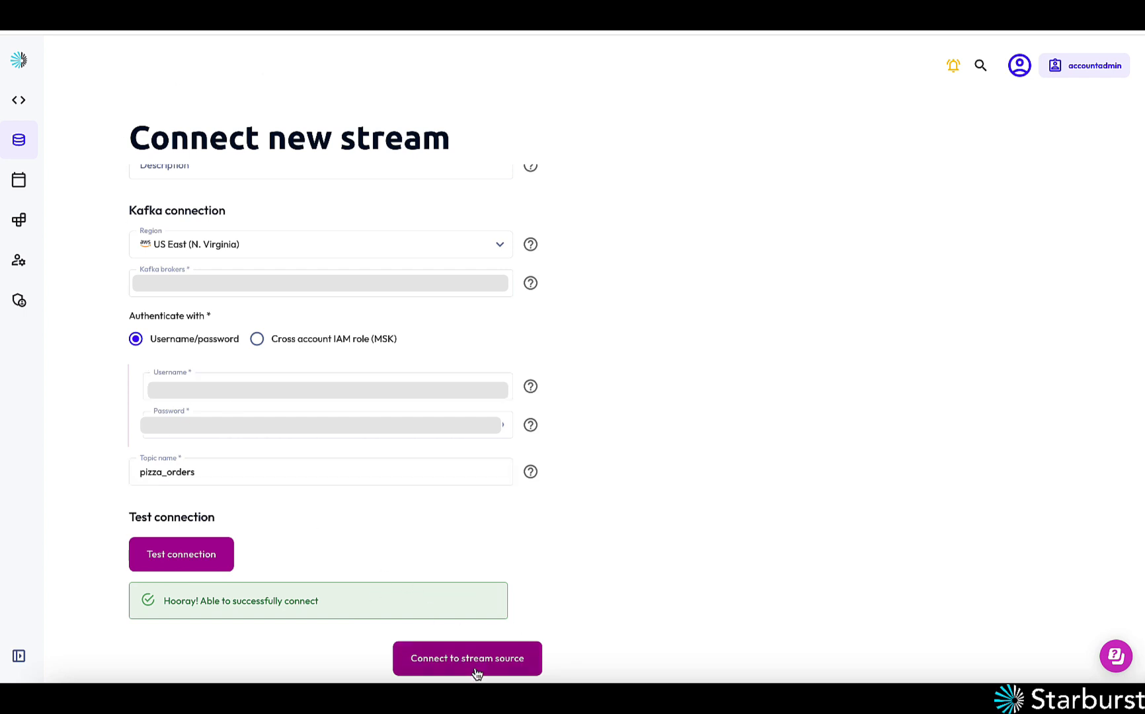
# Set the ingest target catalog with schema streams and table pizza_orders
pyautogui.click(467, 657)
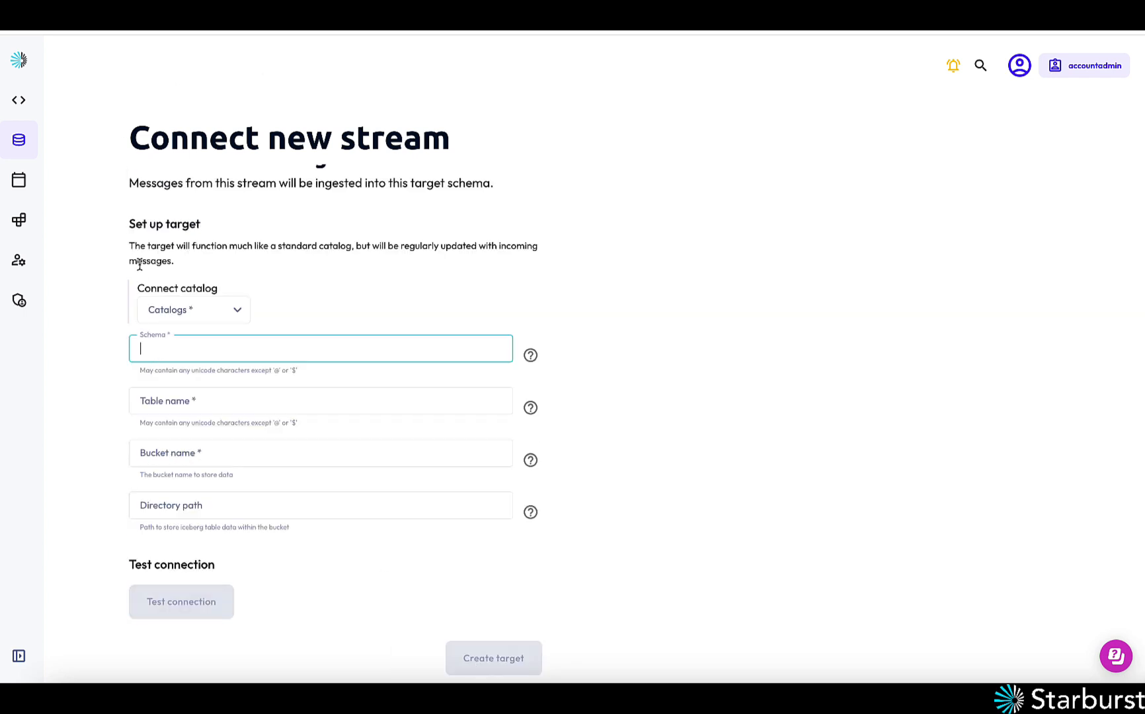
pyautogui.moveTo(193, 309)
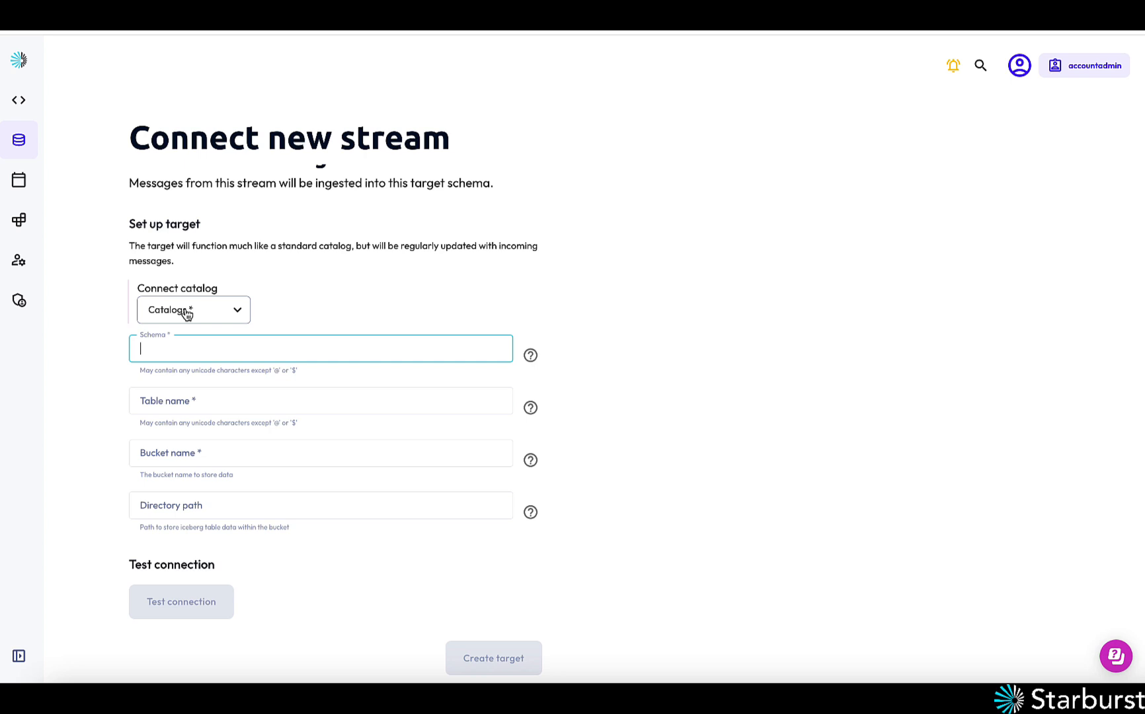
pyautogui.click(193, 309)
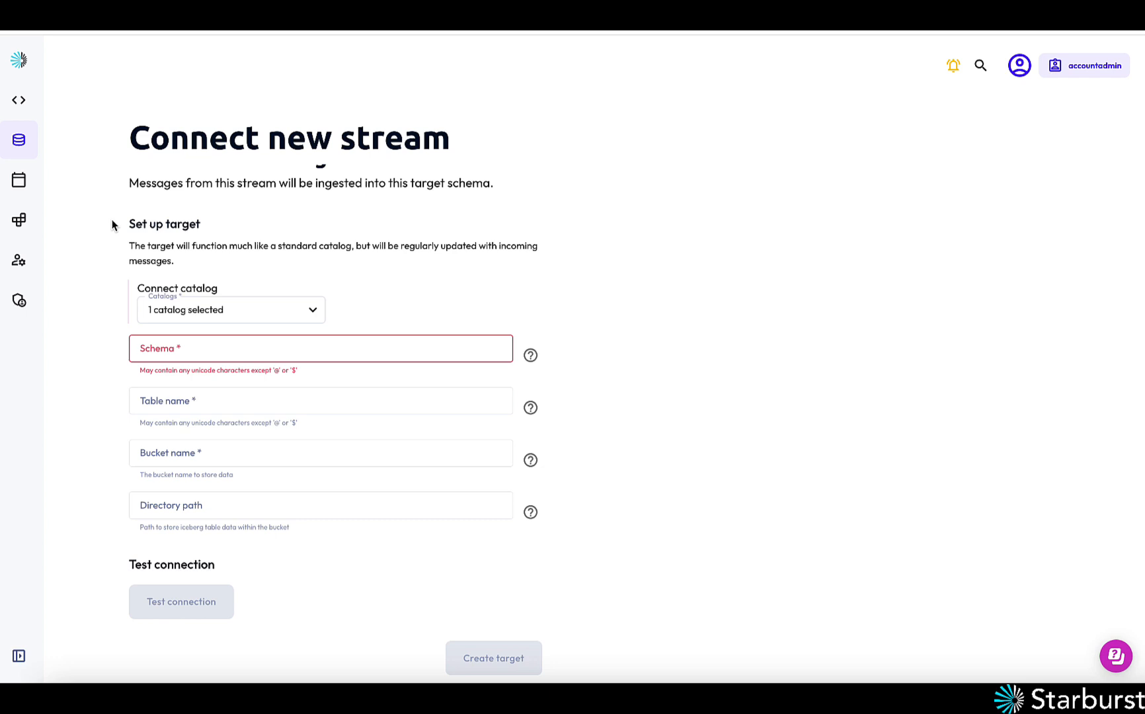
pyautogui.click(320, 348)
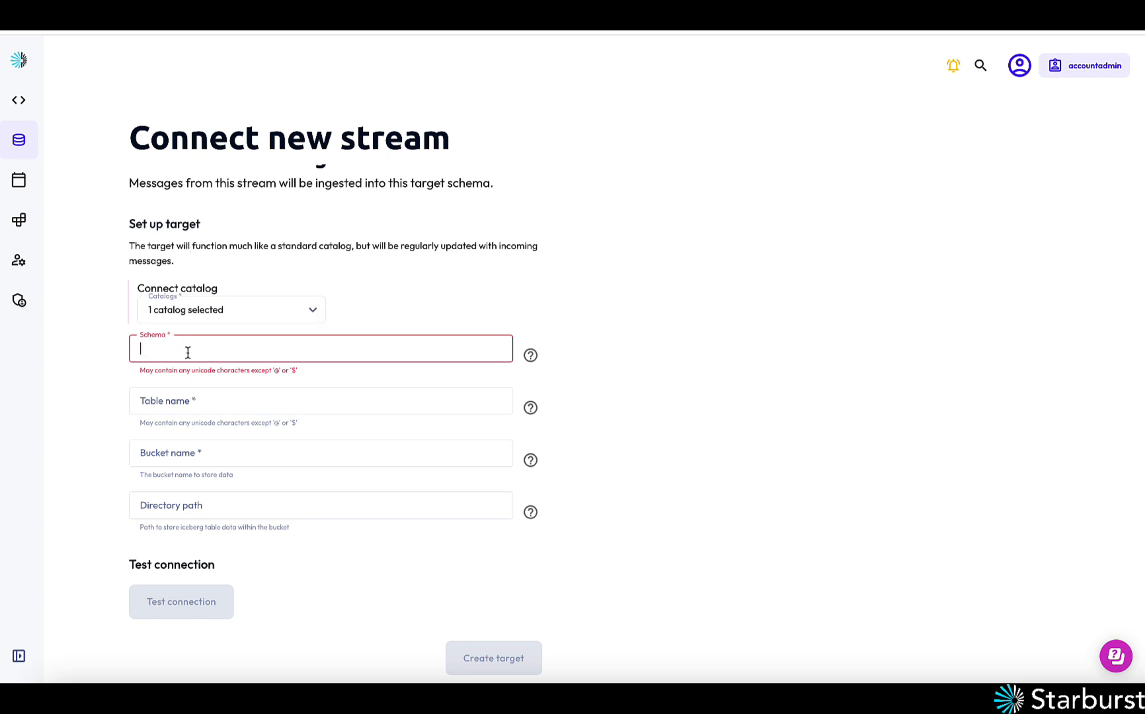
pyautogui.write('streams')
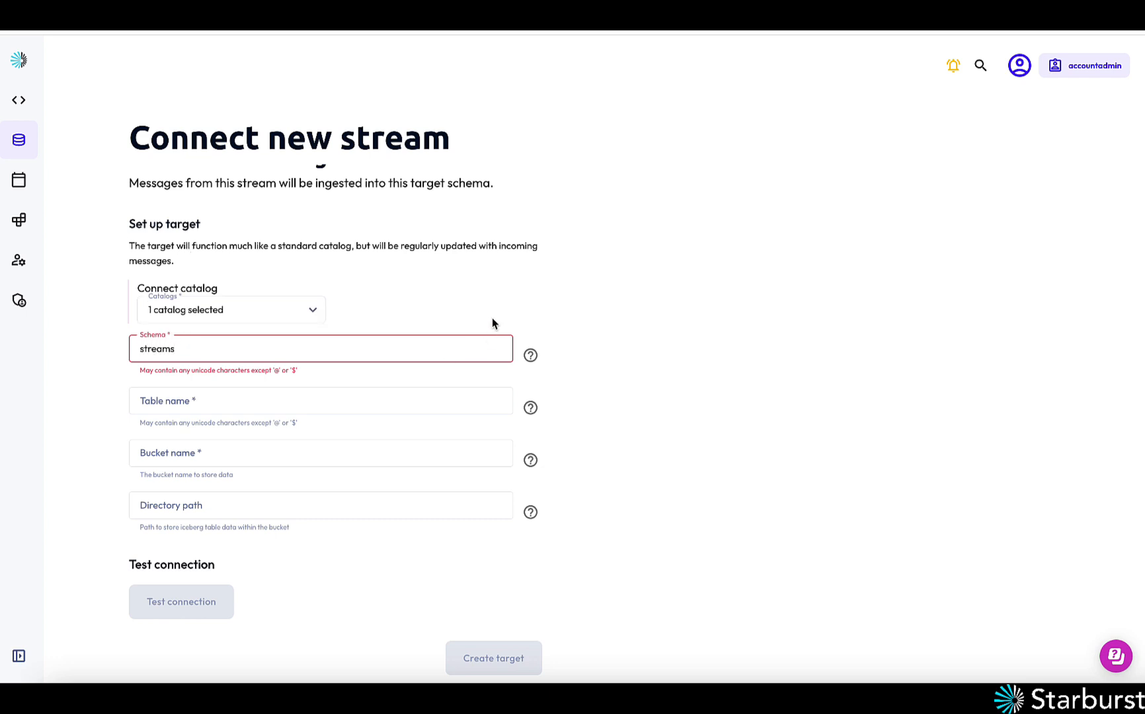
pyautogui.click(320, 401)
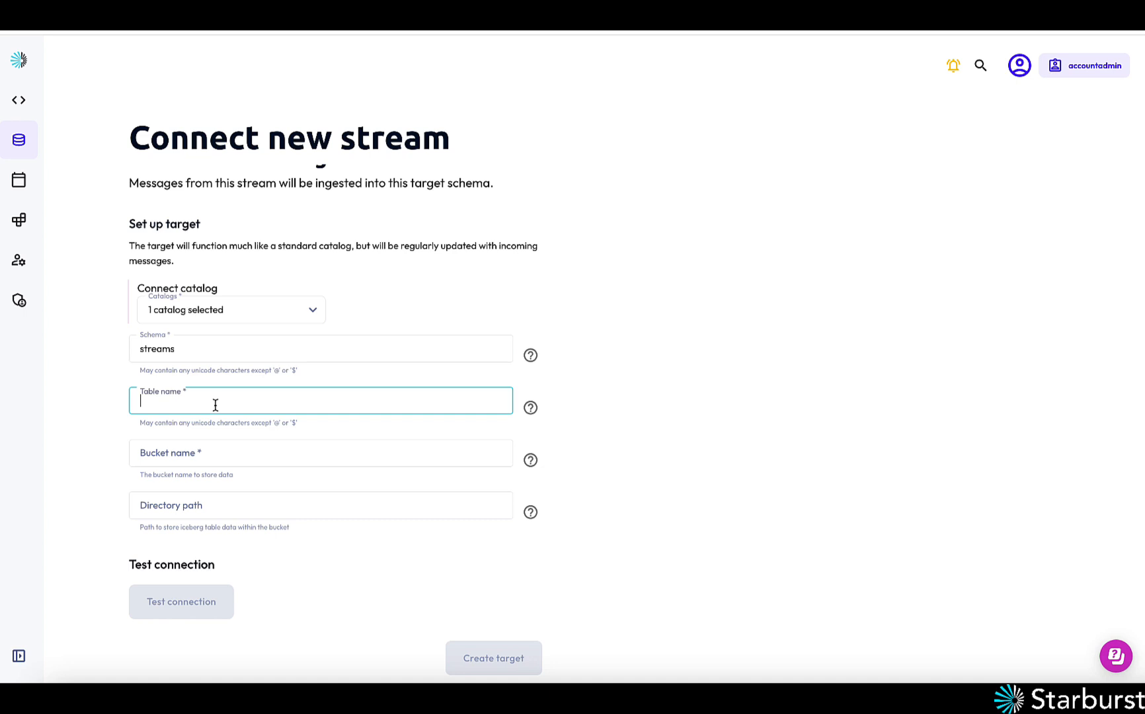
pyautogui.write('pizza_o')
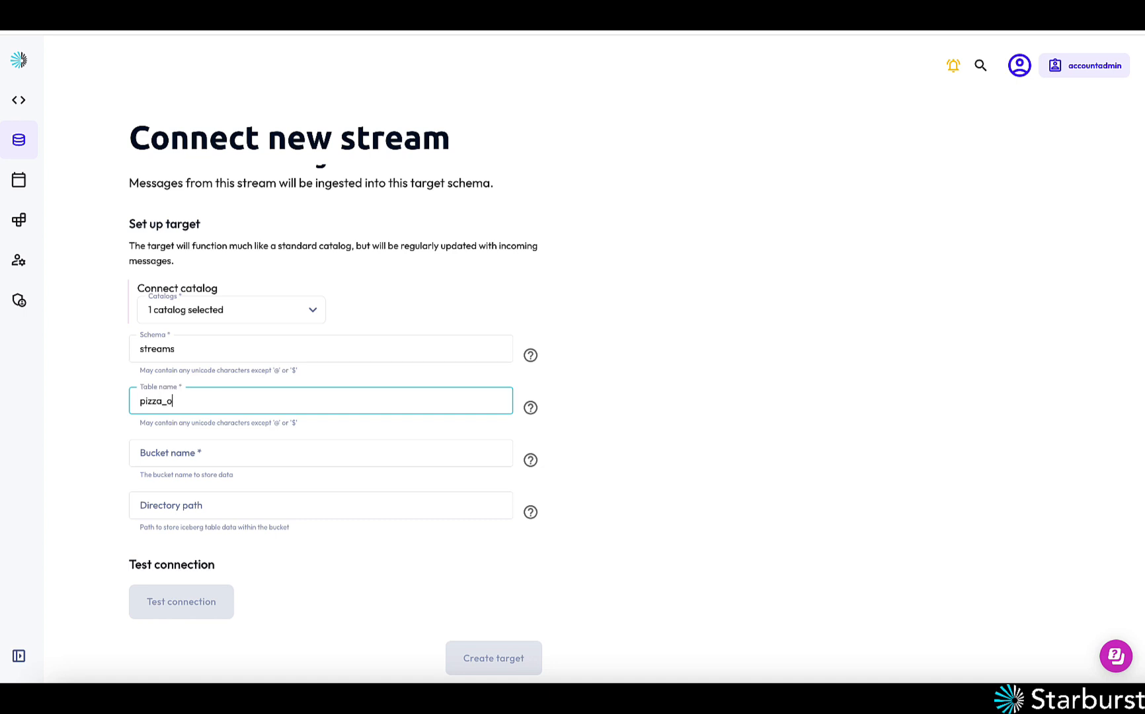
pyautogui.write('rders')
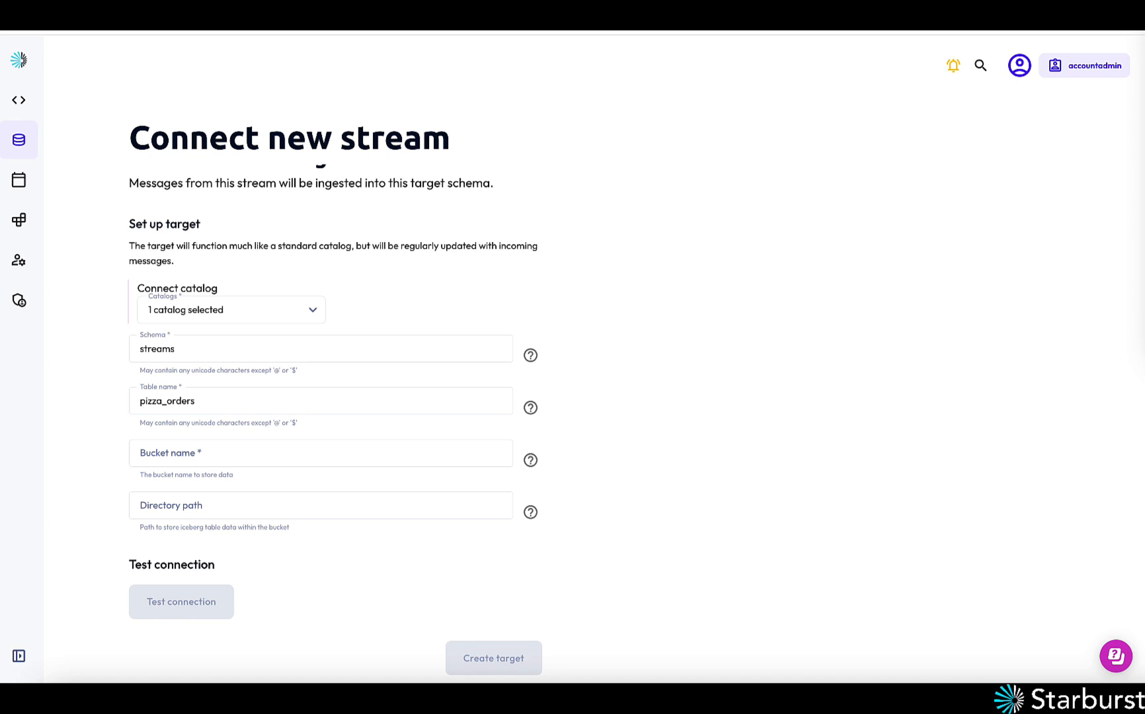
# Set the bucket and directory path icehouse, test the connection, and create the target
pyautogui.click(320, 452)
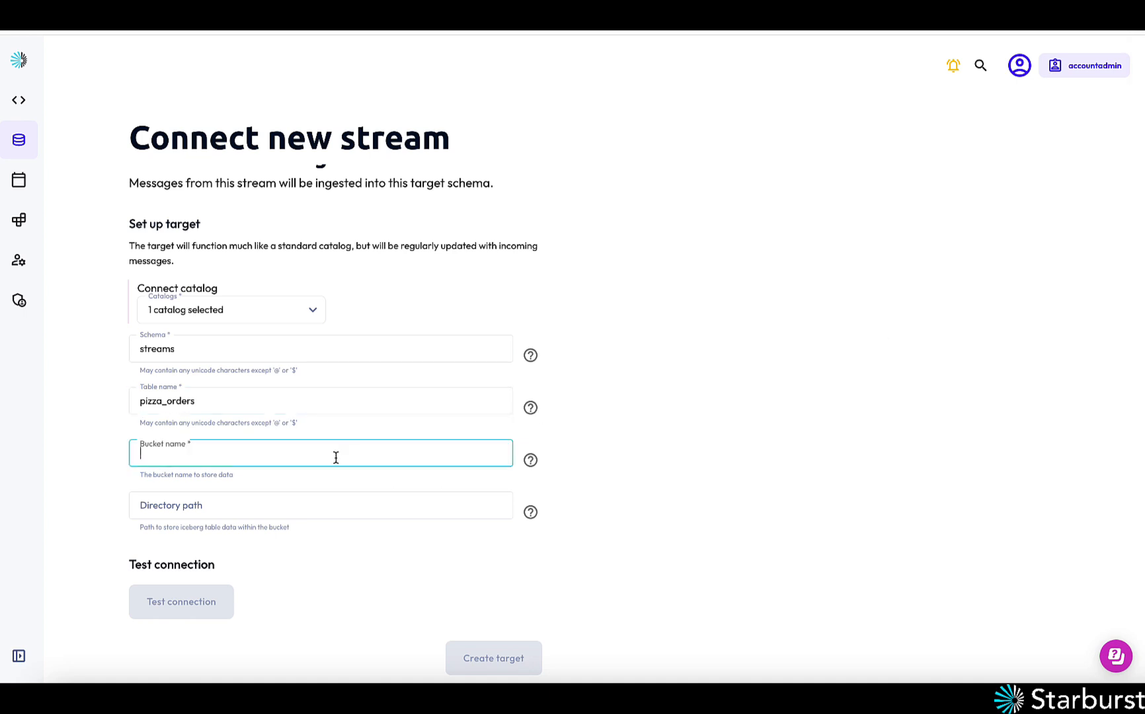
pyautogui.click(320, 505)
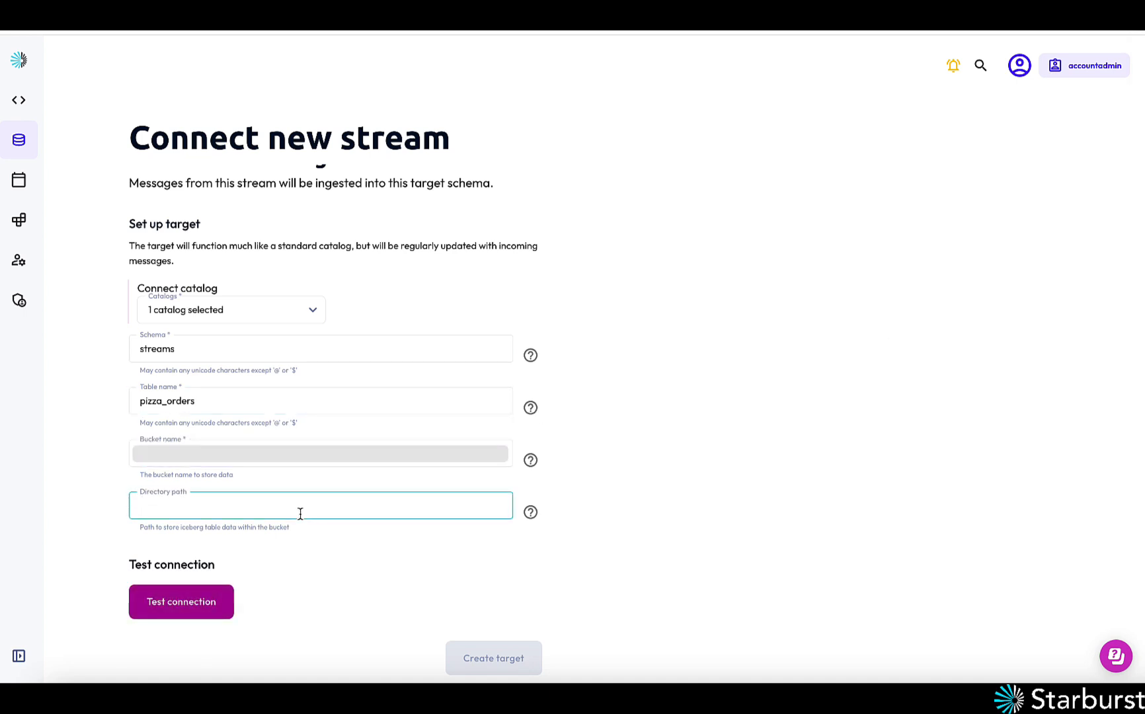
pyautogui.write('icehous')
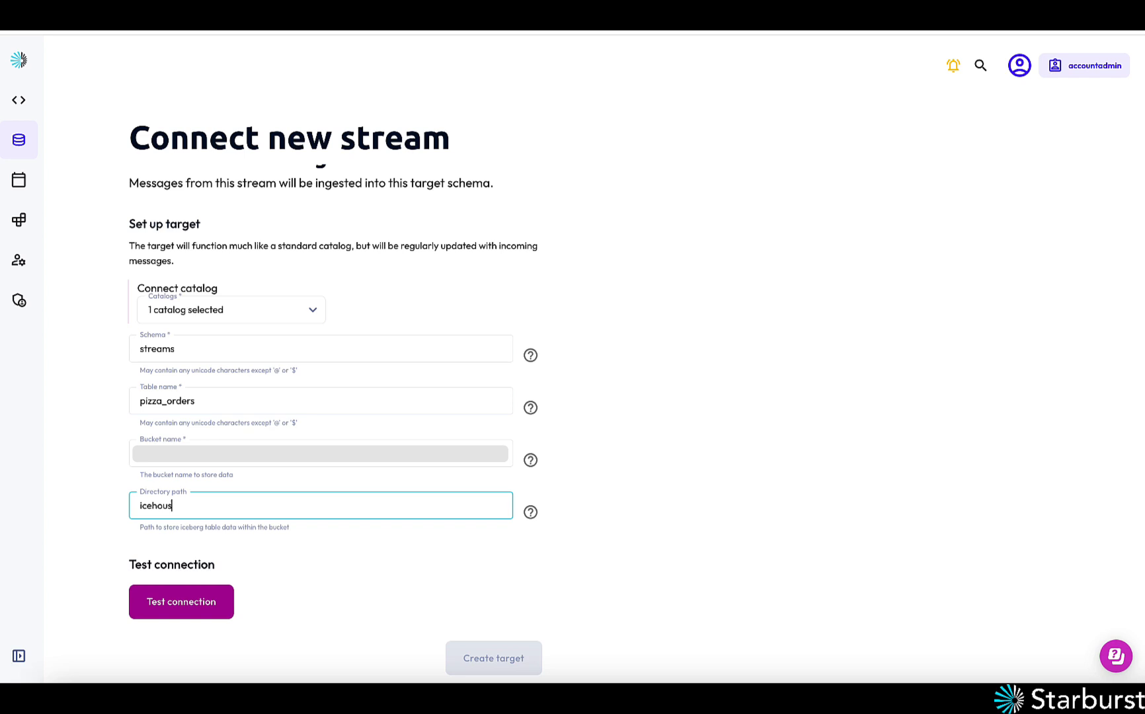
pyautogui.write('e')
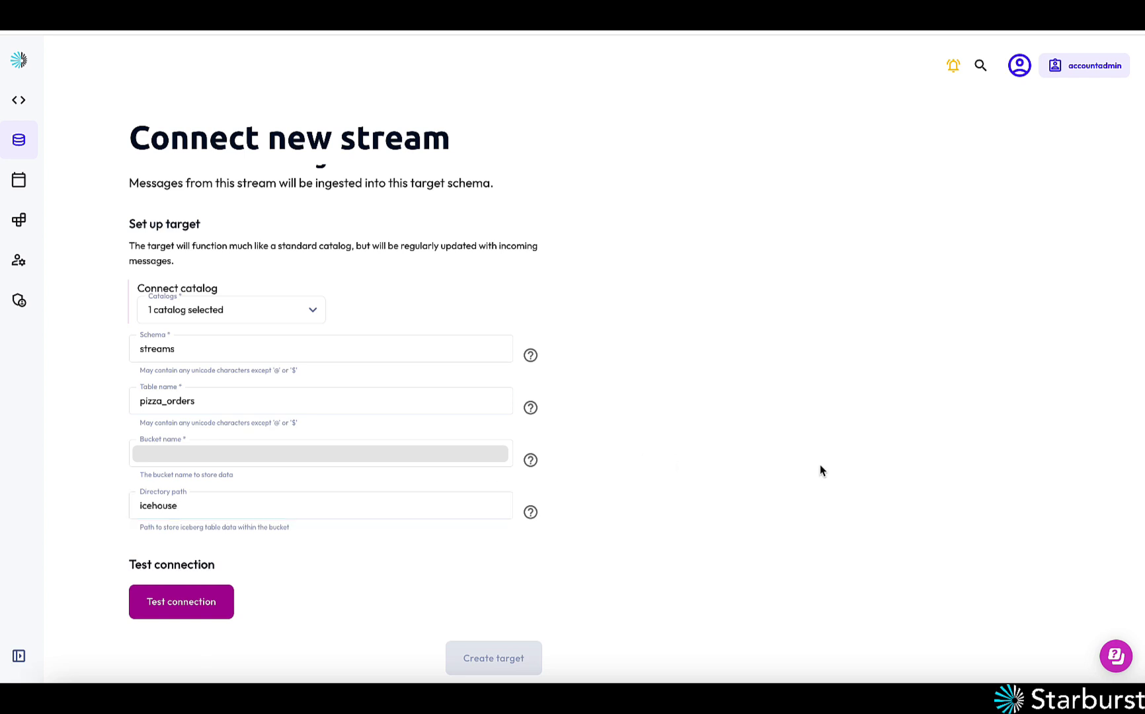
pyautogui.moveTo(667, 446)
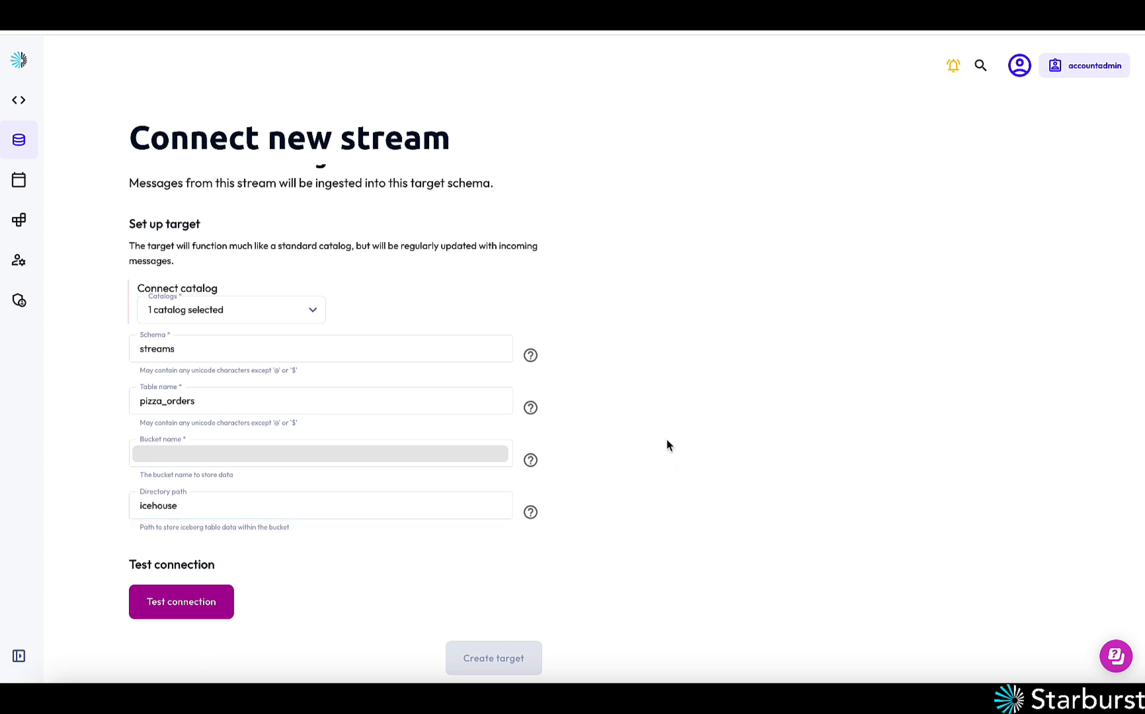
pyautogui.moveTo(181, 601)
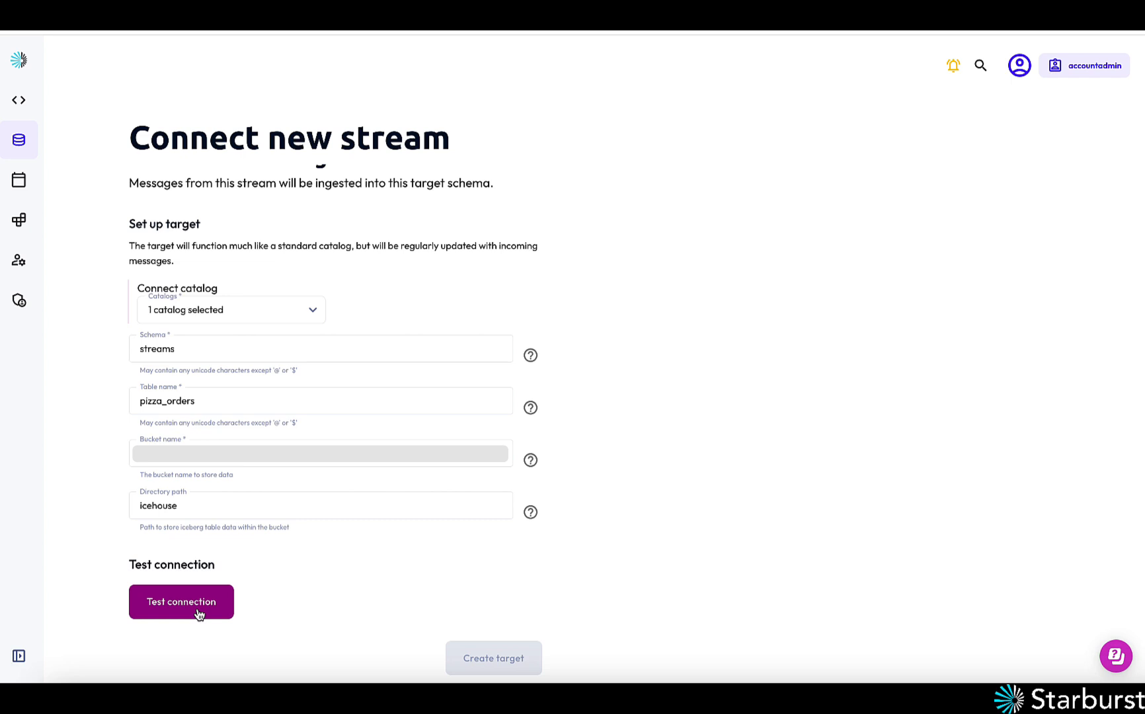
pyautogui.click(179, 602)
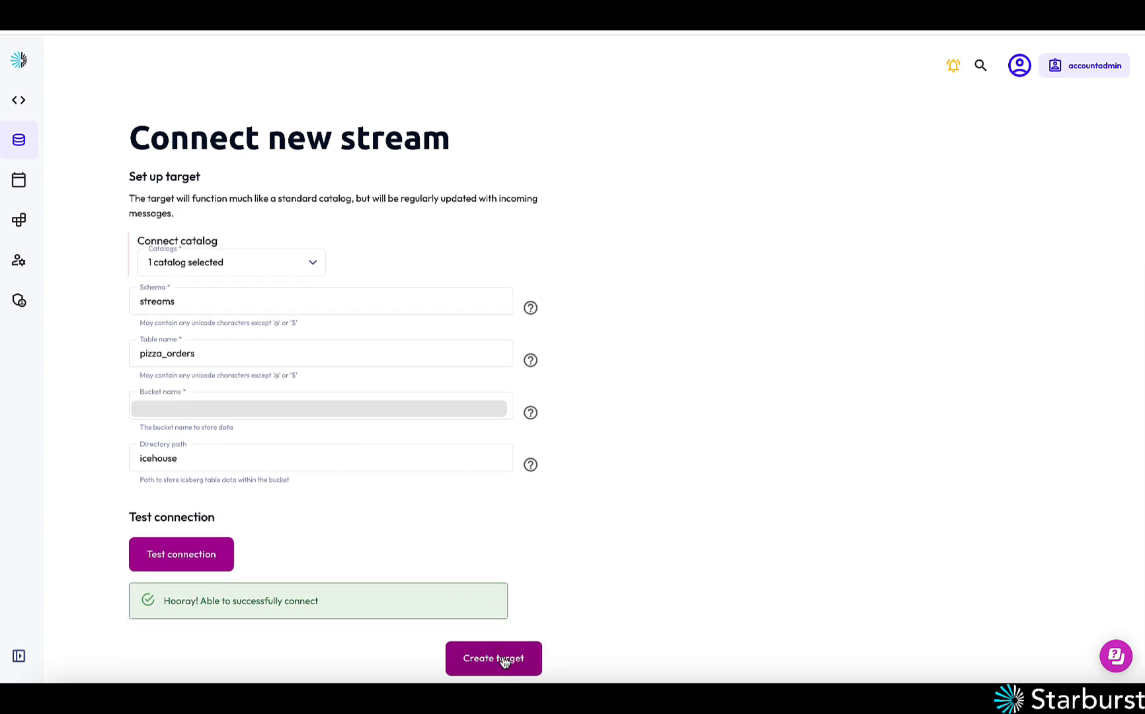
pyautogui.click(494, 657)
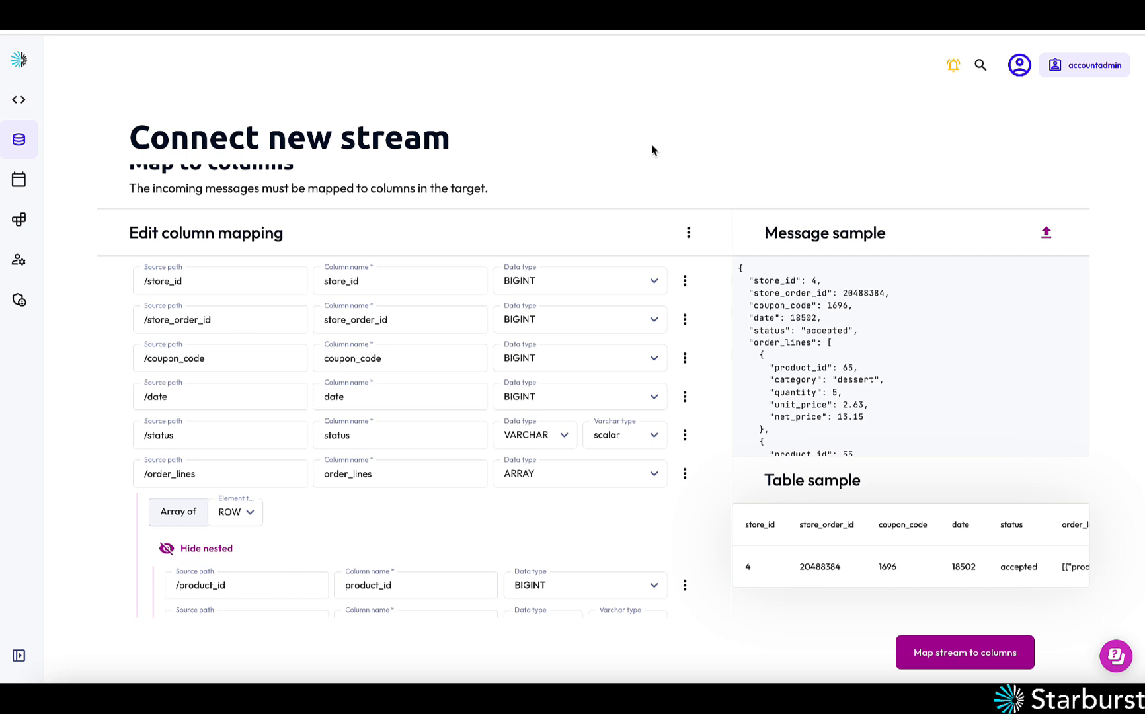
pyautogui.moveTo(877, 365)
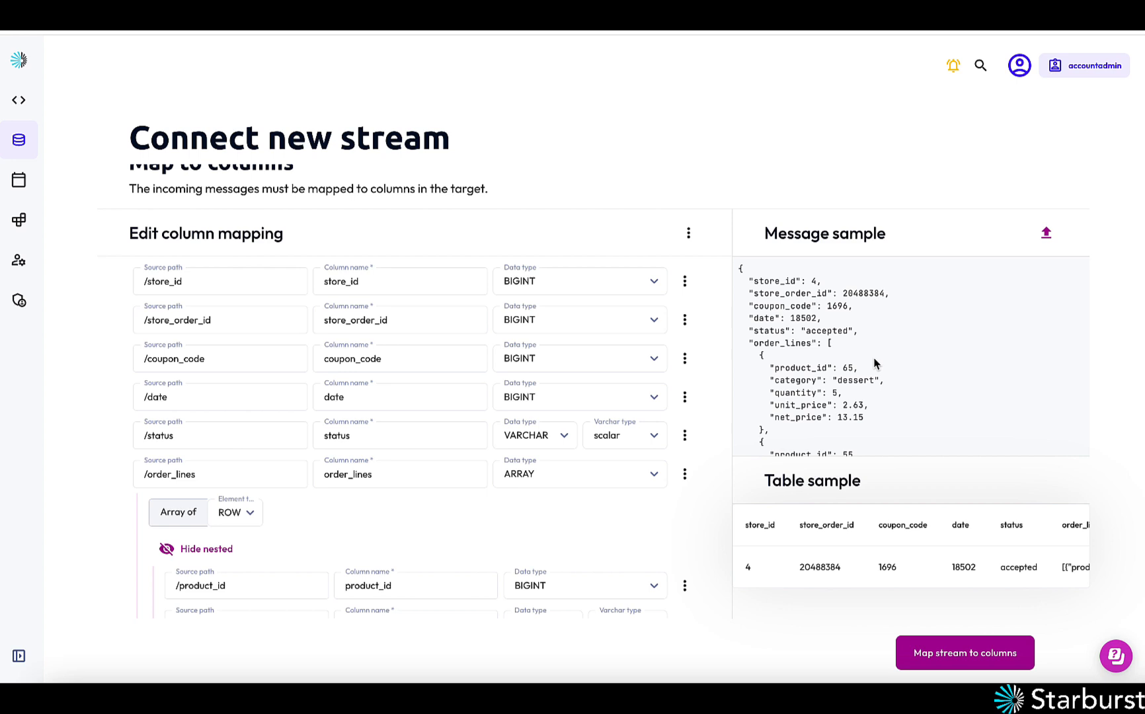
pyautogui.moveTo(388, 243)
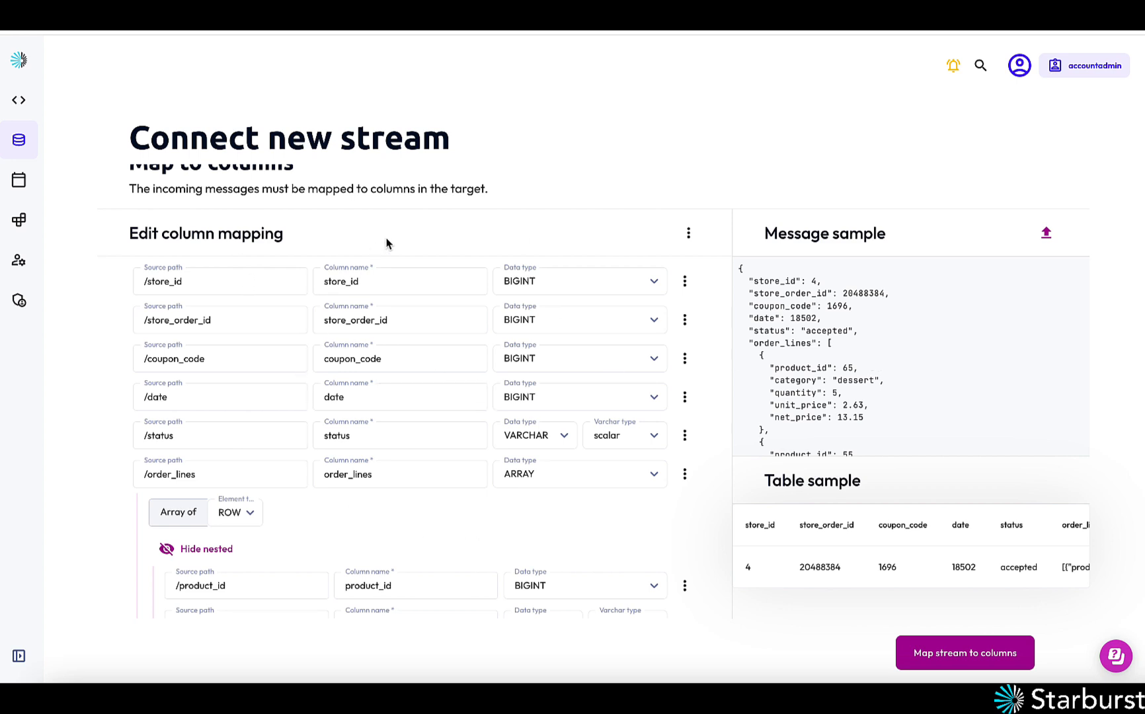
pyautogui.moveTo(830, 577)
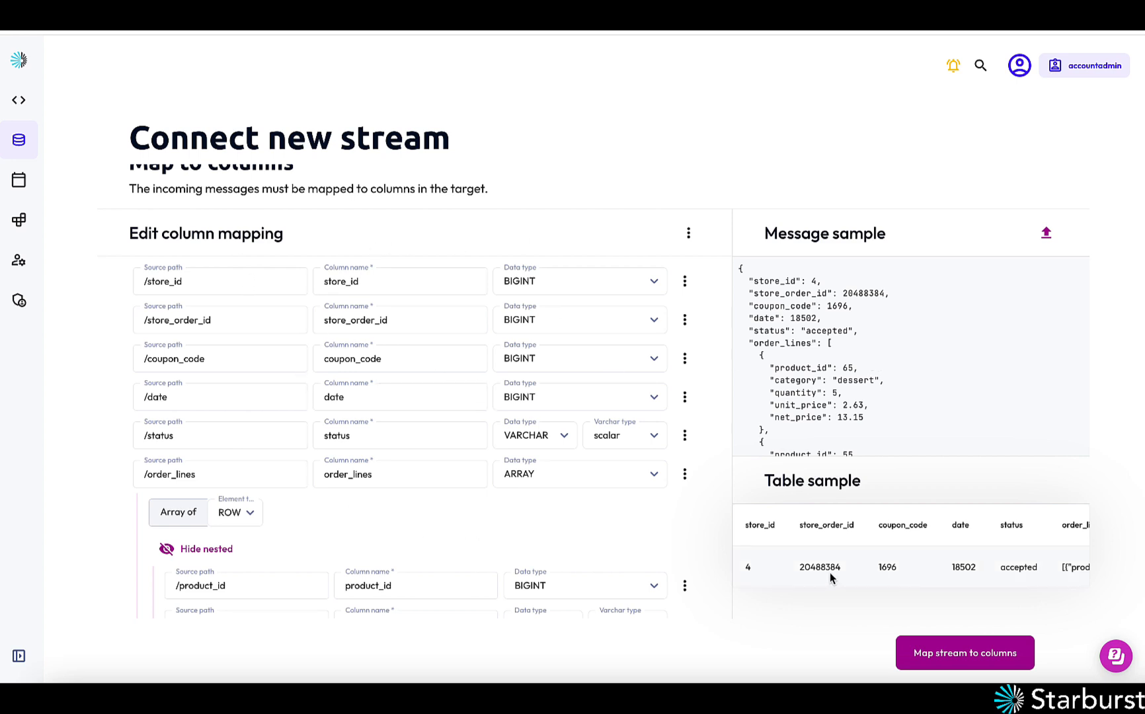
pyautogui.moveTo(883, 368)
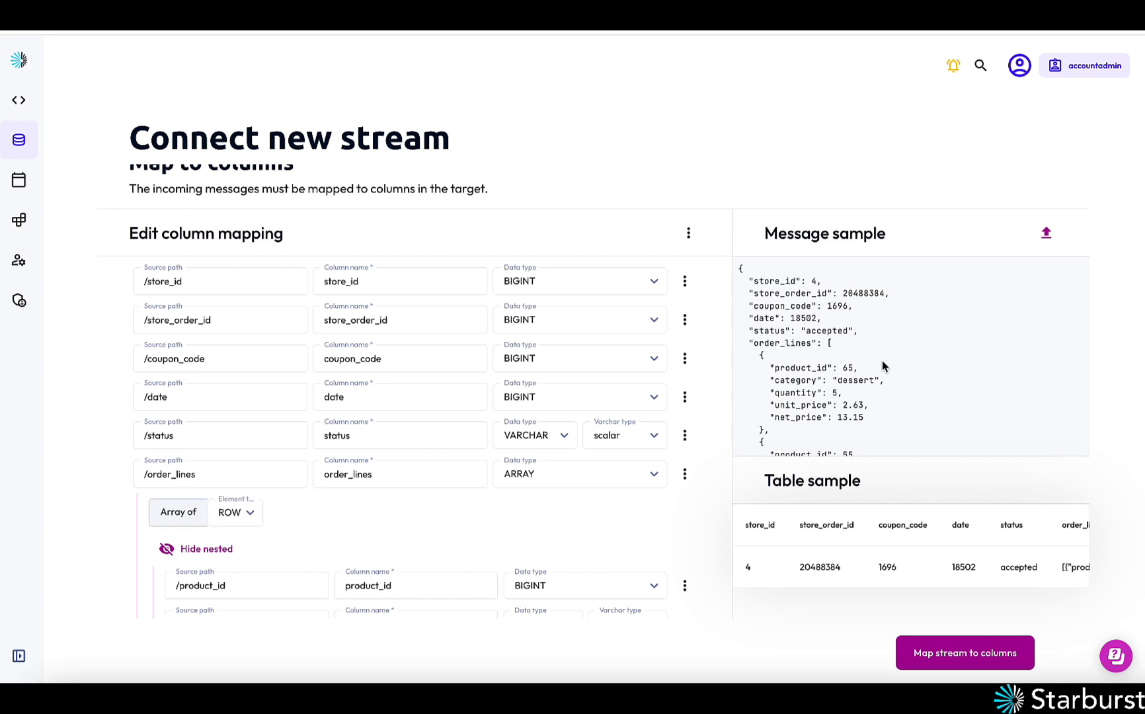
pyautogui.moveTo(915, 565)
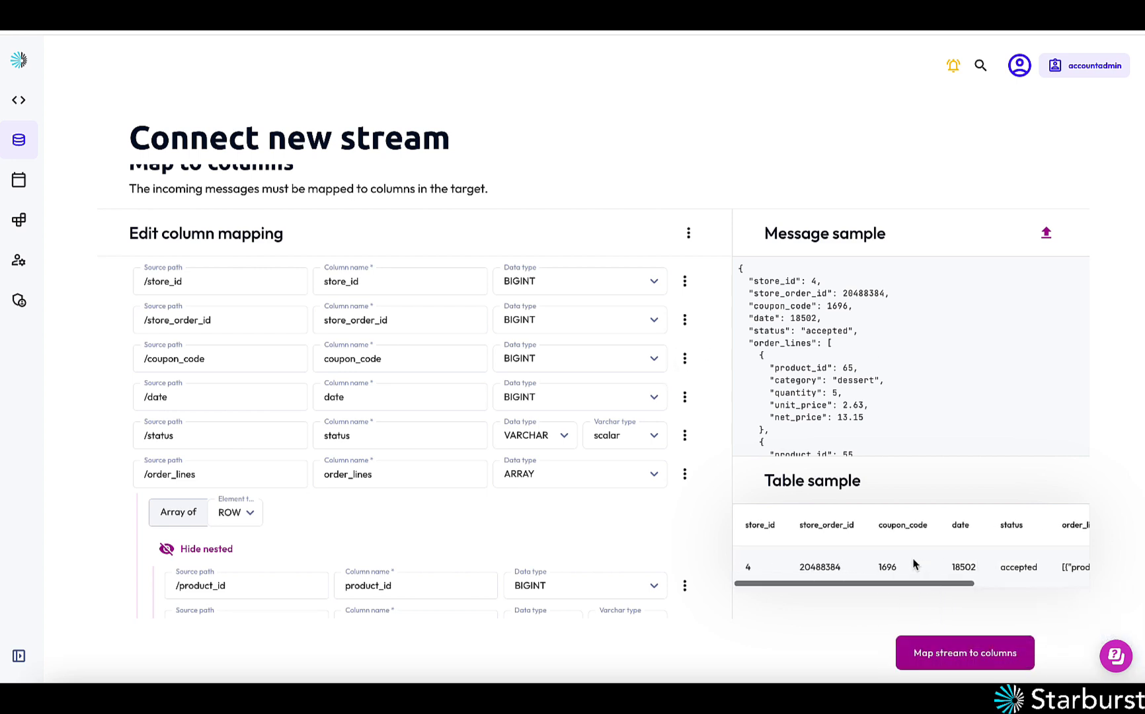
pyautogui.moveTo(501, 209)
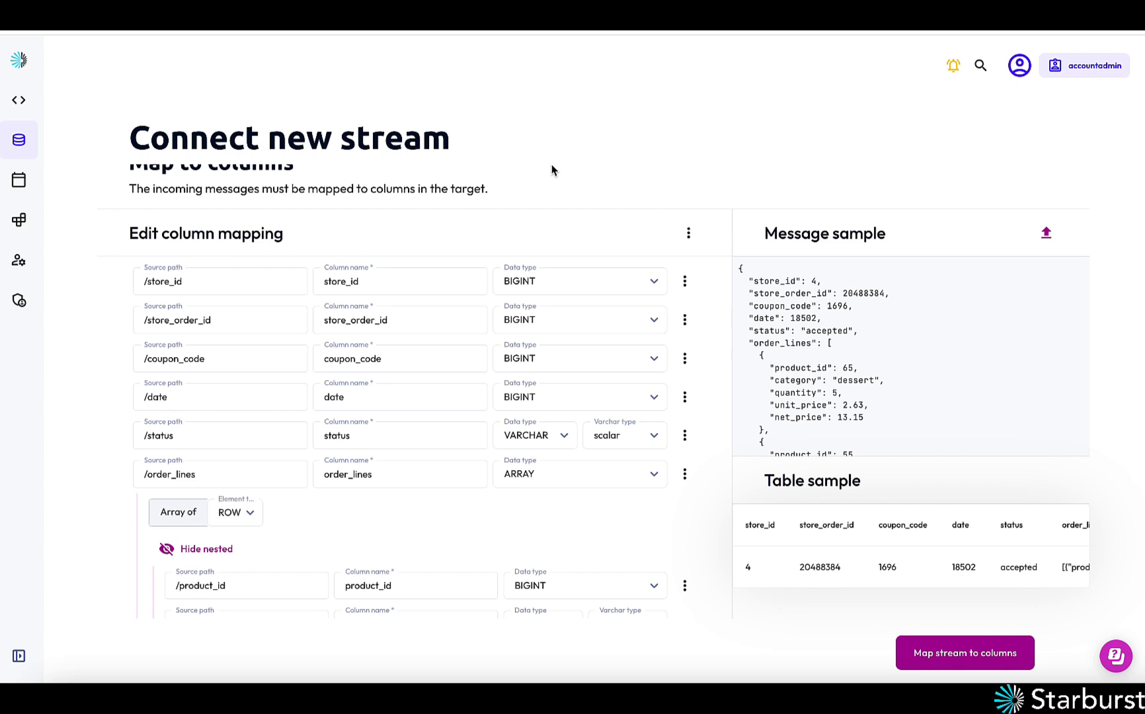
pyautogui.moveTo(599, 145)
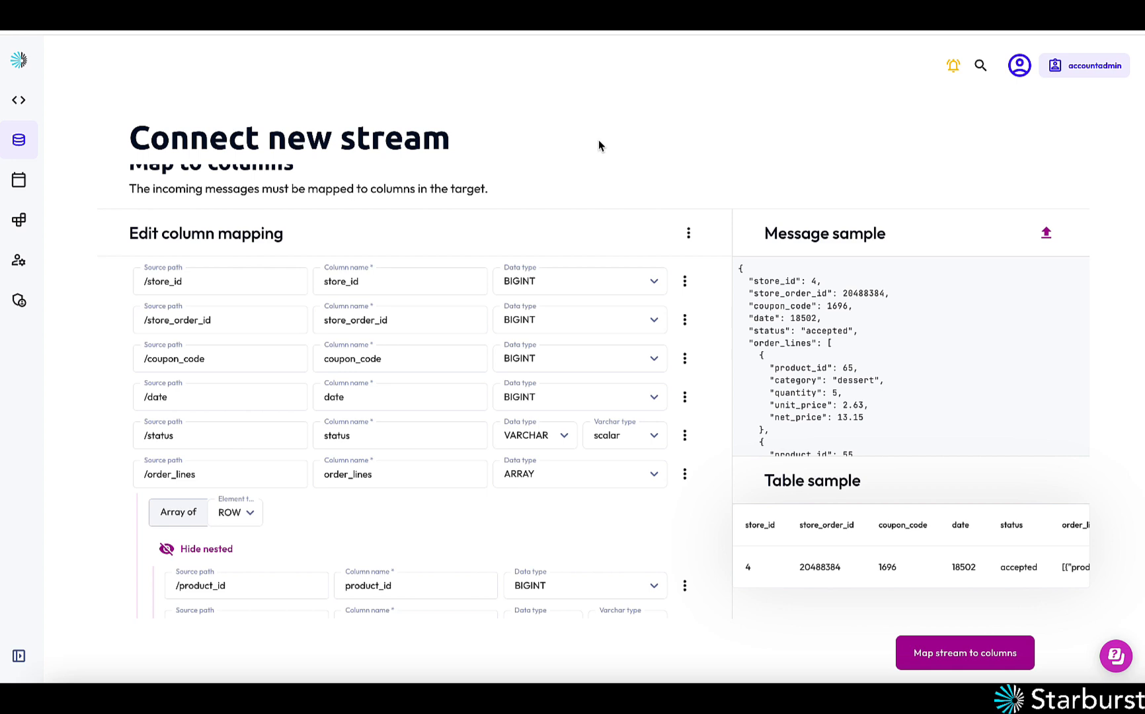
pyautogui.moveTo(554, 116)
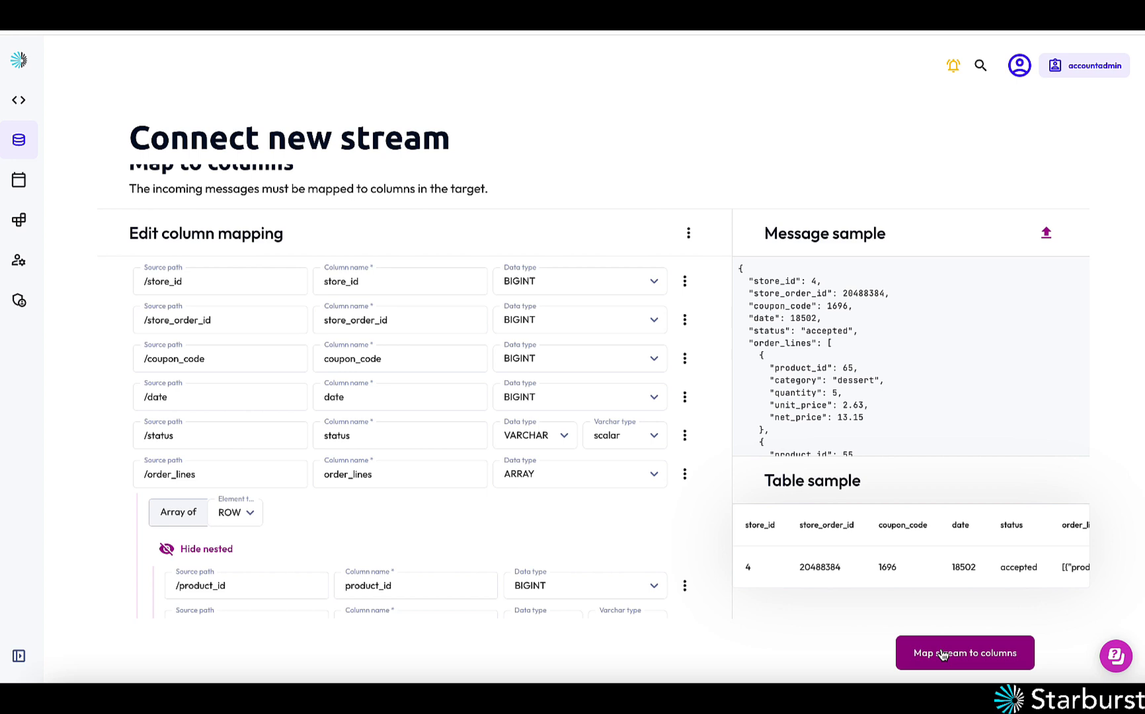
# Map the stream to columns so pizza_orders starts, then head to the Query section
pyautogui.click(963, 653)
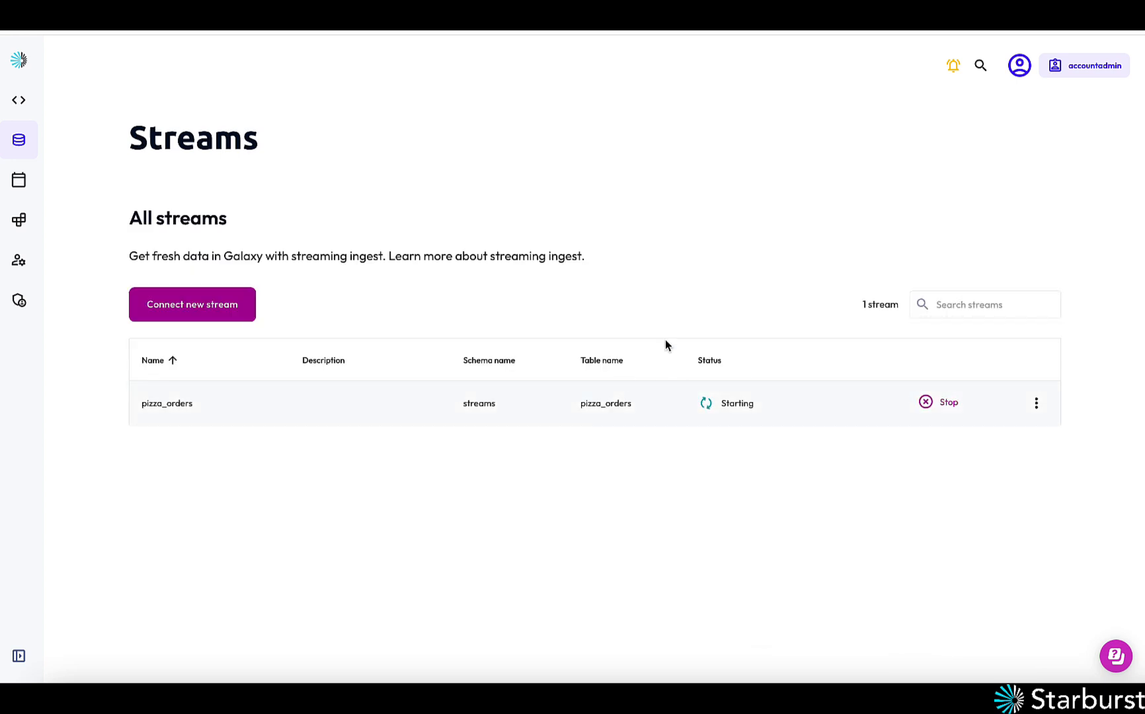
pyautogui.moveTo(358, 468)
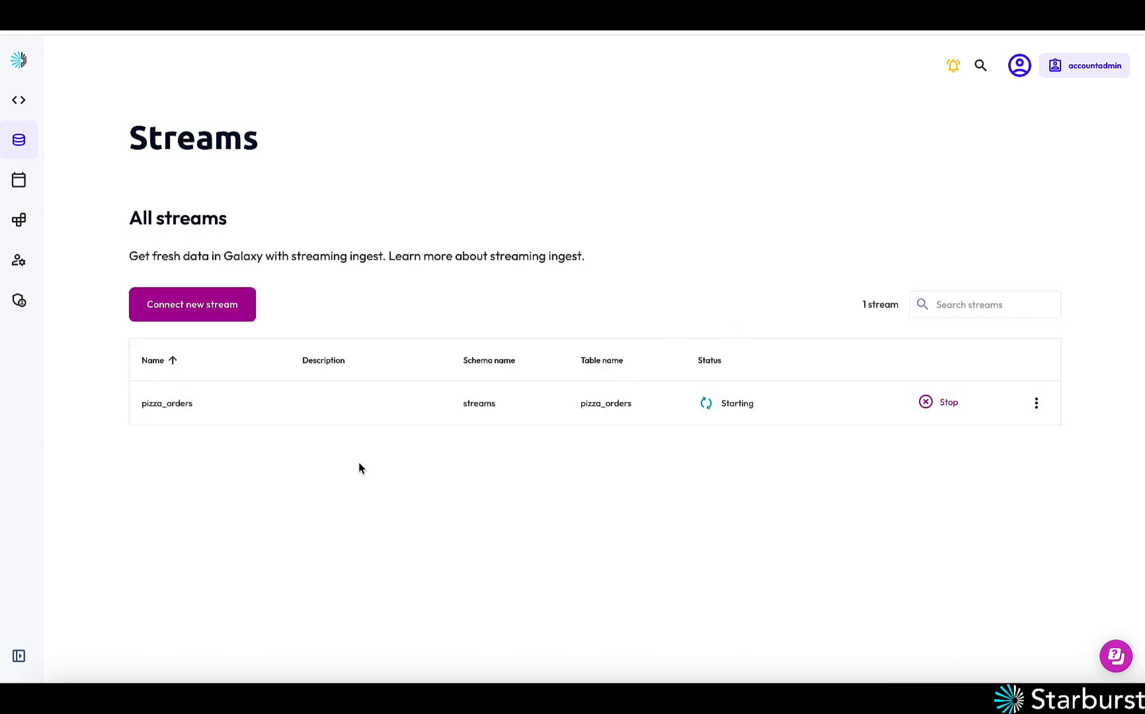
pyautogui.click(19, 100)
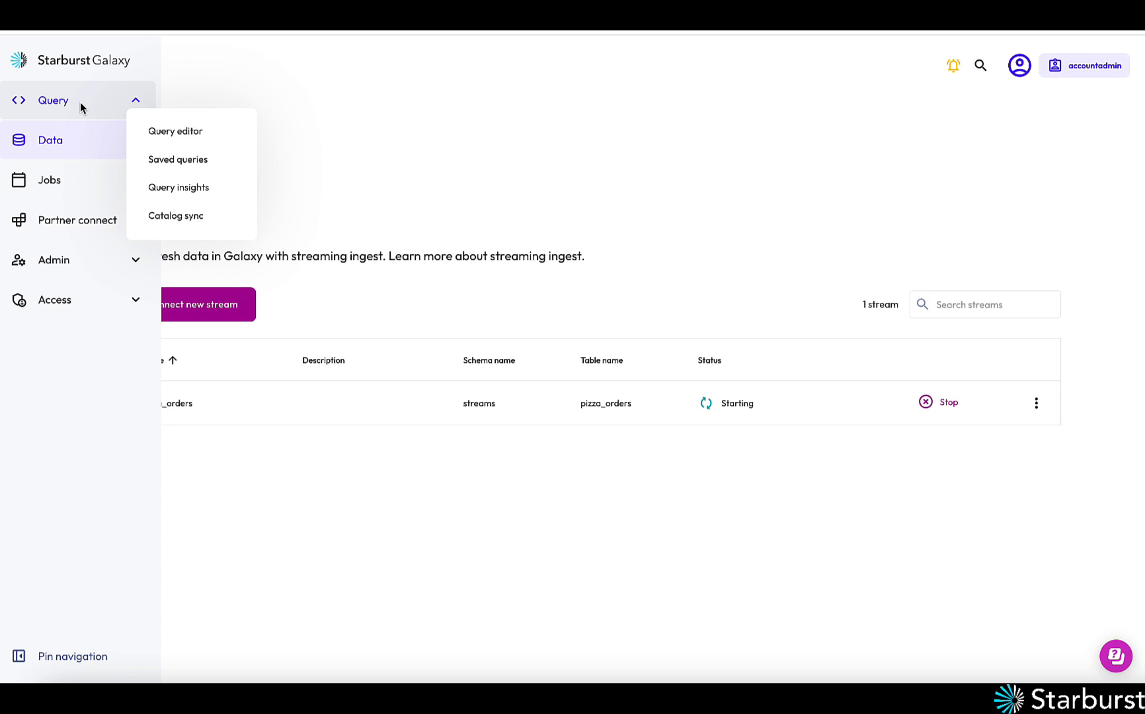
# Run 'show tables in streams;' in the query editor, returning pizza_orders__raw
pyautogui.click(175, 131)
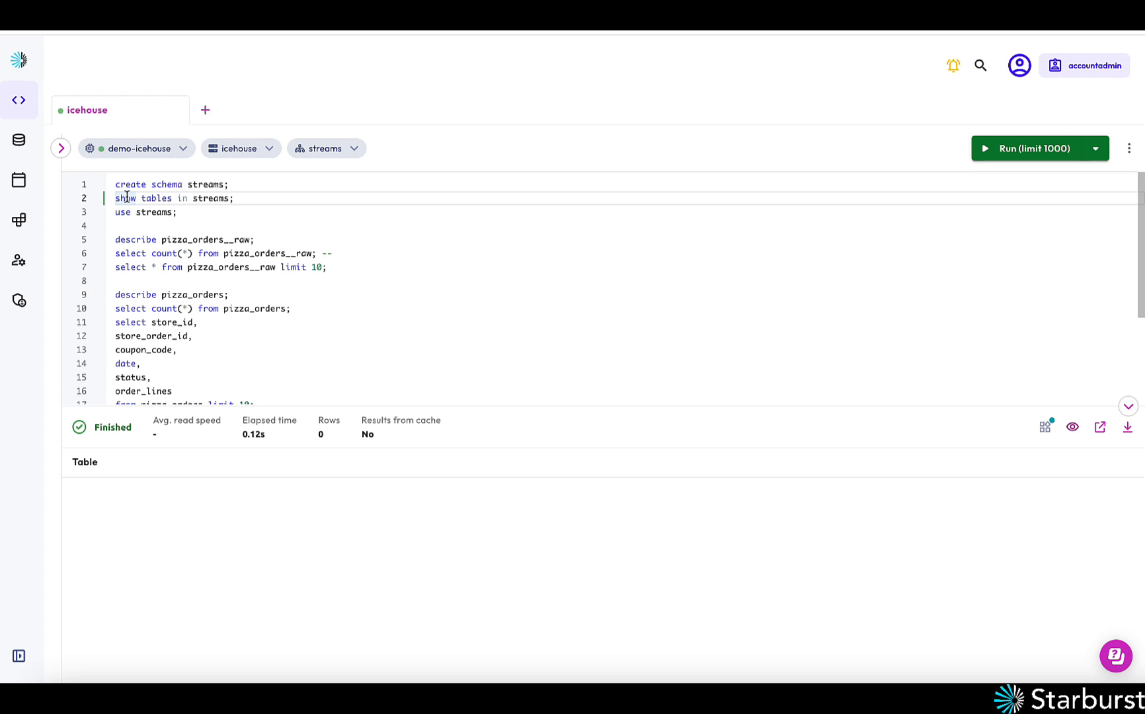
pyautogui.click(1031, 148)
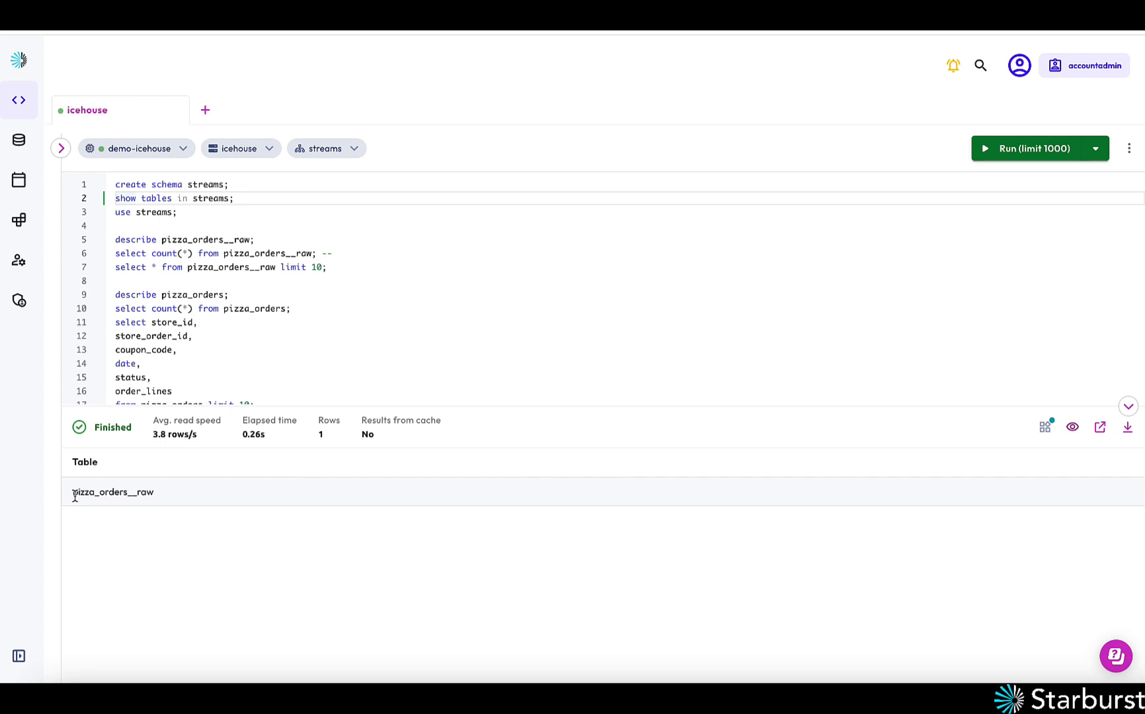
pyautogui.doubleClick(112, 491)
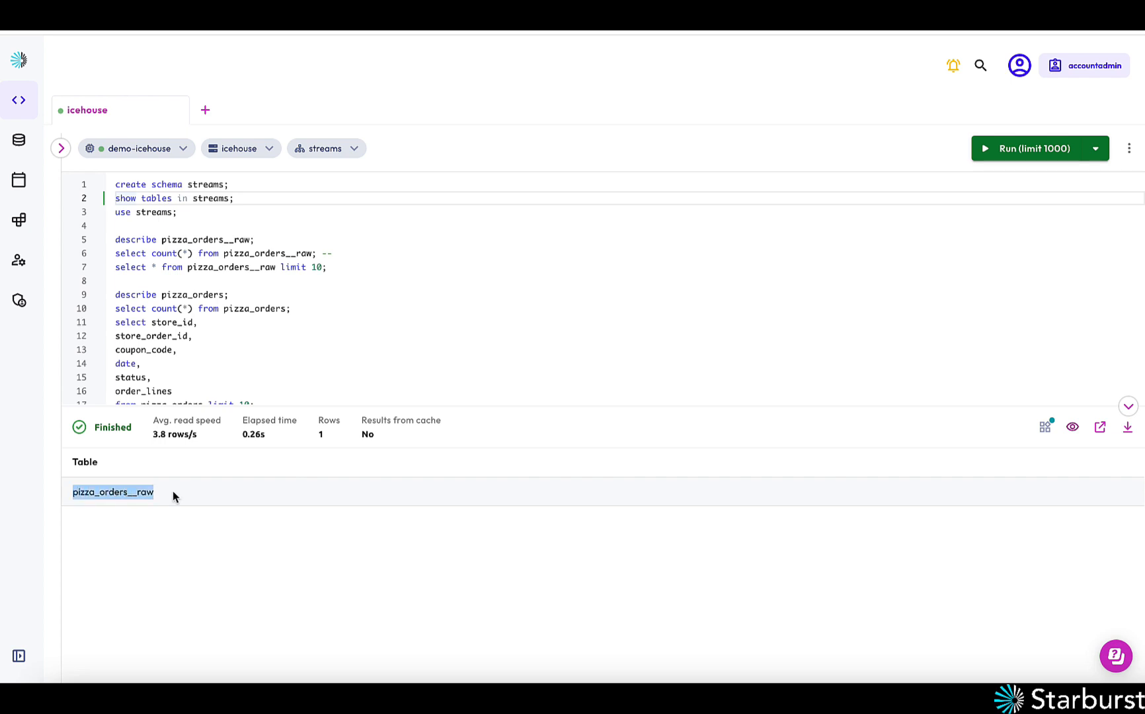
pyautogui.click(138, 254)
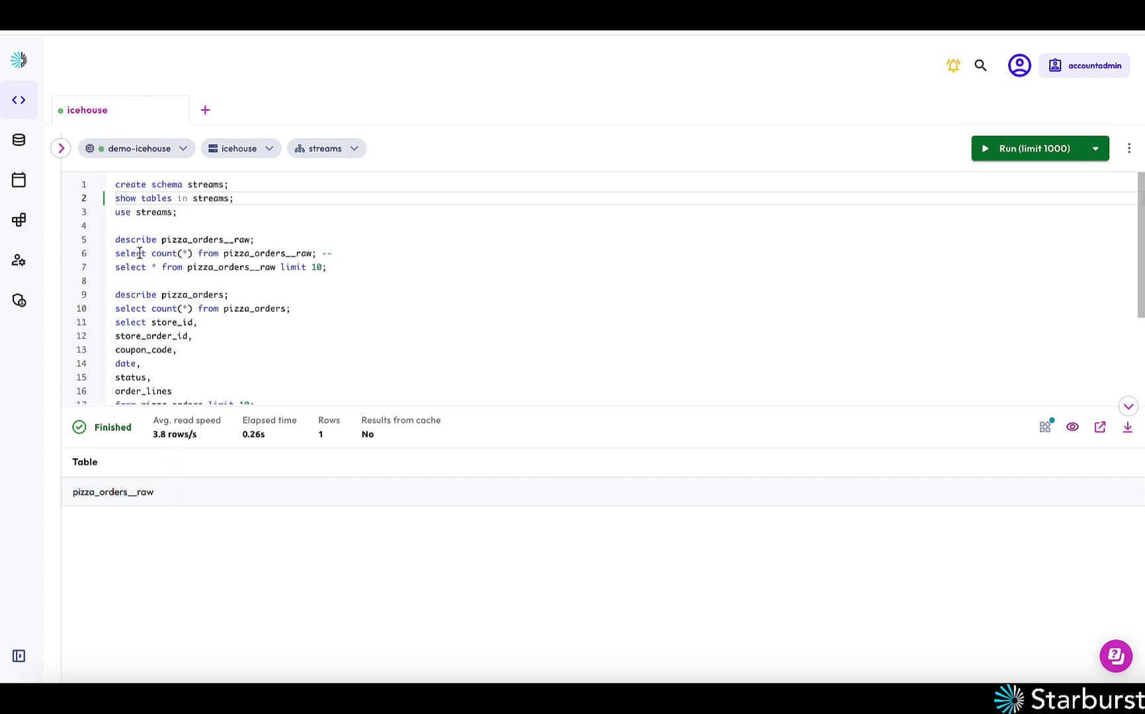
pyautogui.moveTo(234, 203)
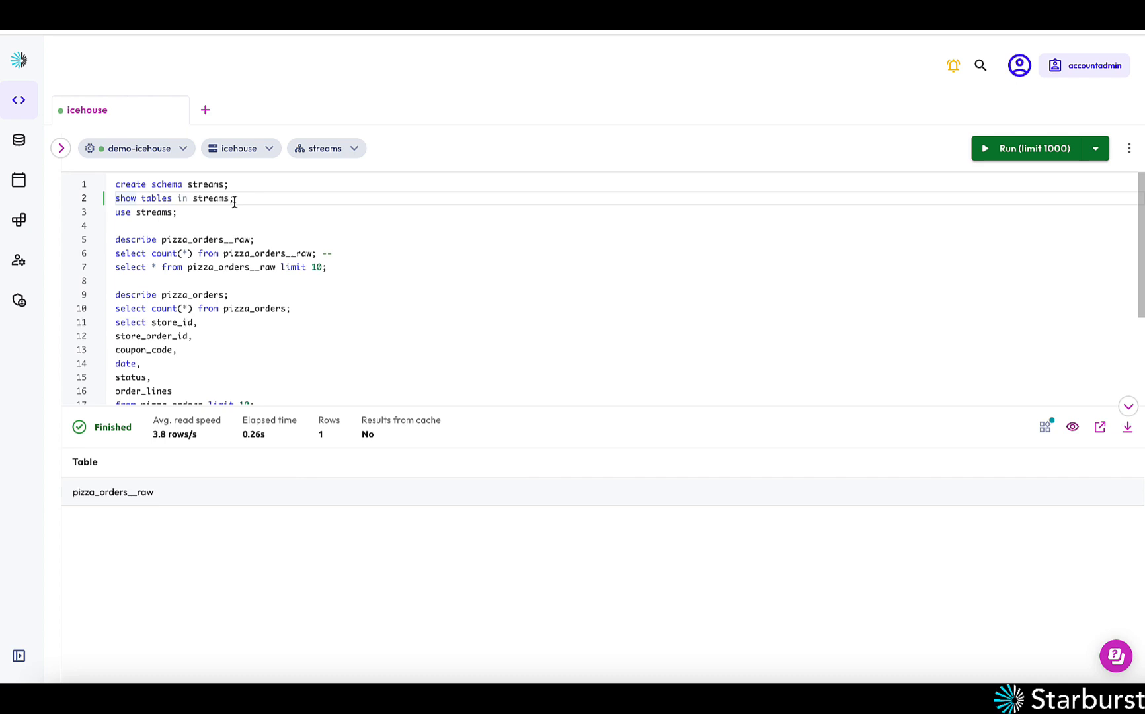
pyautogui.moveTo(250, 201)
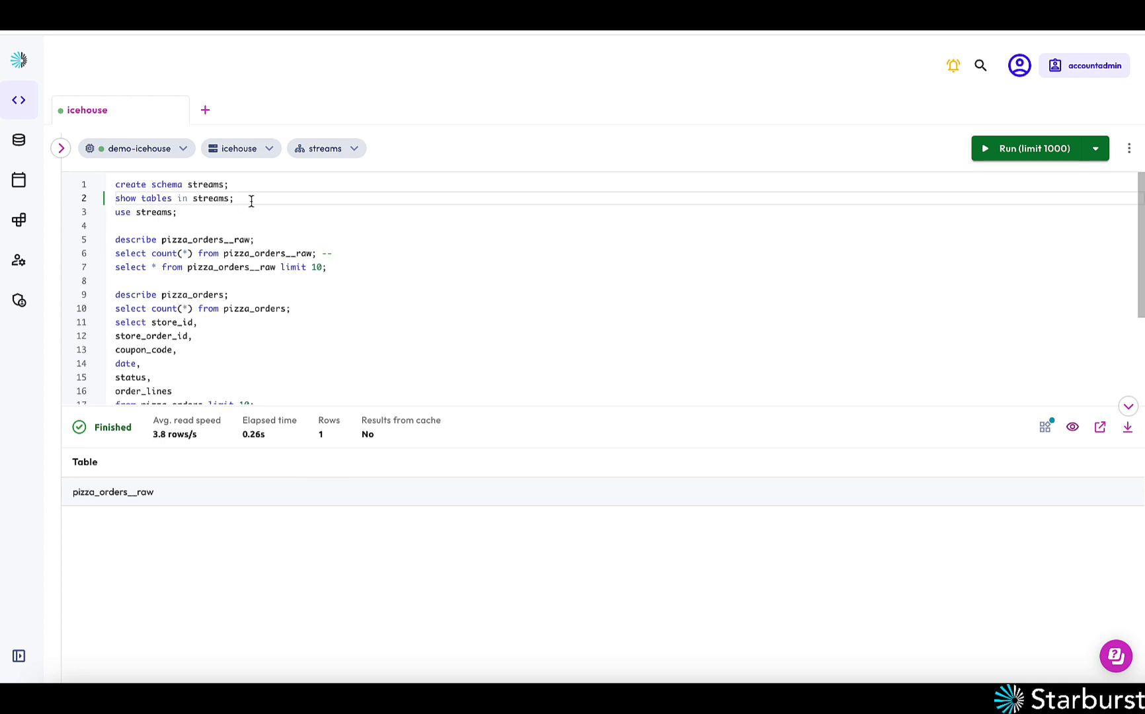
pyautogui.moveTo(241, 246)
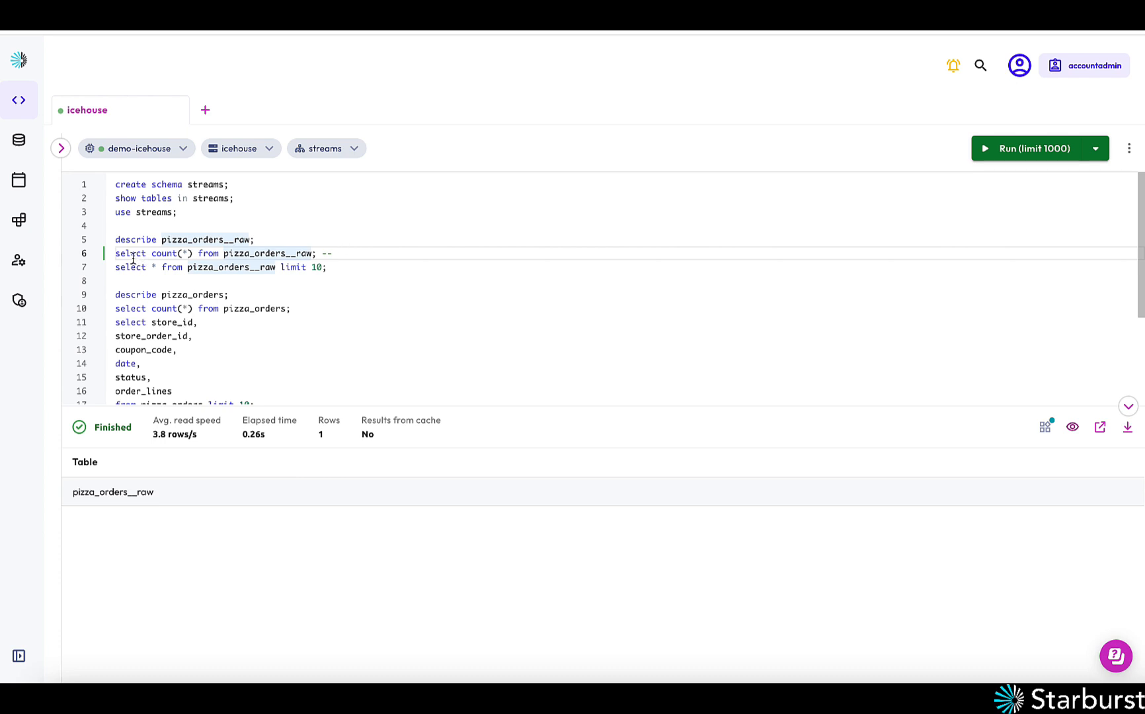
pyautogui.click(1032, 148)
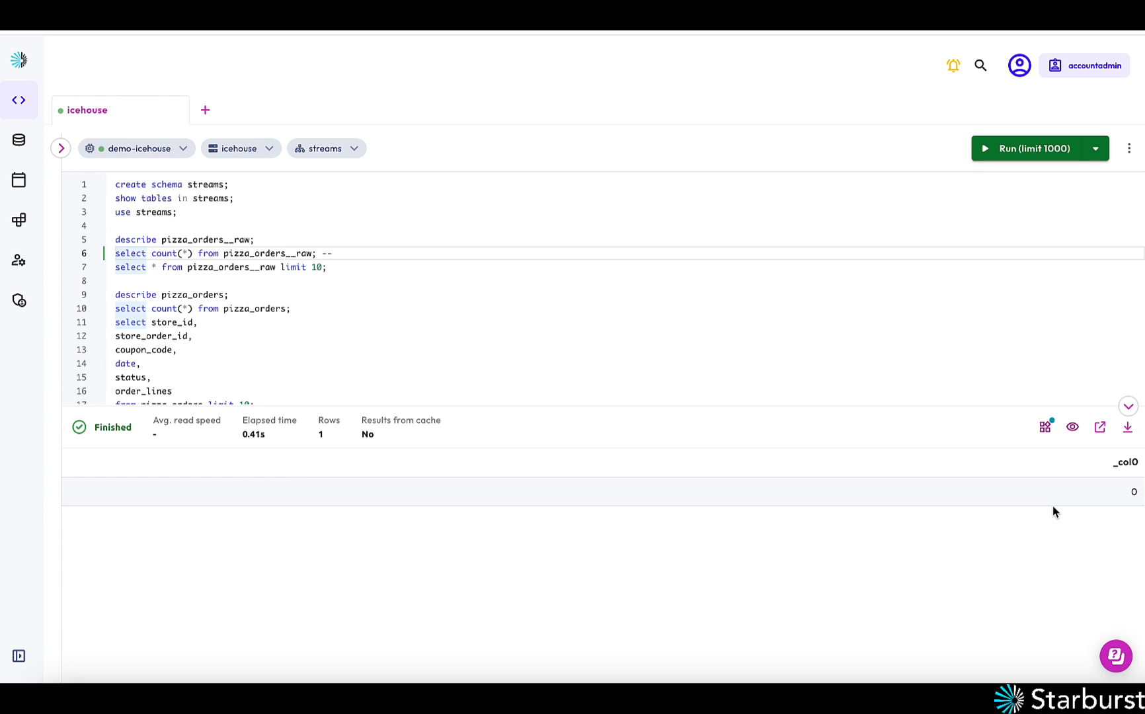
pyautogui.moveTo(382, 285)
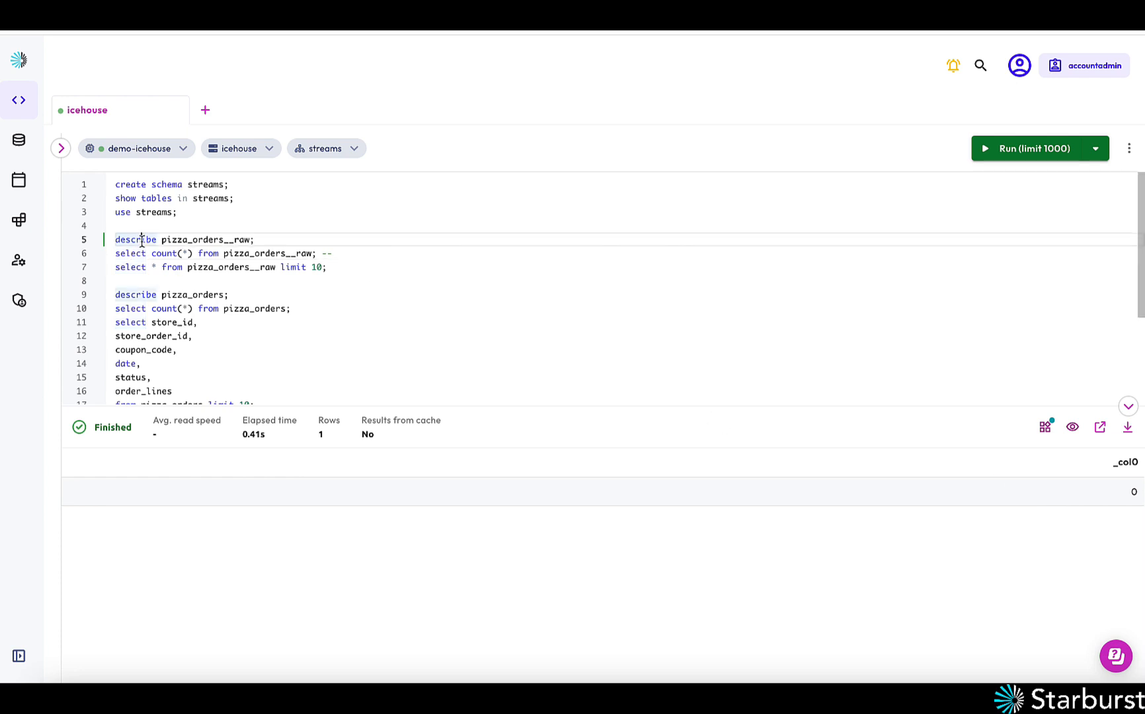
pyautogui.click(1038, 148)
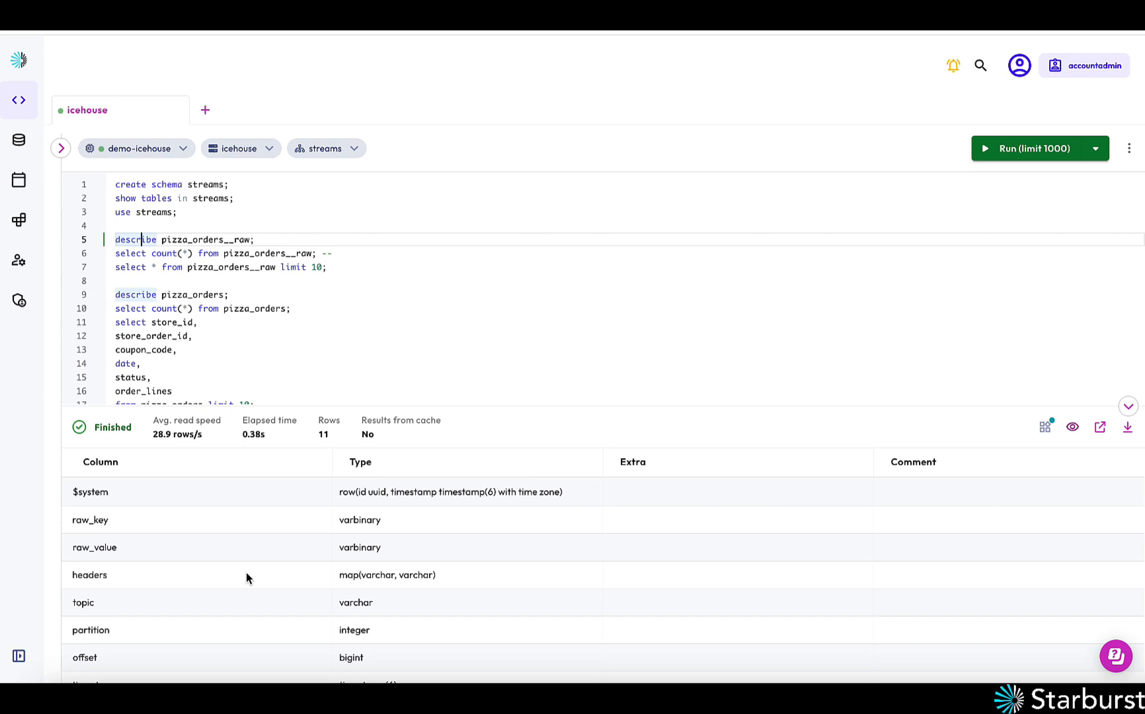
pyautogui.moveTo(101, 532)
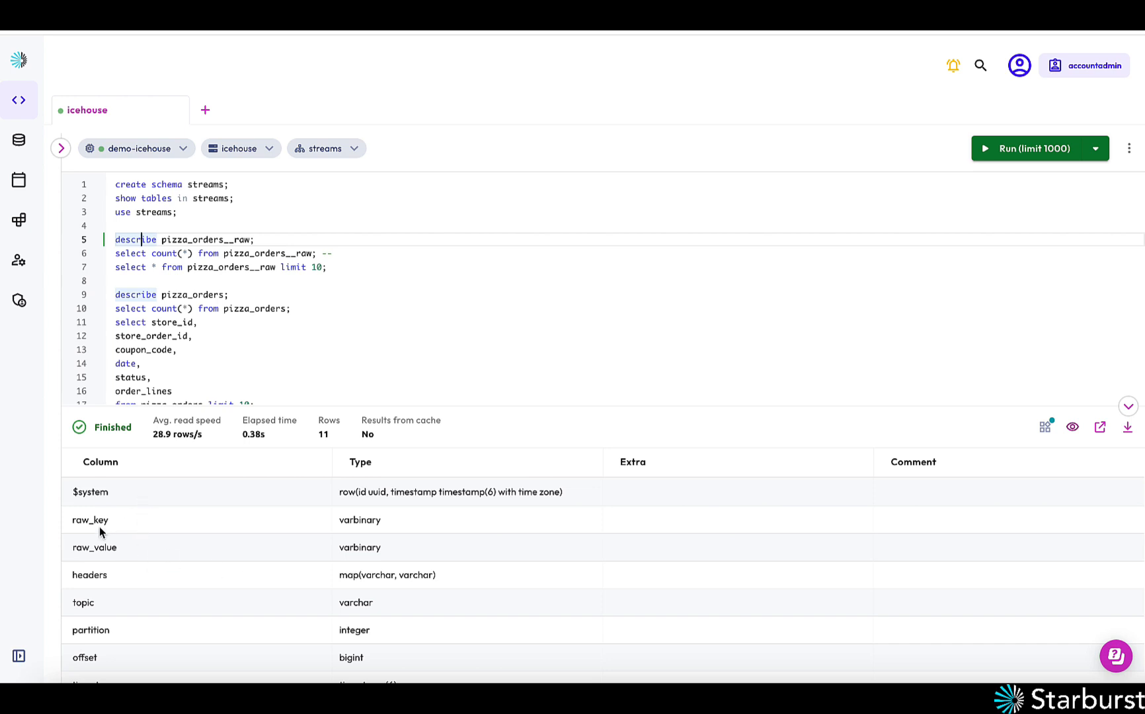
pyautogui.scroll(-3)
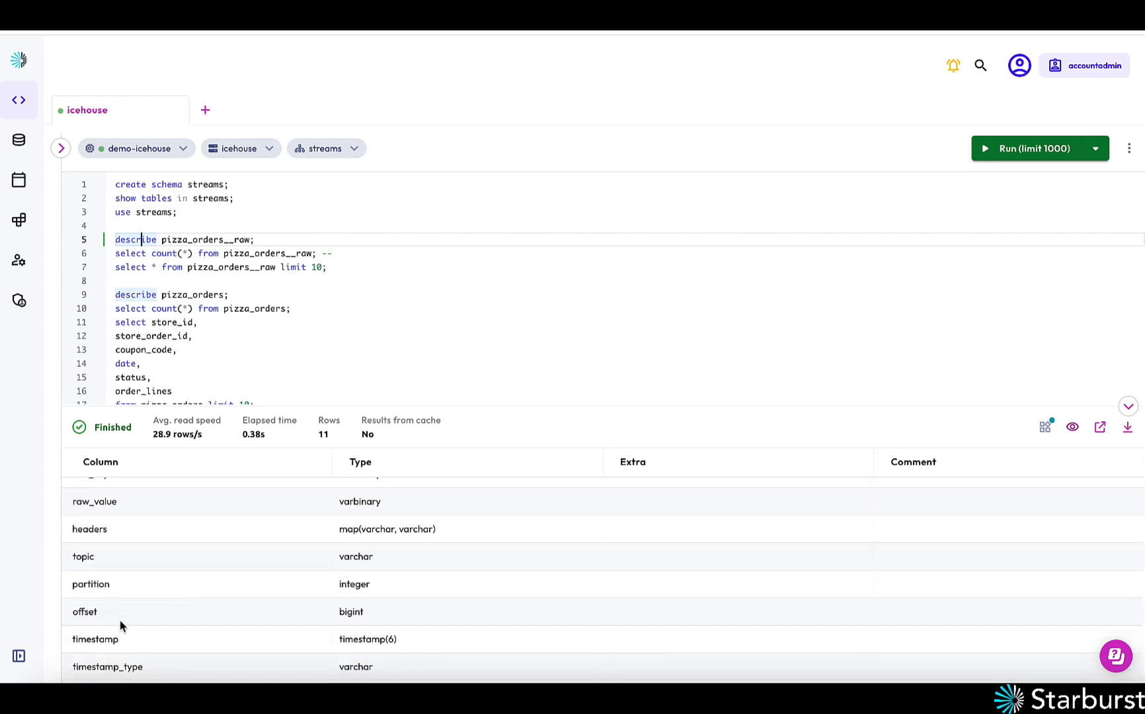
pyautogui.scroll(-3)
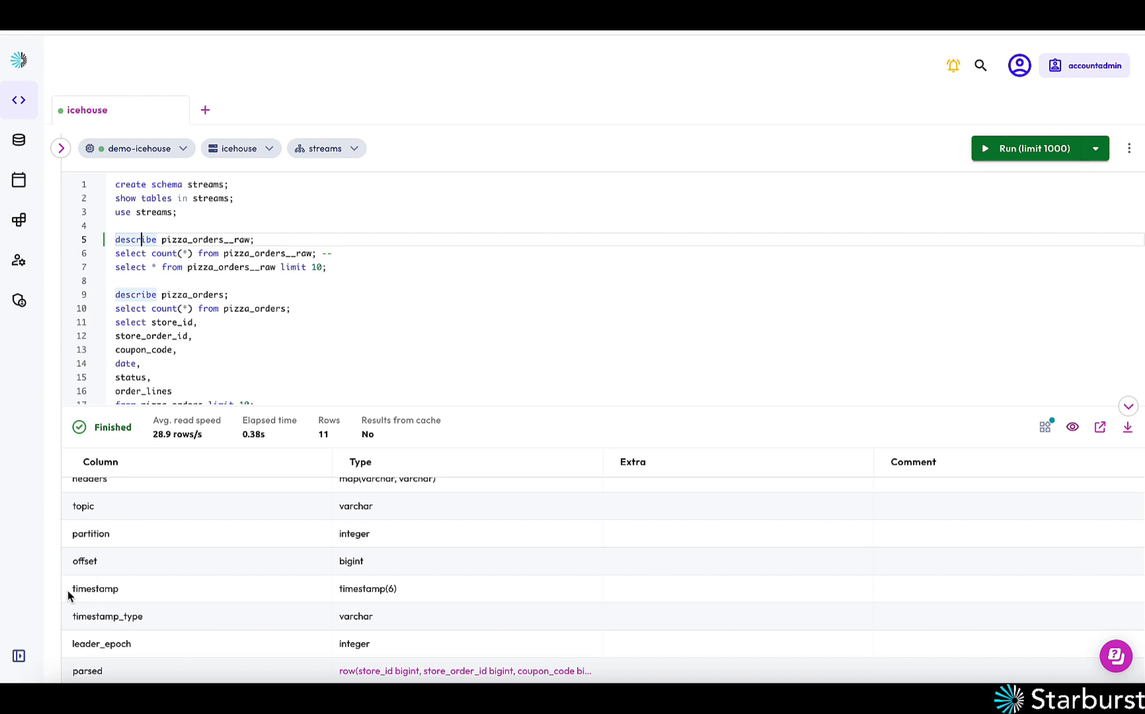
pyautogui.moveTo(174, 594)
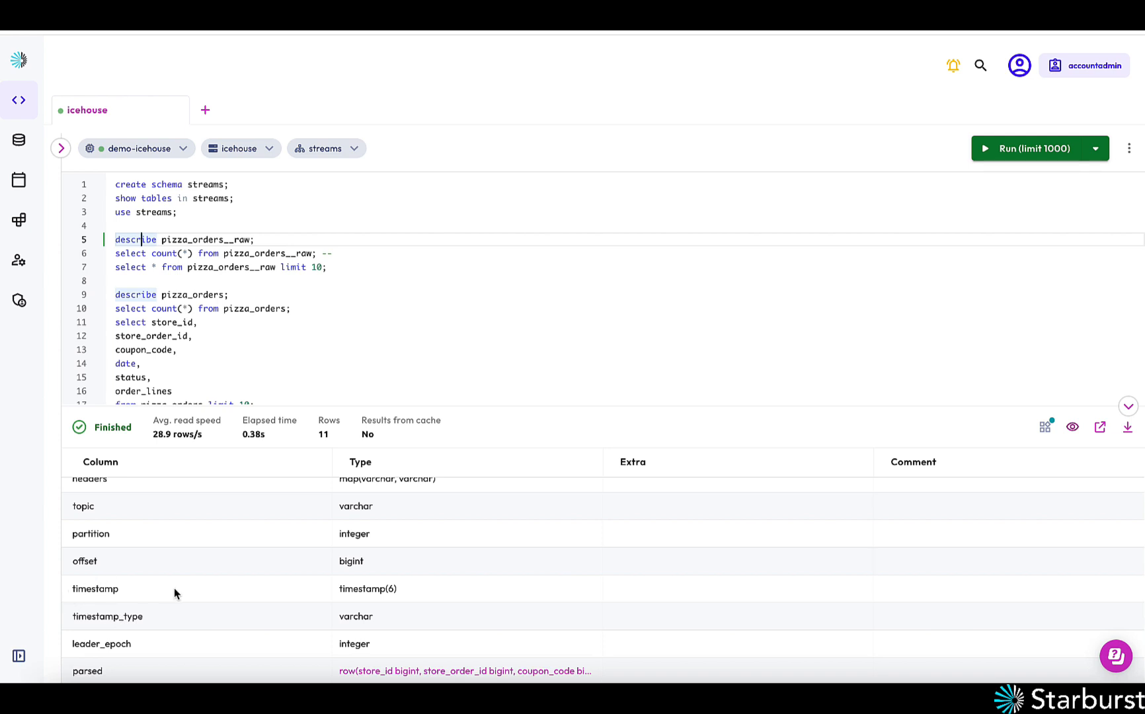
pyautogui.scroll(3)
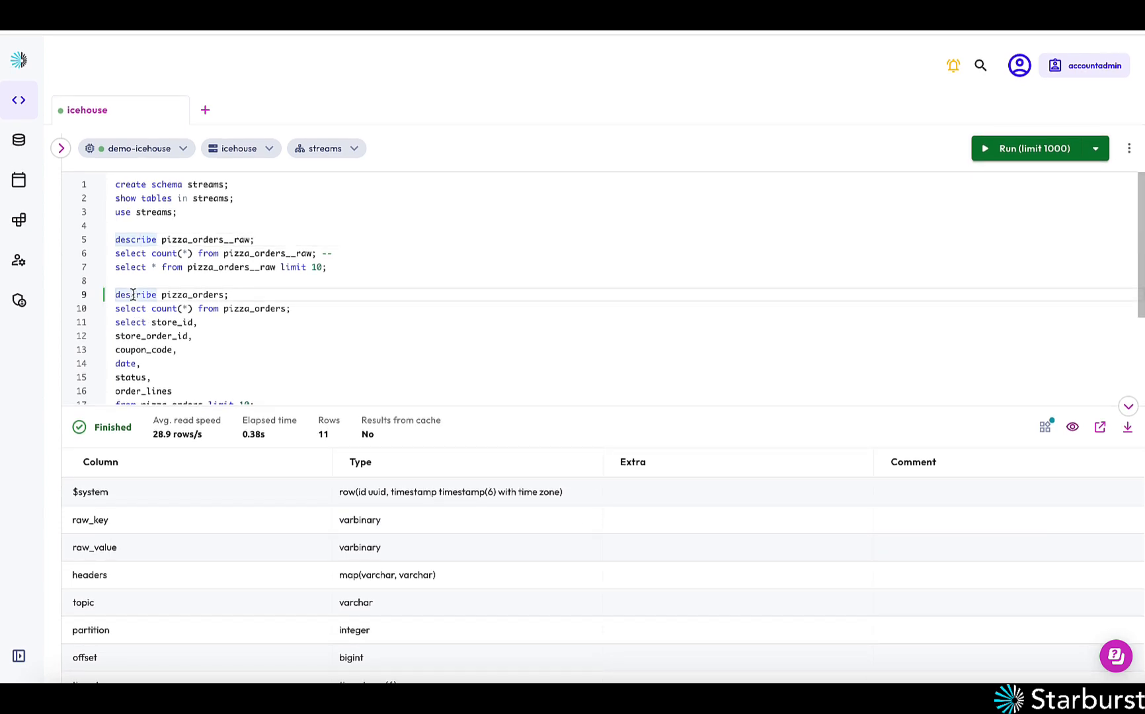
# Describe the pizza_orders view (7 columns), then count pizza_orders__raw rows, returning 0
pyautogui.click(1033, 148)
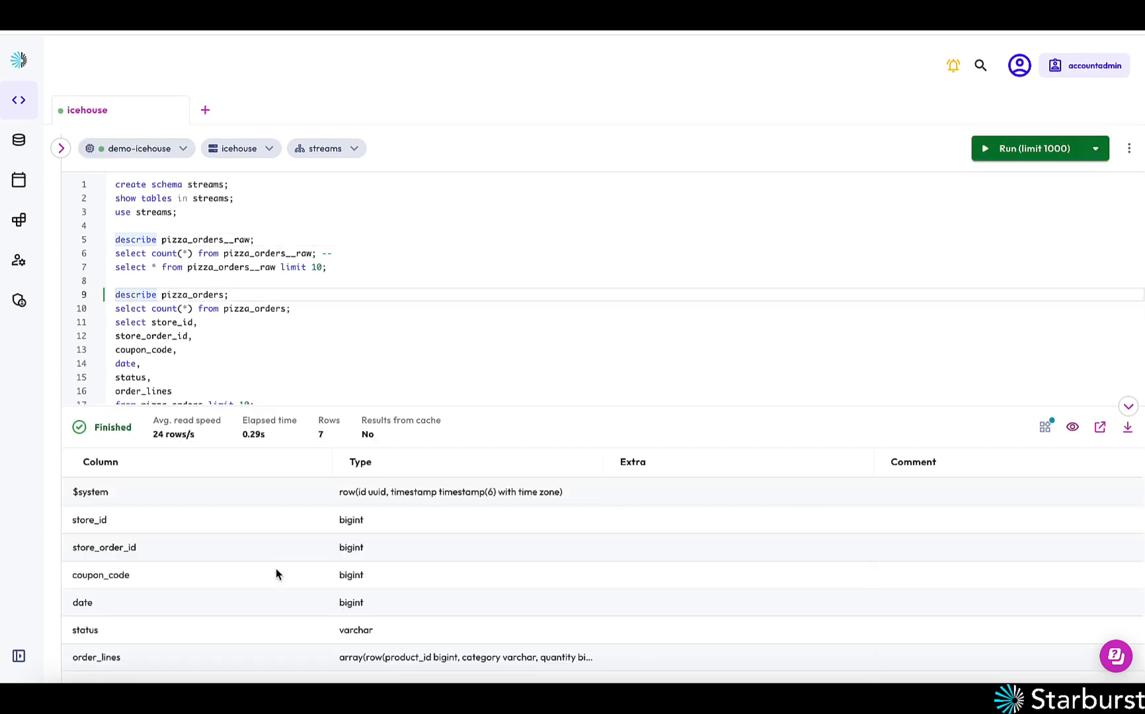
pyautogui.moveTo(135, 649)
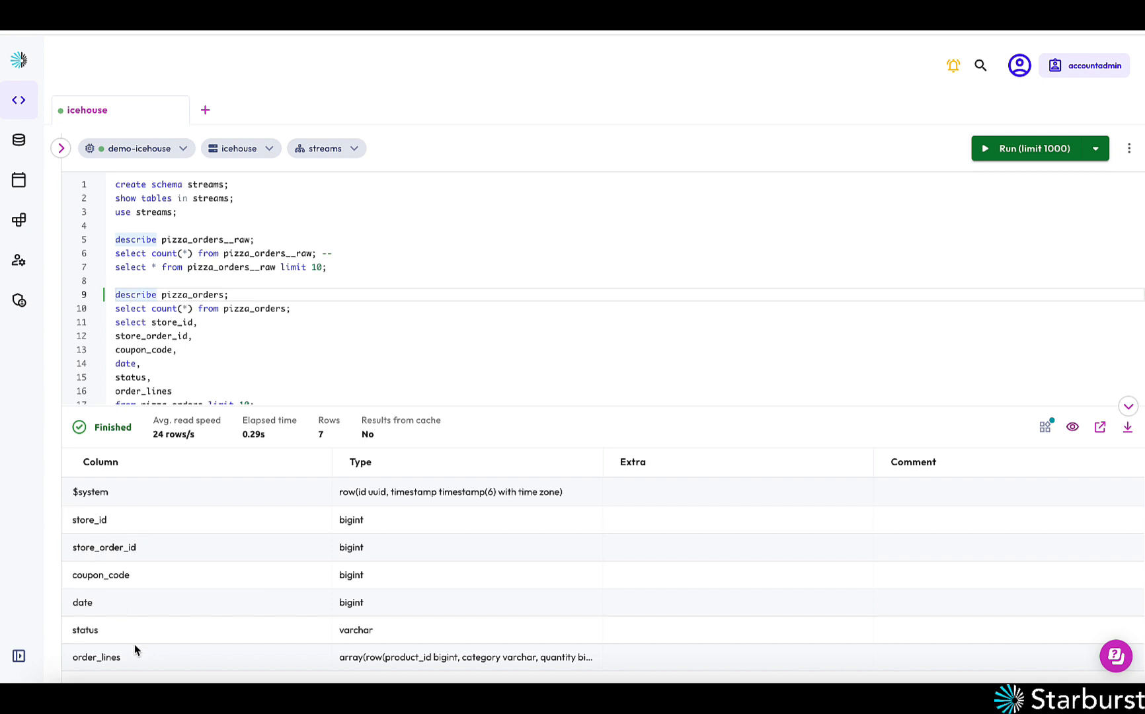
pyautogui.scroll(-3)
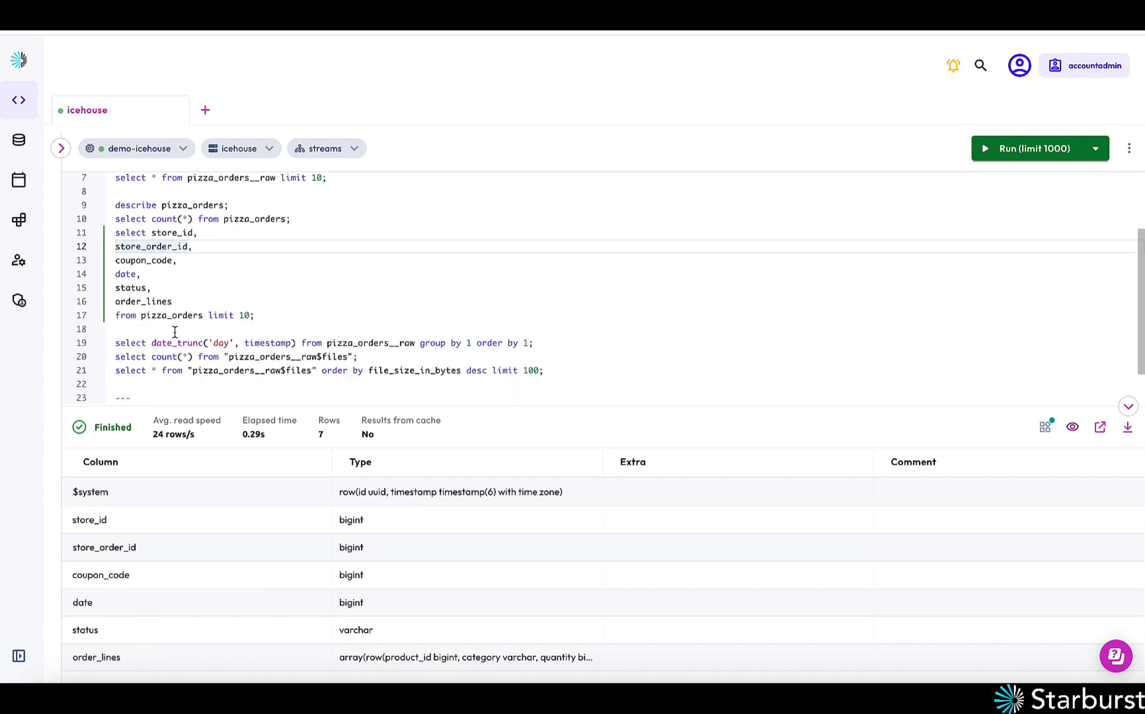
pyautogui.scroll(3)
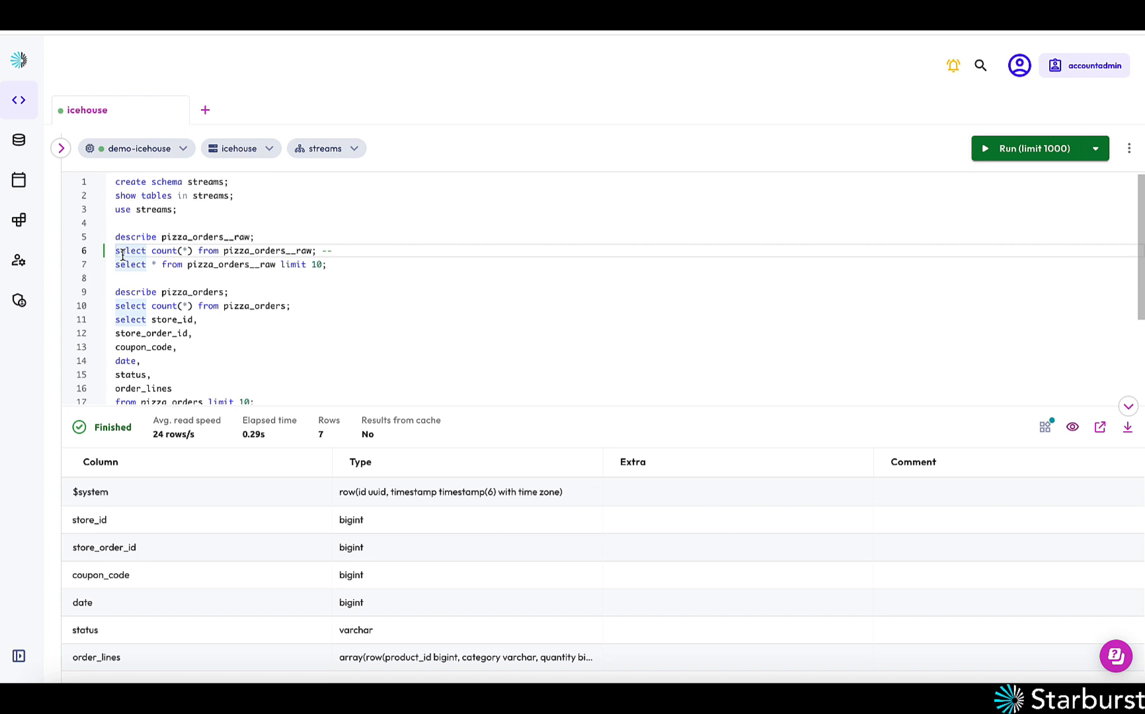
pyautogui.click(1032, 148)
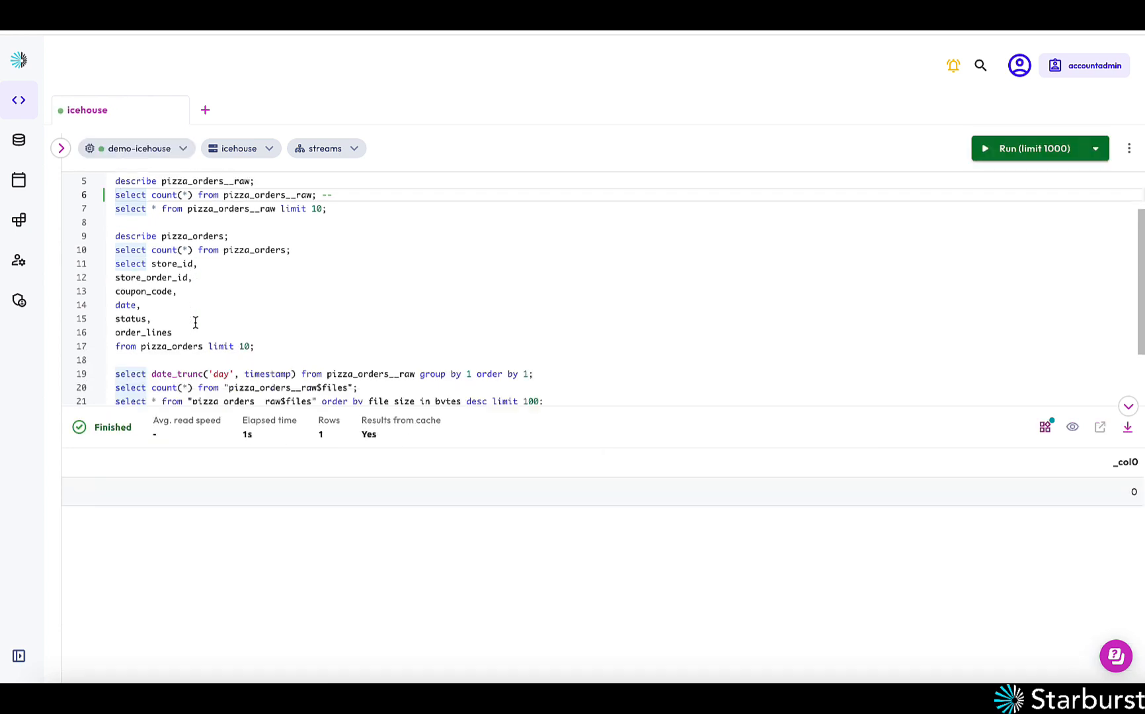
pyautogui.scroll(-3)
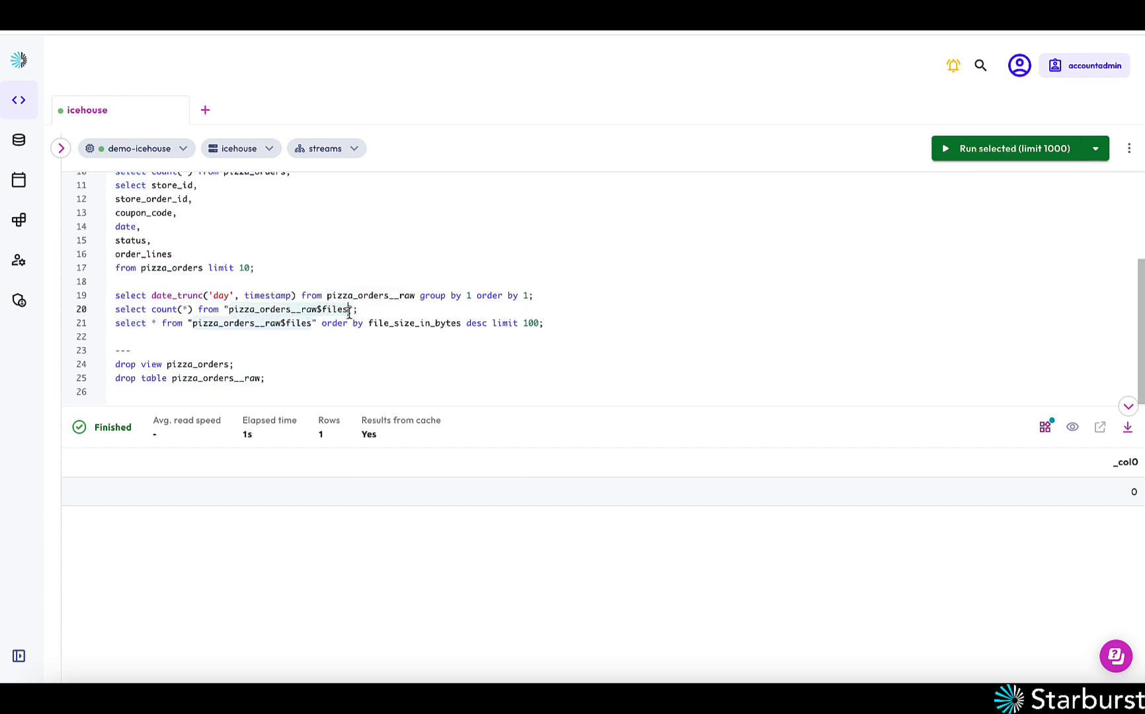
# Count pizza_orders__raw$files, then recount pizza_orders__raw rows, now 401
pyautogui.click(343, 309)
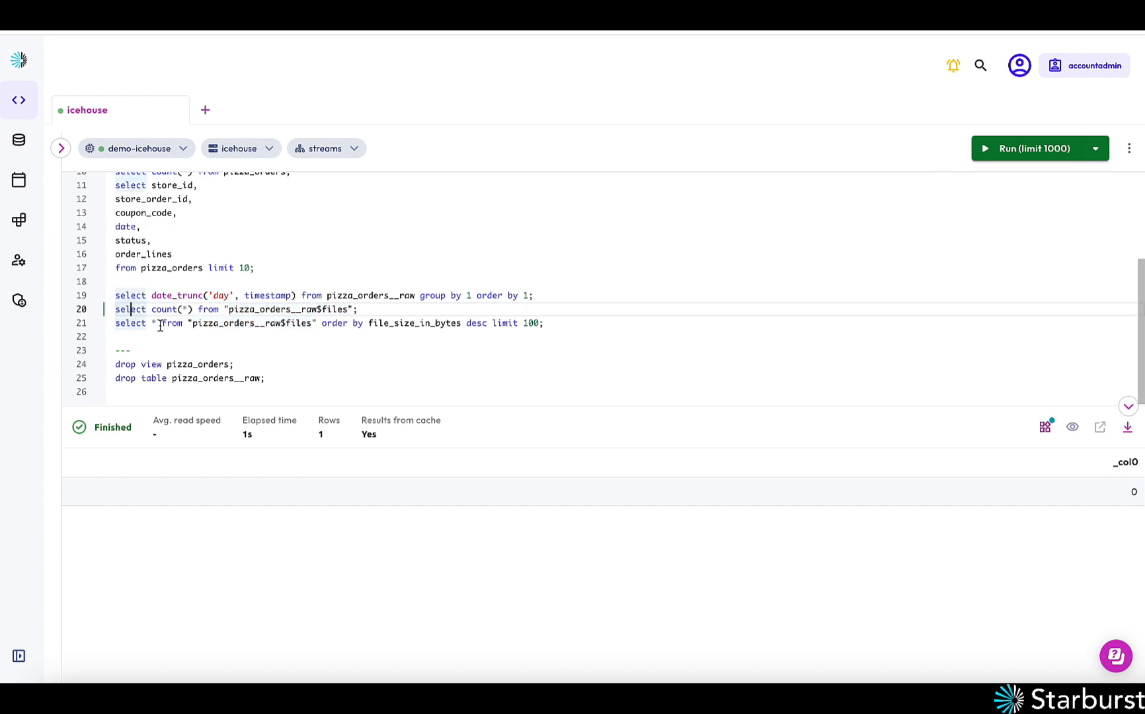
pyautogui.click(1031, 148)
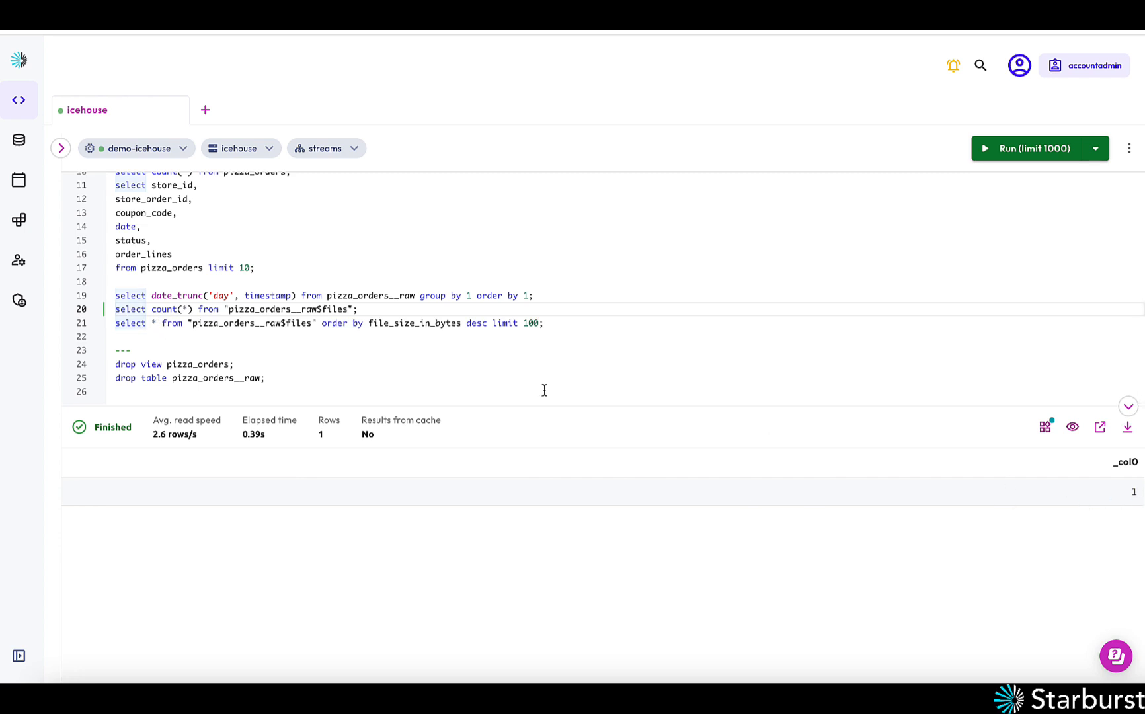
pyautogui.scroll(3)
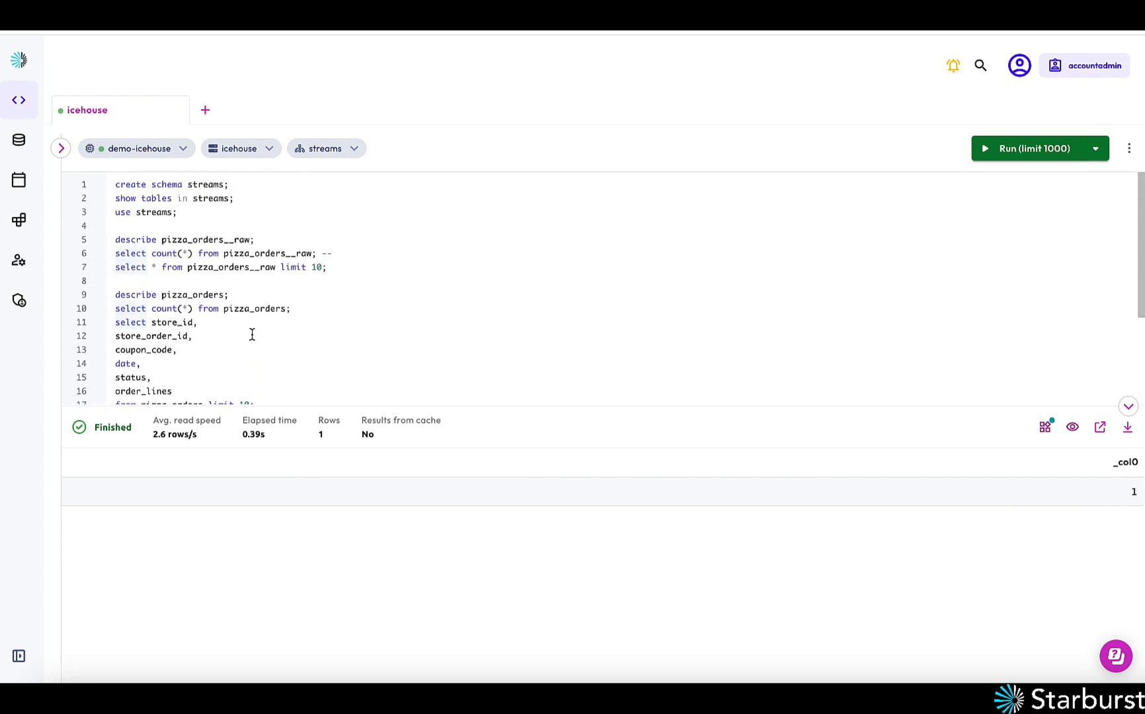
pyautogui.click(125, 253)
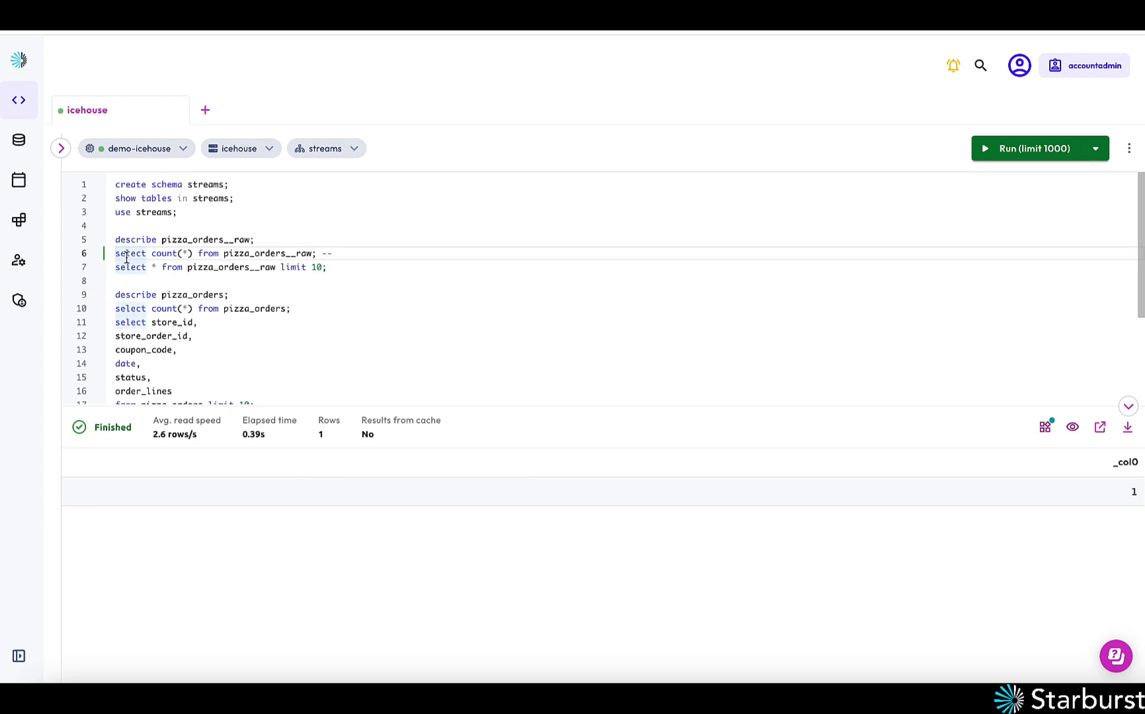
pyautogui.click(1033, 148)
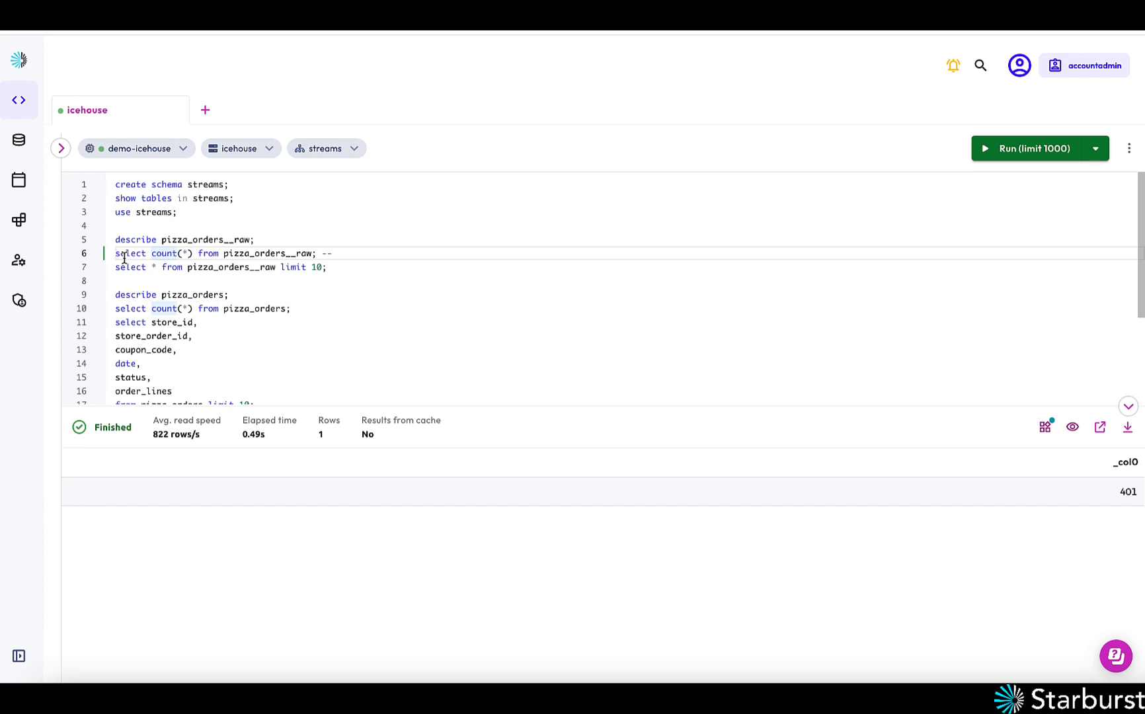
# Recount the data files, now 4, and select the file-listing statement on line 21
pyautogui.scroll(3)
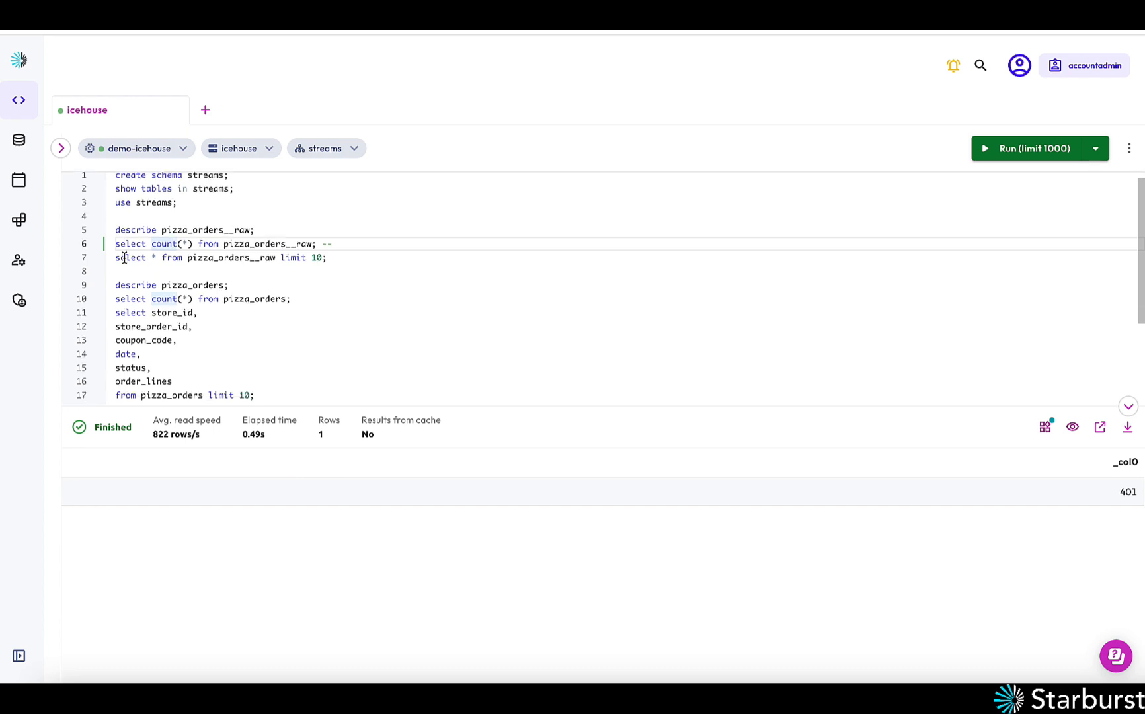
pyautogui.scroll(-3)
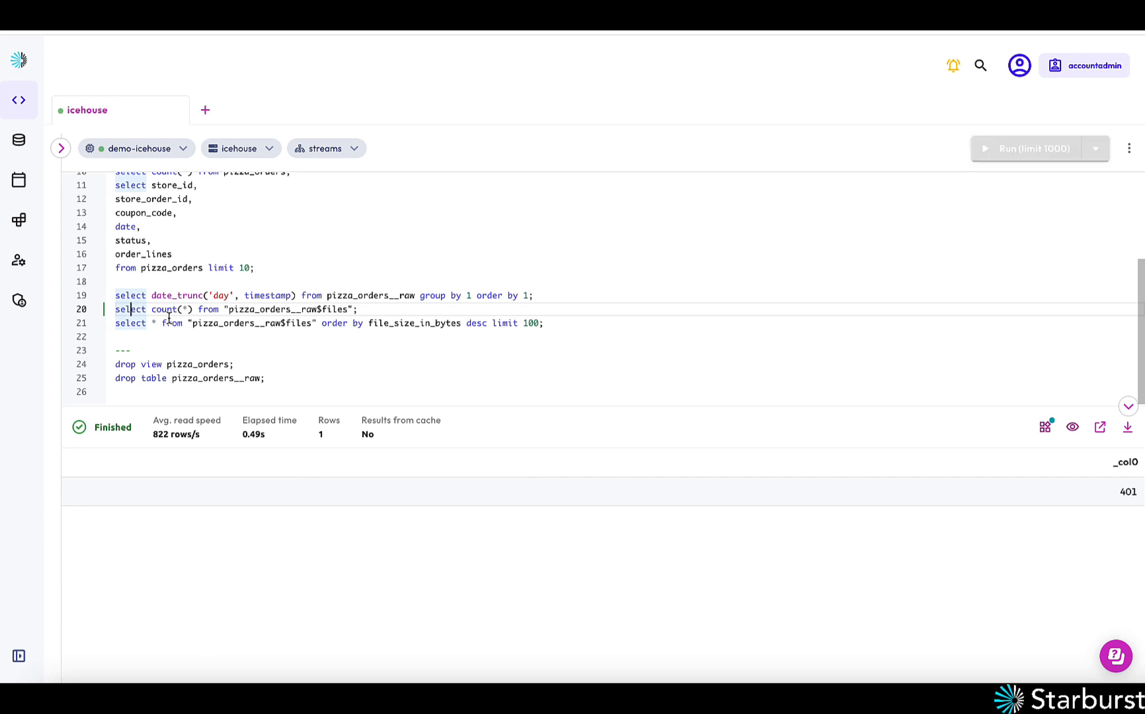
pyautogui.click(1031, 148)
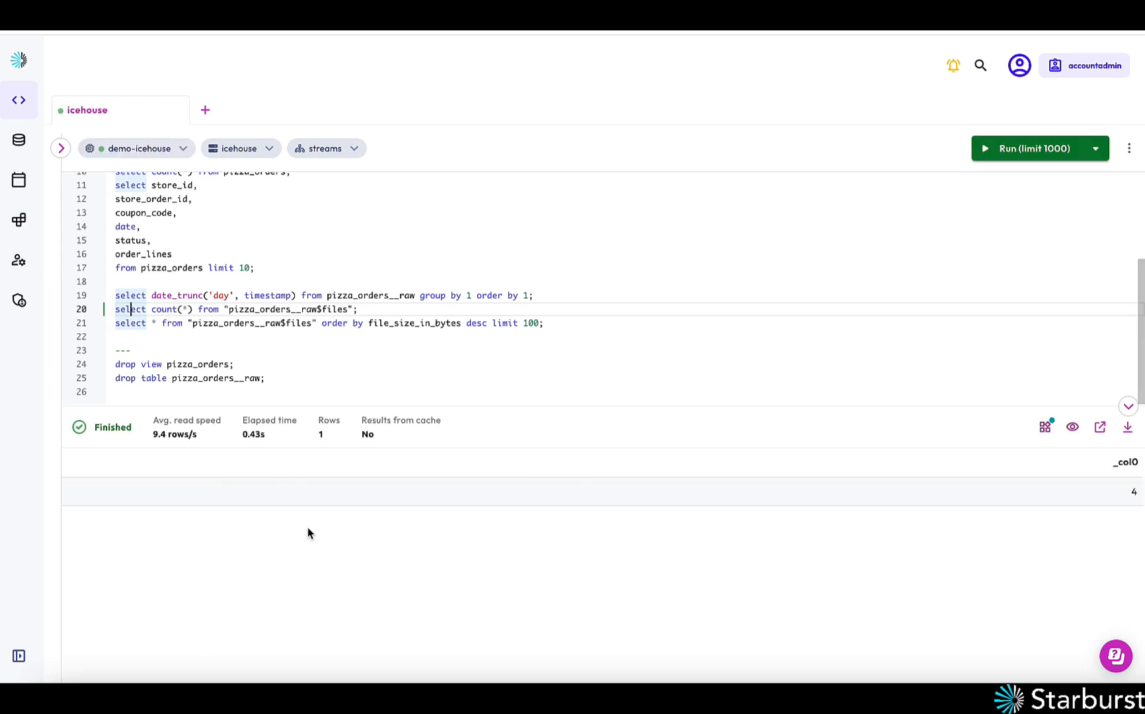
pyautogui.click(126, 323)
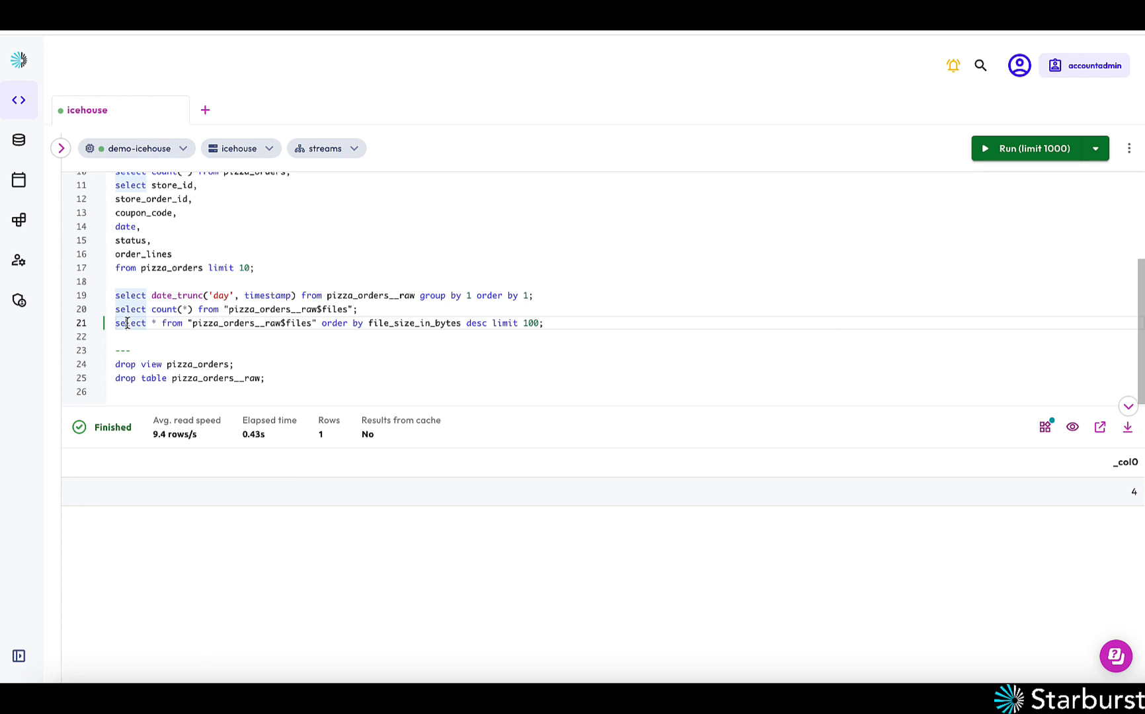
# List pizza_orders__raw$files by size: 4 Parquet files with 115, 102, 96 and 88 records
pyautogui.click(1031, 148)
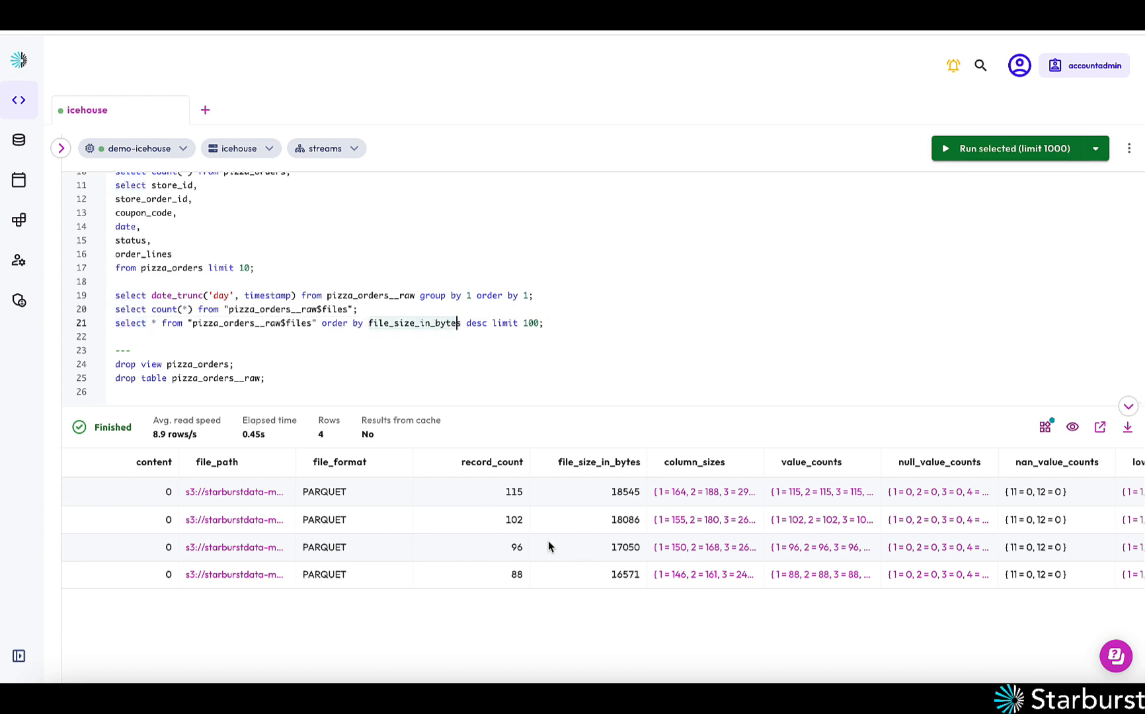
pyautogui.moveTo(541, 537)
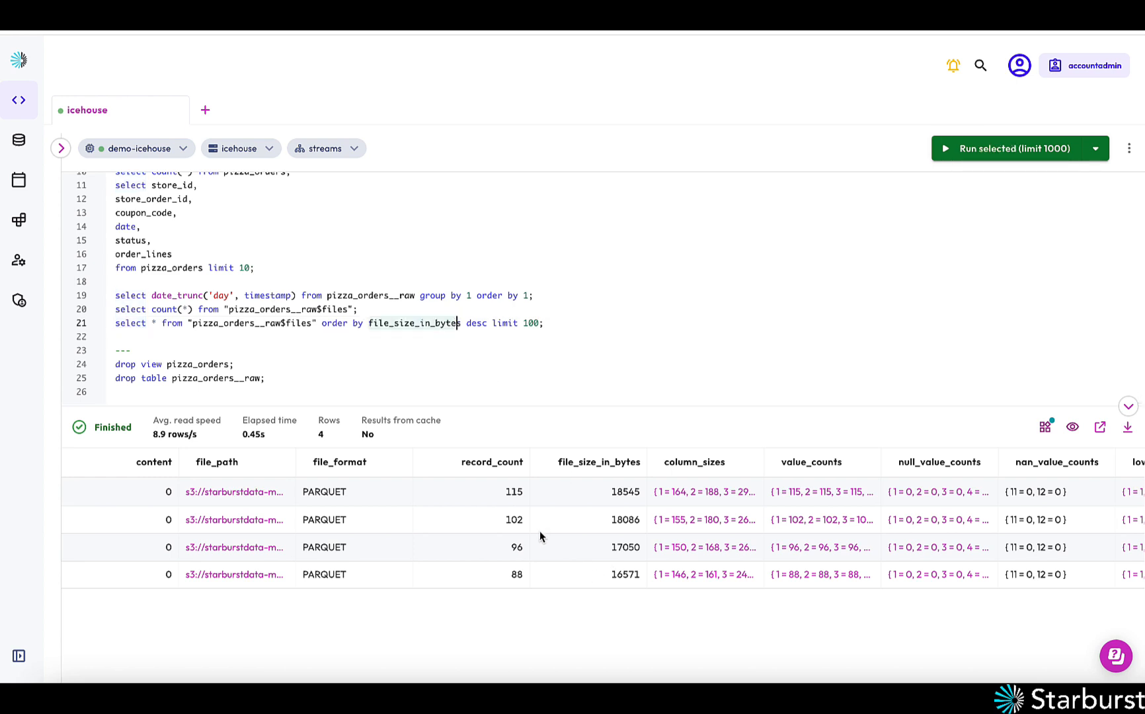
pyautogui.moveTo(154, 504)
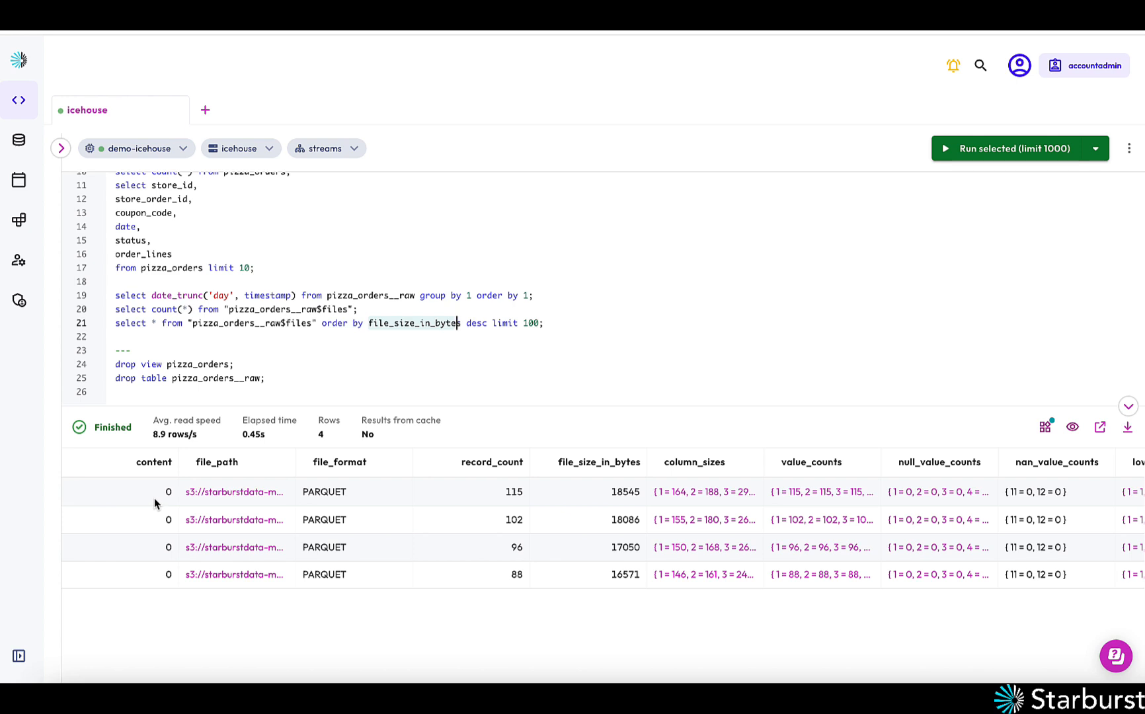
pyautogui.moveTo(560, 519)
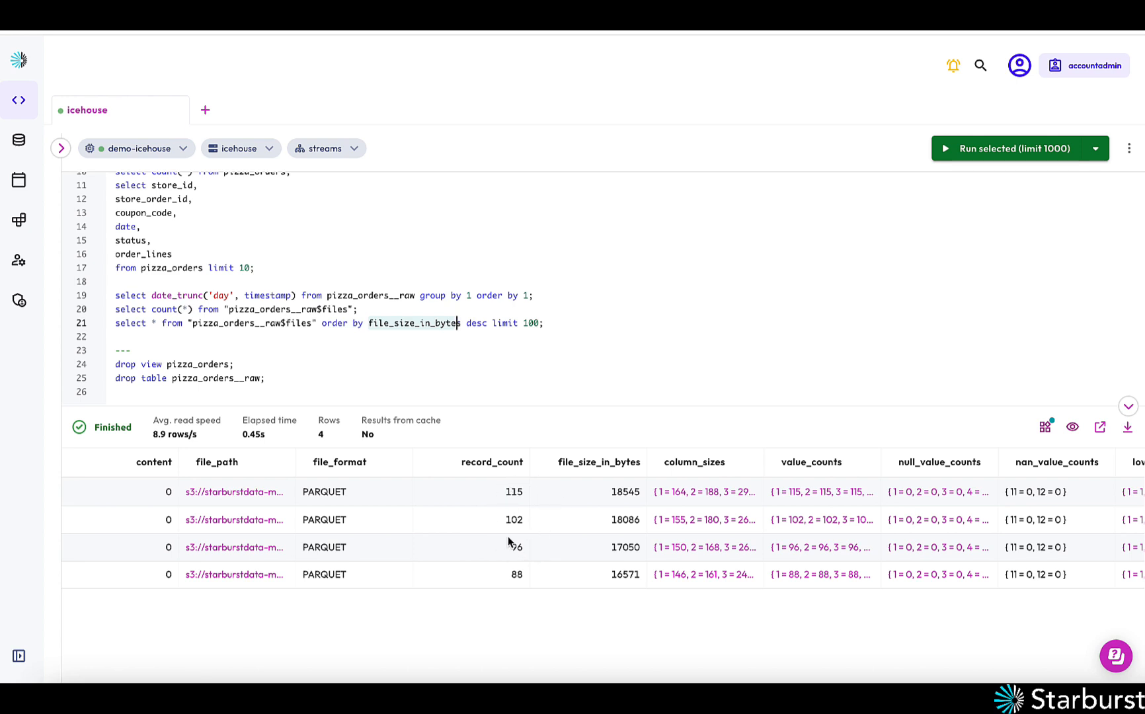
pyautogui.moveTo(497, 525)
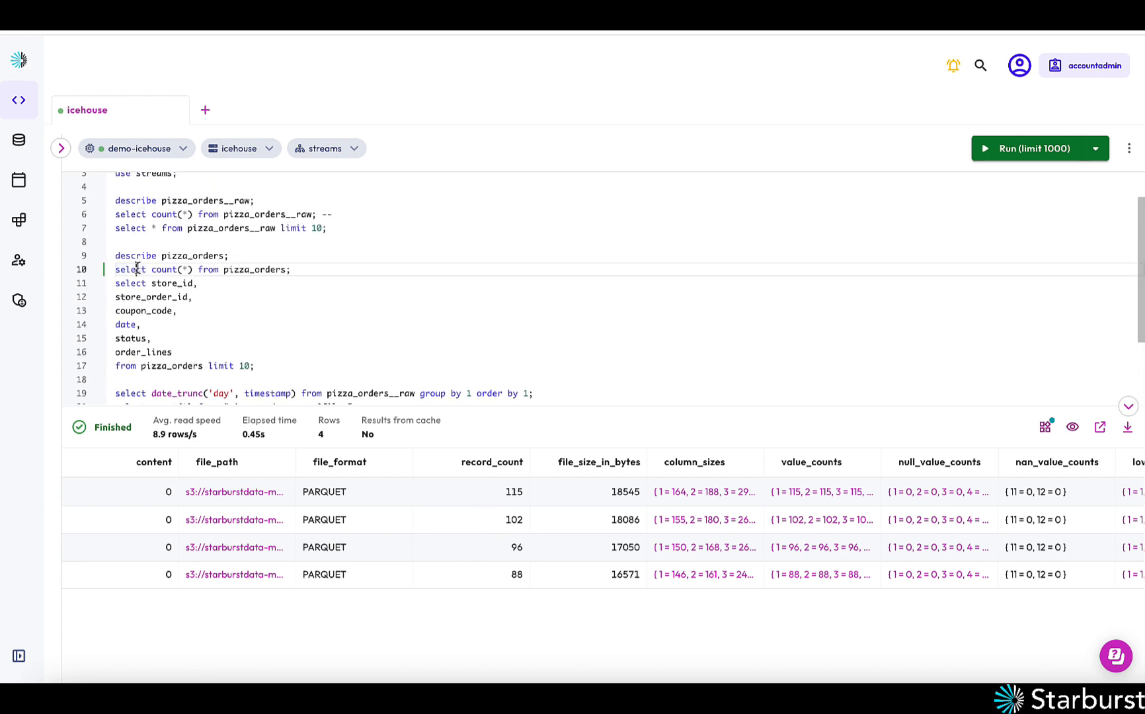
# Run the 10-row pizza_orders sample query, then start a row count of the pizza_orders view
pyautogui.click(1033, 148)
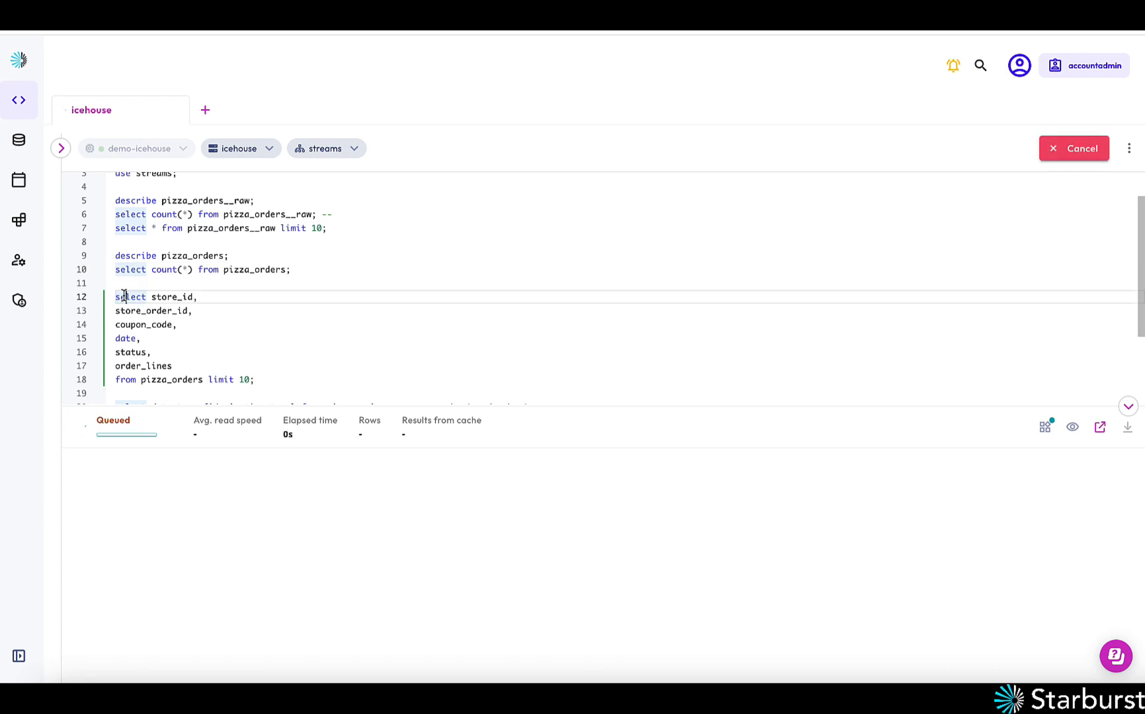
pyautogui.click(1074, 148)
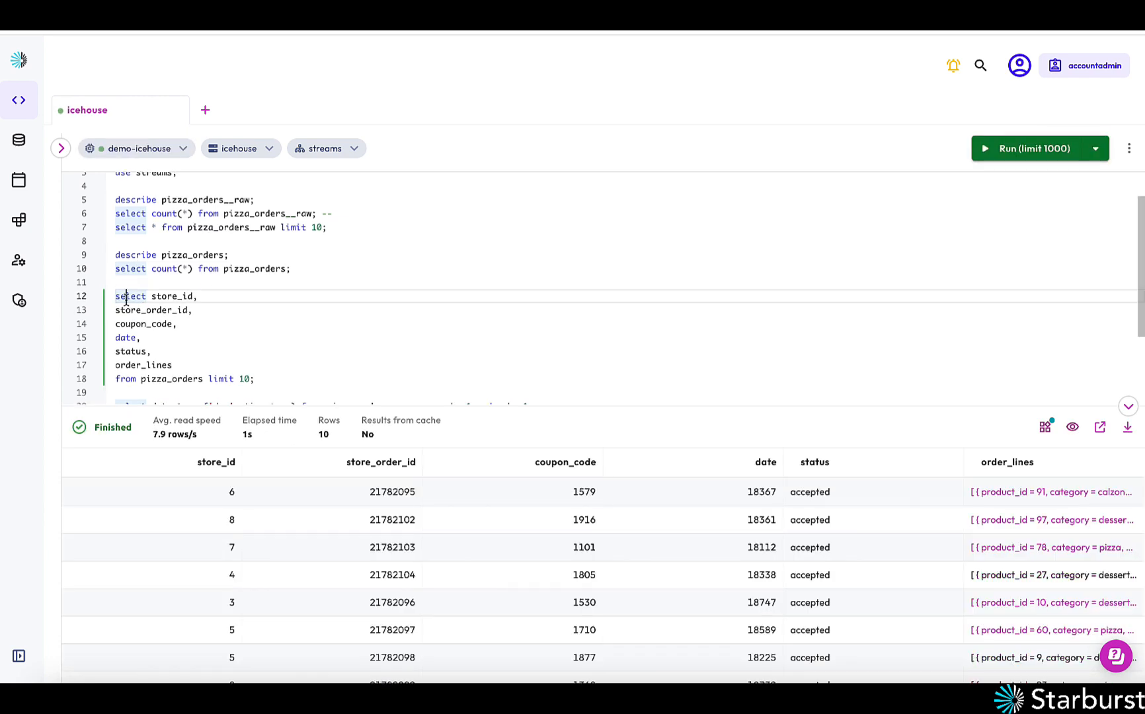
pyautogui.scroll(3)
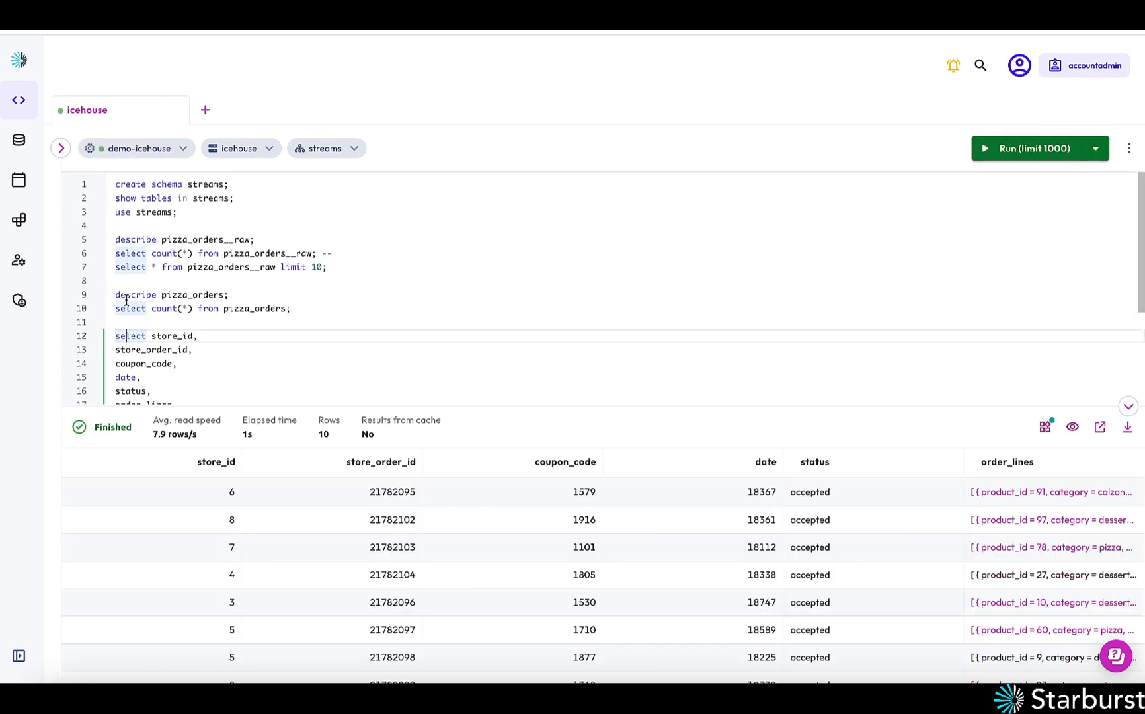
pyautogui.click(128, 308)
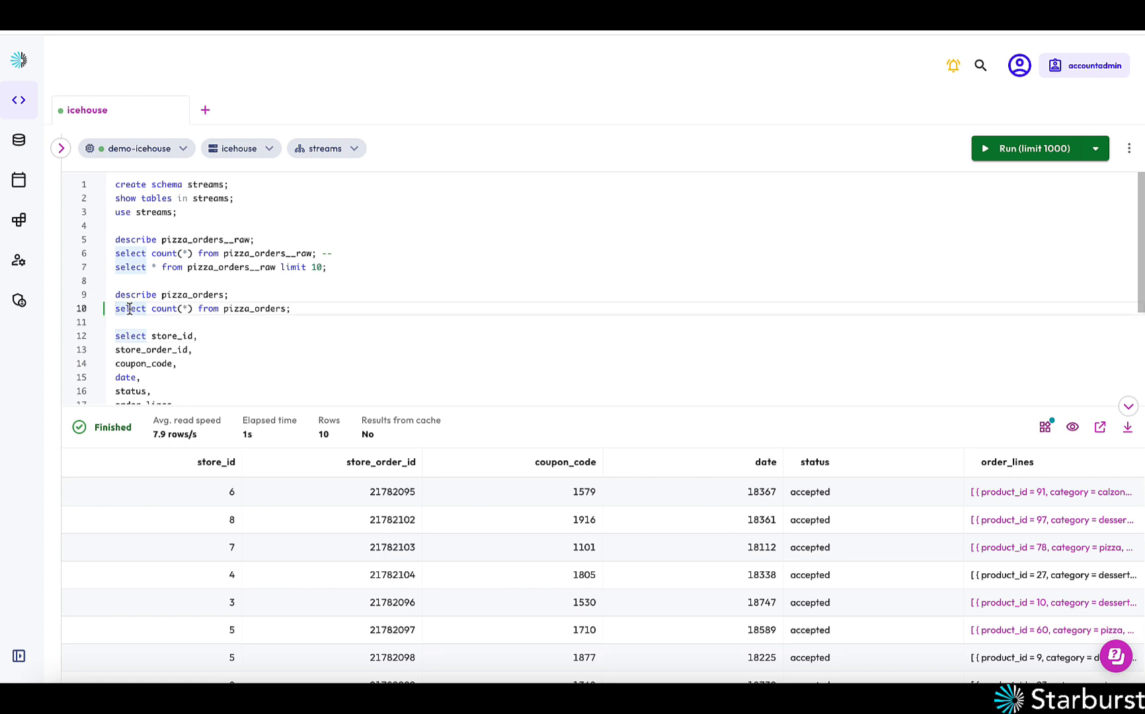
pyautogui.click(1029, 149)
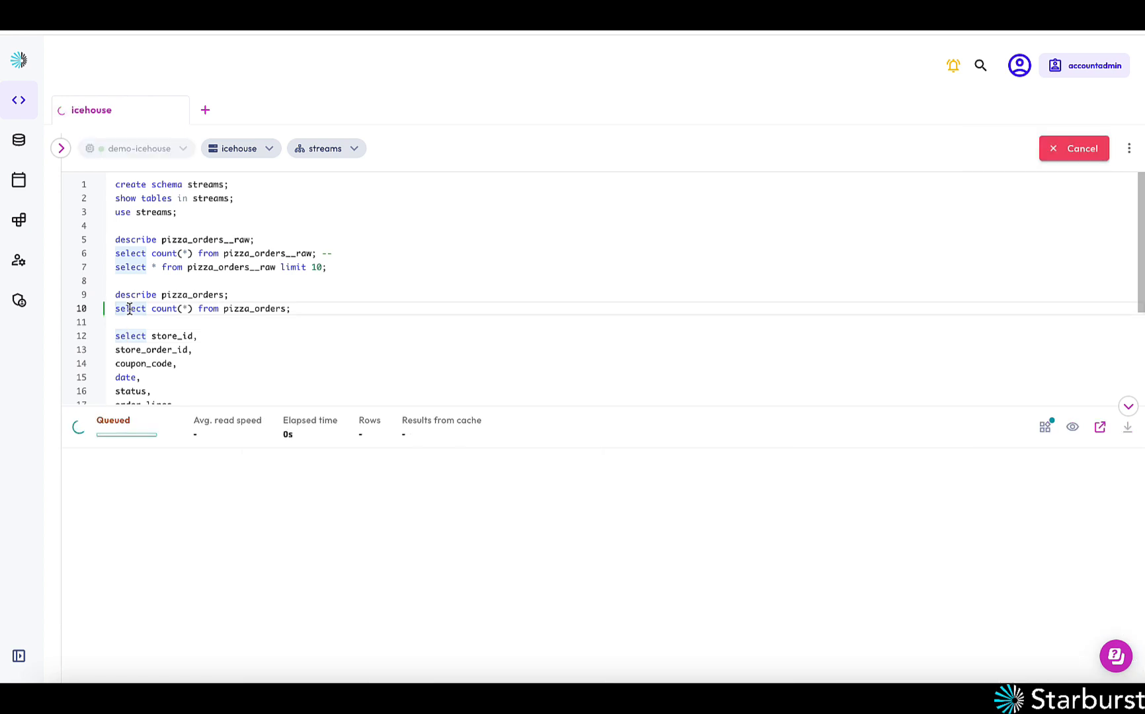